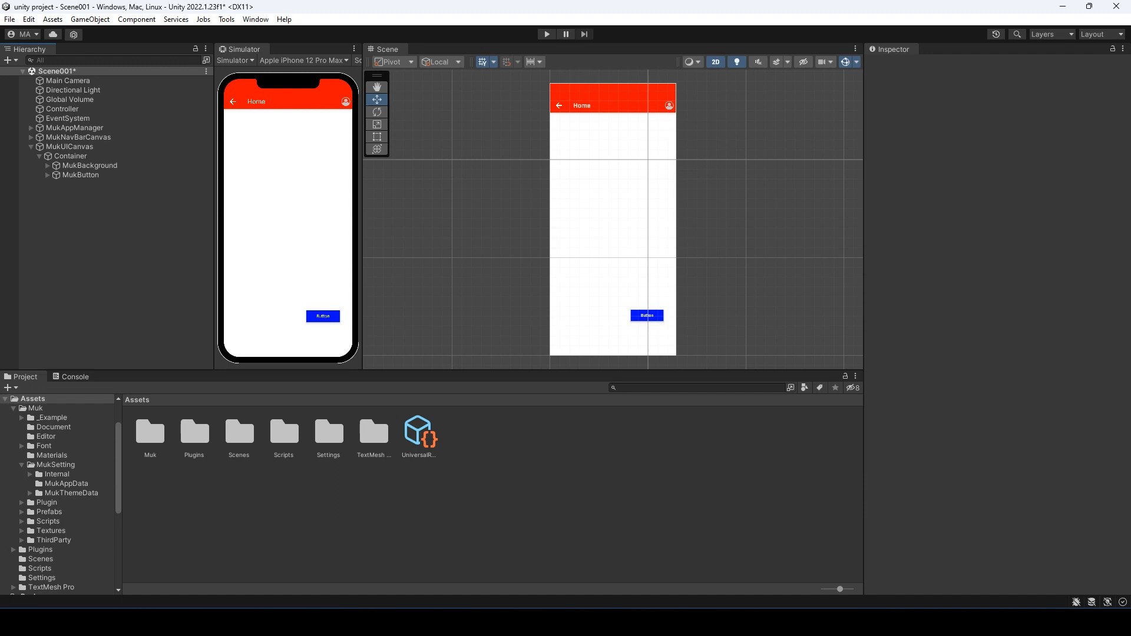
Move MukButton to the top centre of the phone screen, just below the Home nav bar.
{"action": "left_click", "coordinate": [82, 174]}
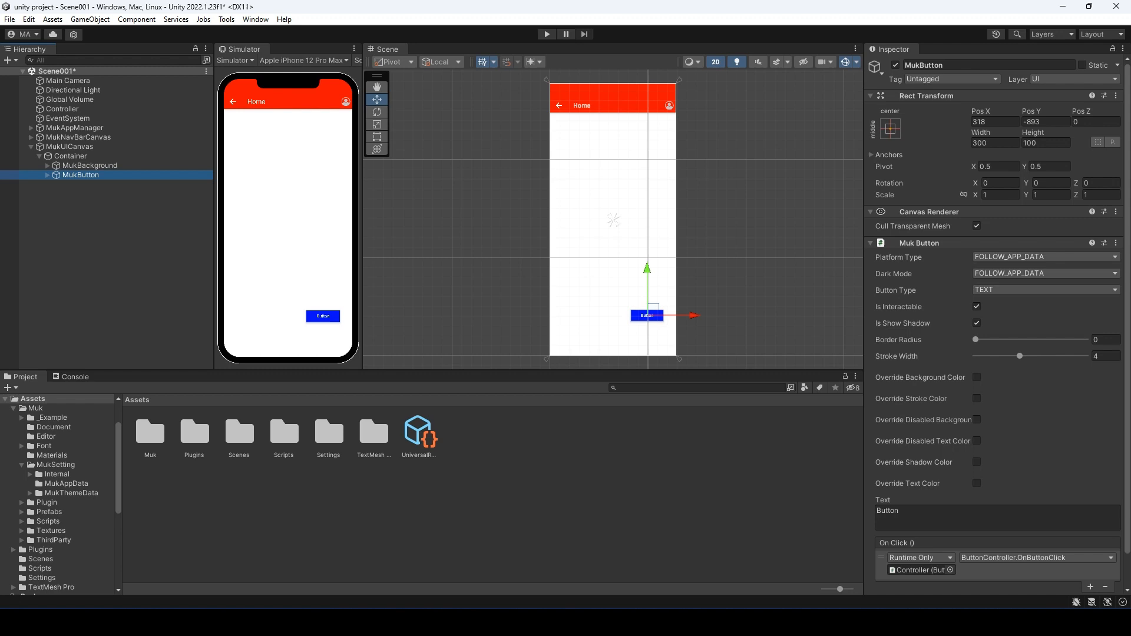
{"action": "left_click", "coordinate": [890, 128]}
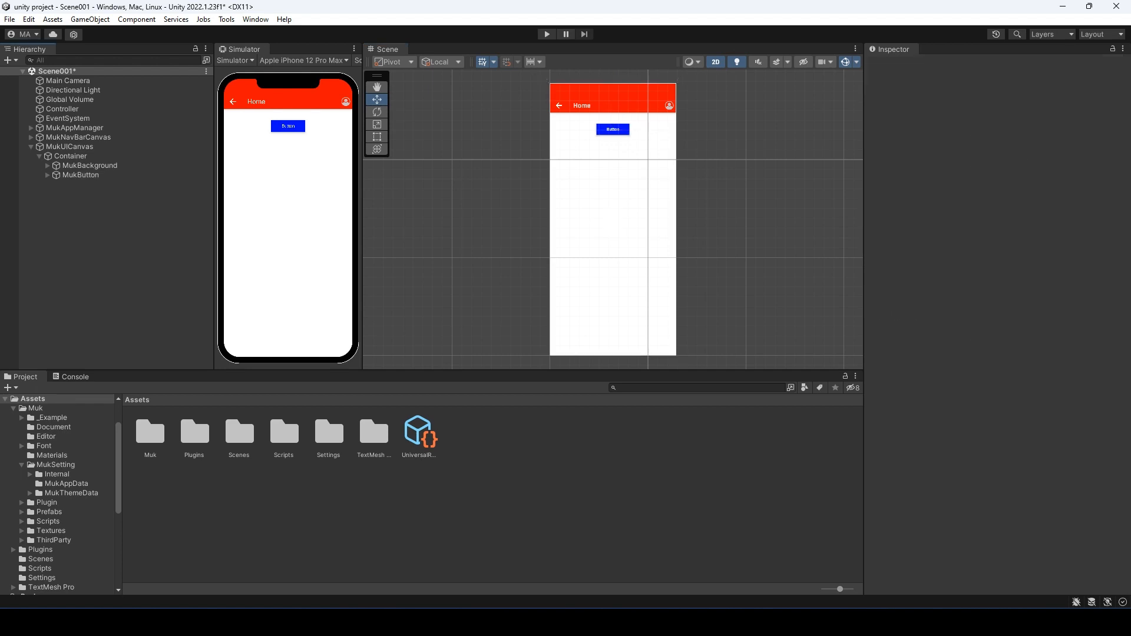
Add a MukBottomBarCanvas to the scene and place it after MukNavBarCanvas.
{"action": "left_click", "coordinate": [70, 146]}
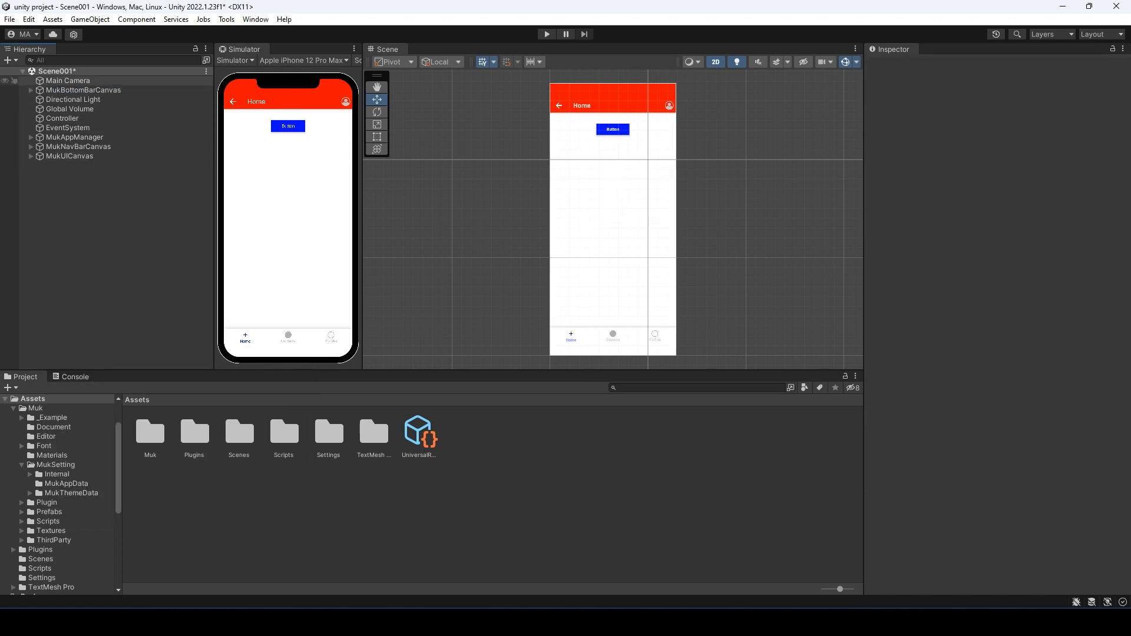
{"action": "left_click", "coordinate": [83, 90]}
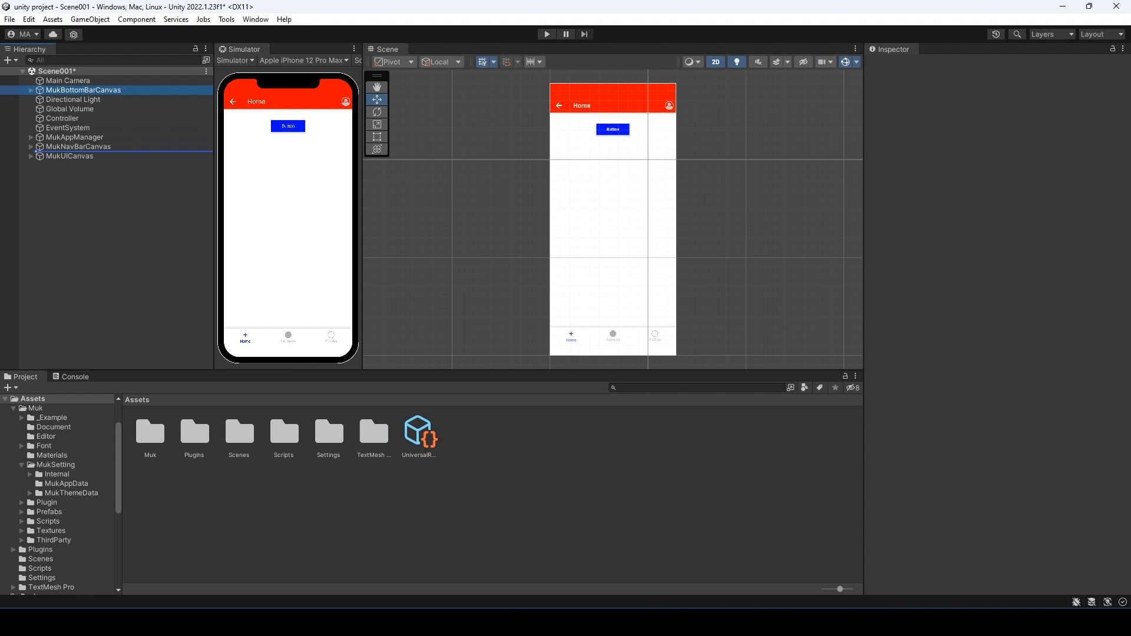
{"action": "left_click", "coordinate": [83, 146]}
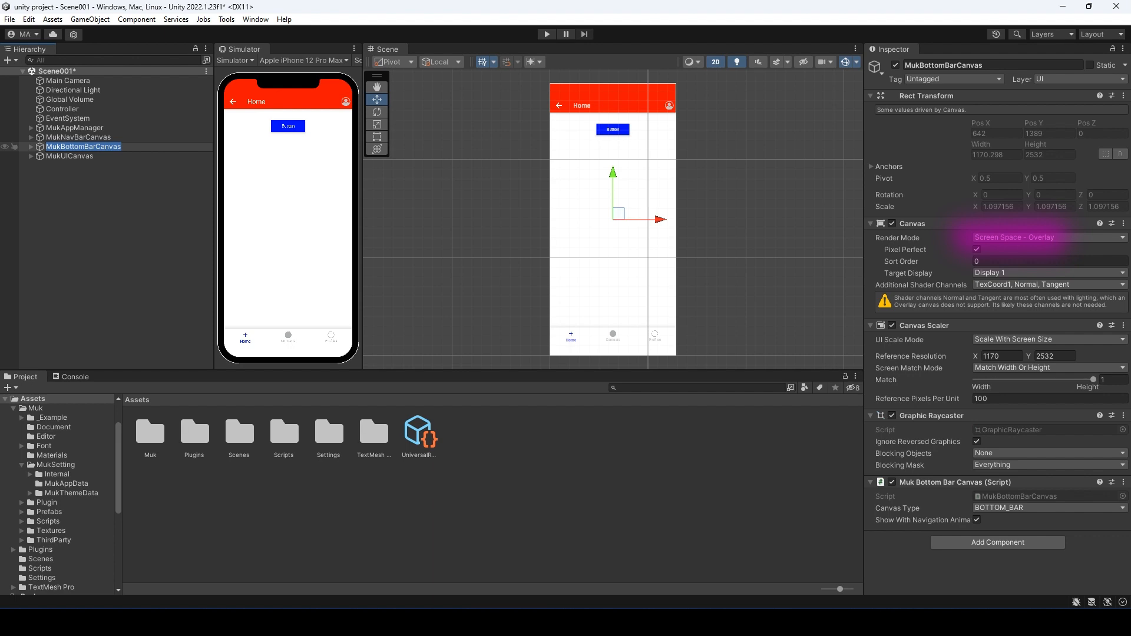
Expand the bottom bar canvas and its Container to select MukBottomBar.
{"action": "left_click", "coordinate": [31, 146]}
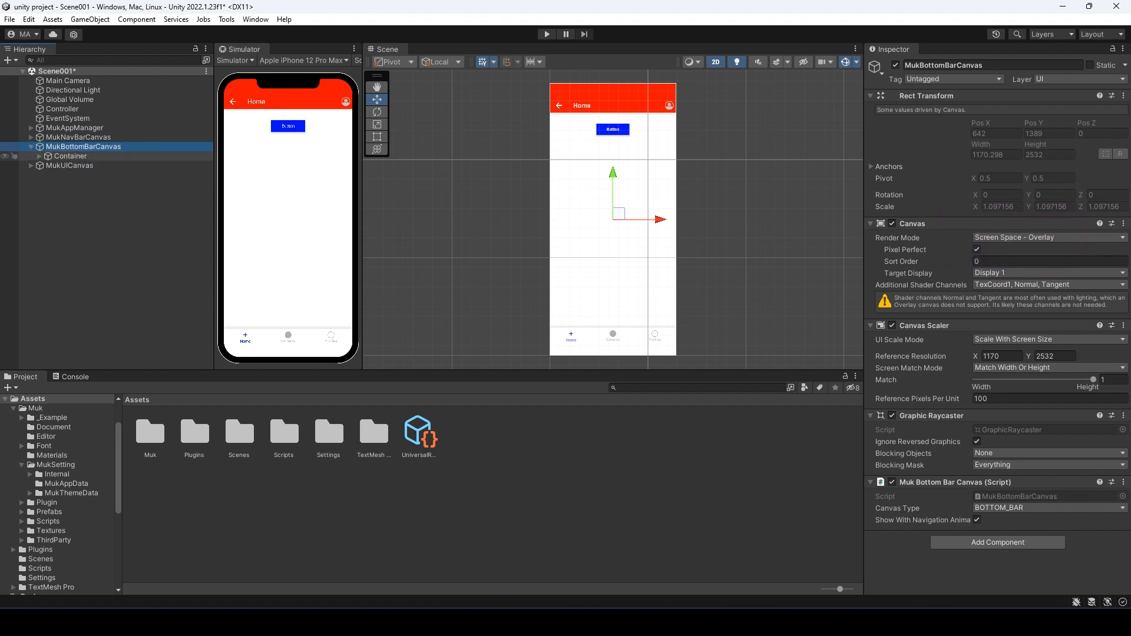
{"action": "left_click", "coordinate": [69, 156]}
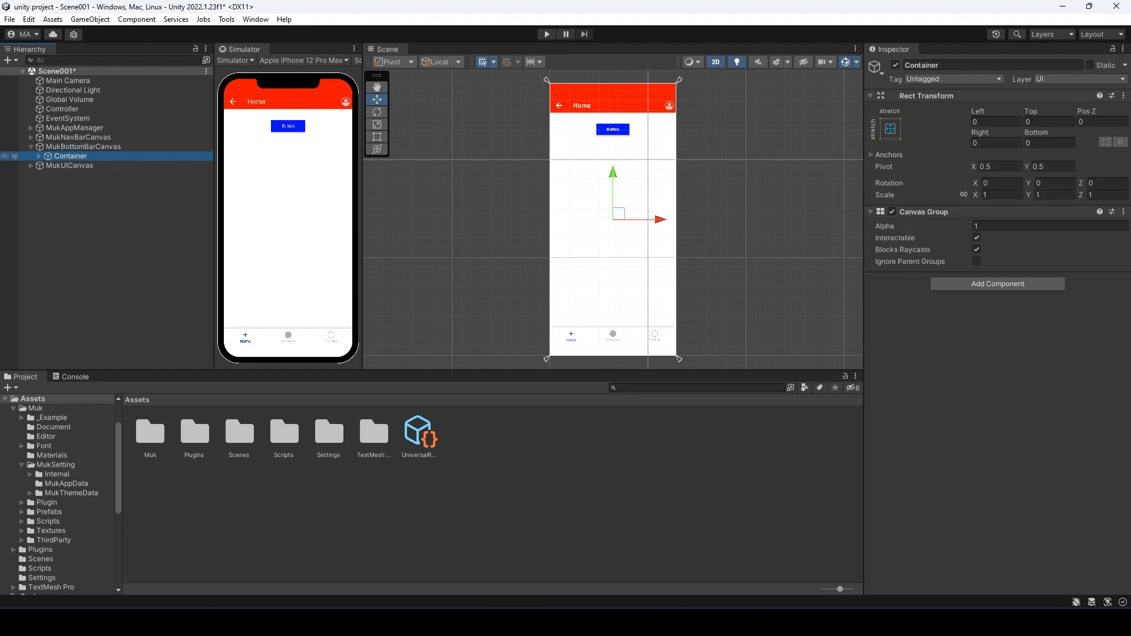
{"action": "left_click", "coordinate": [31, 155]}
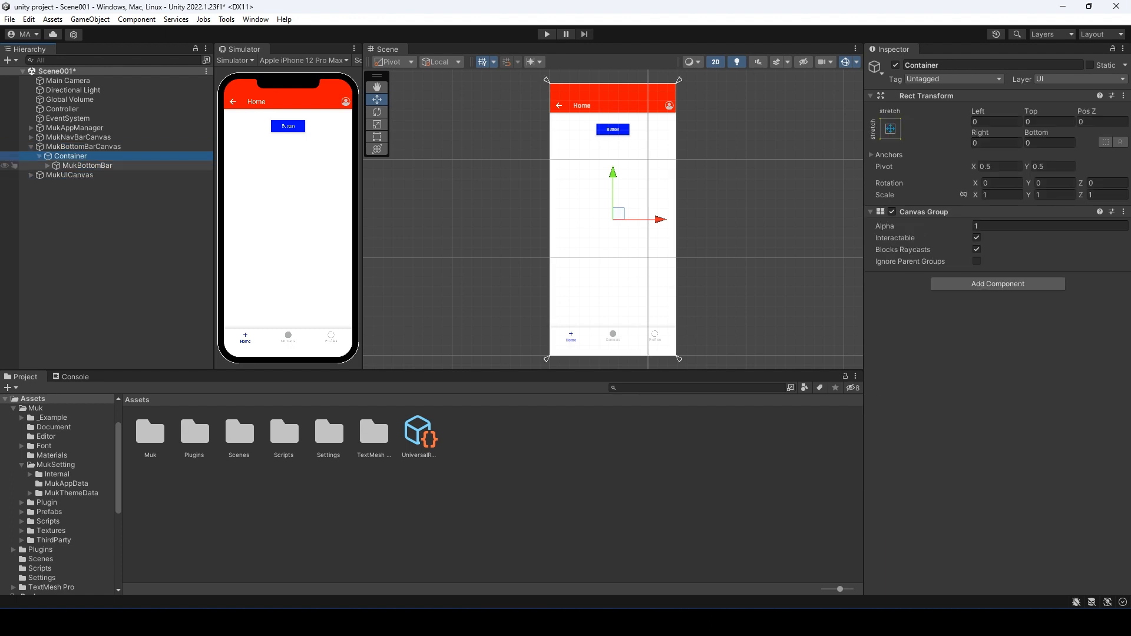
{"action": "left_click", "coordinate": [88, 165]}
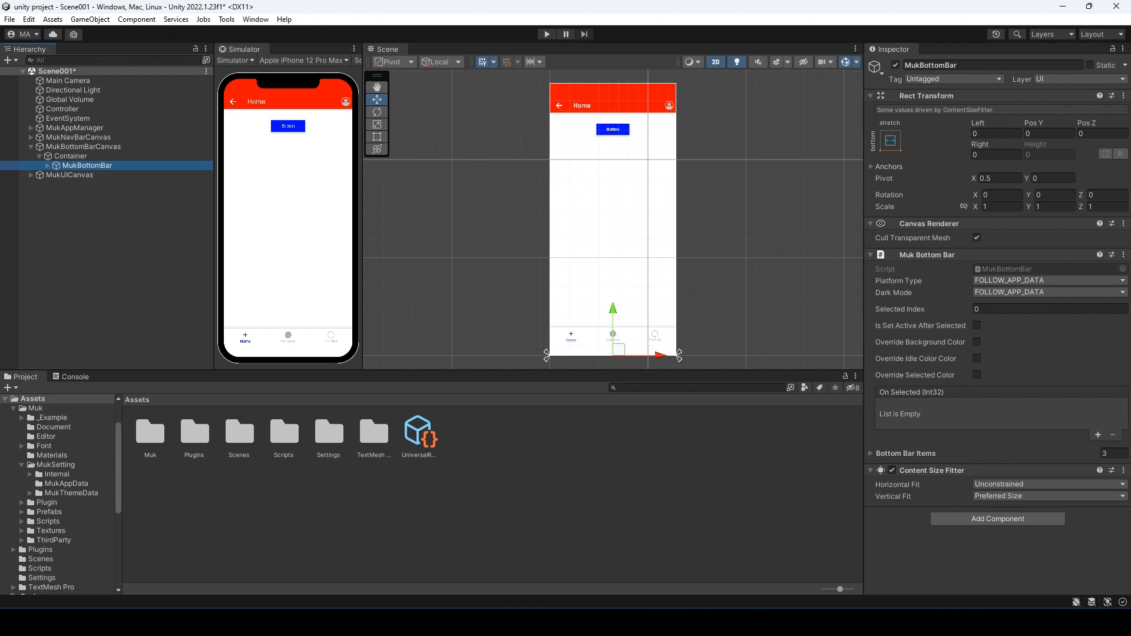
Enable Is Set Active After Selected on MukBottomBar and test-run the scene once.
{"action": "left_click", "coordinate": [1048, 309]}
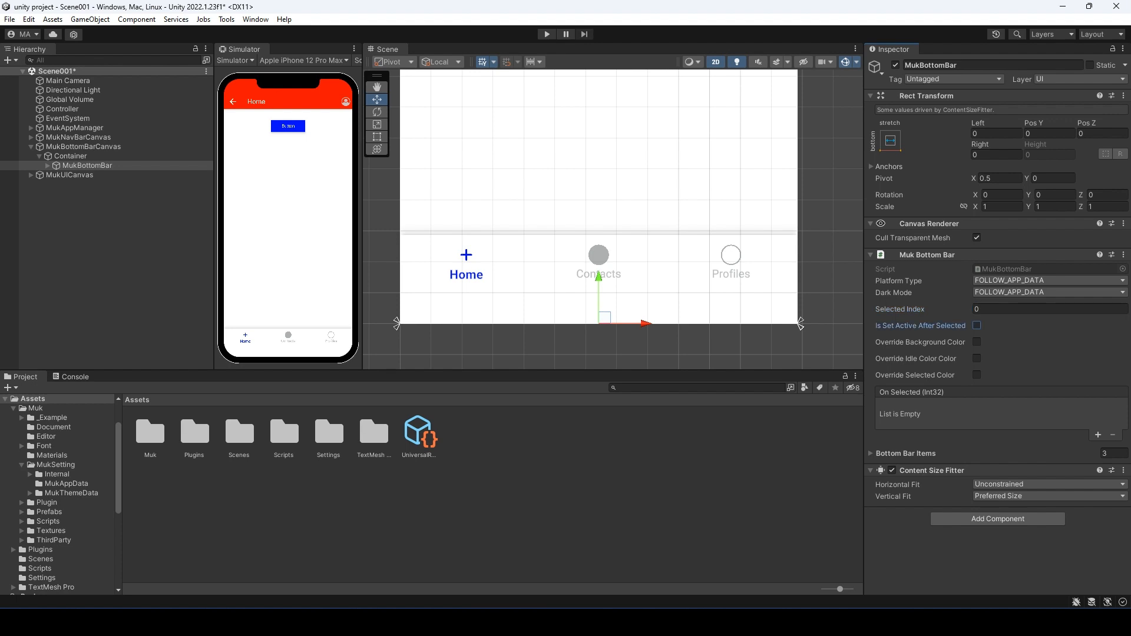
{"action": "left_click", "coordinate": [977, 326]}
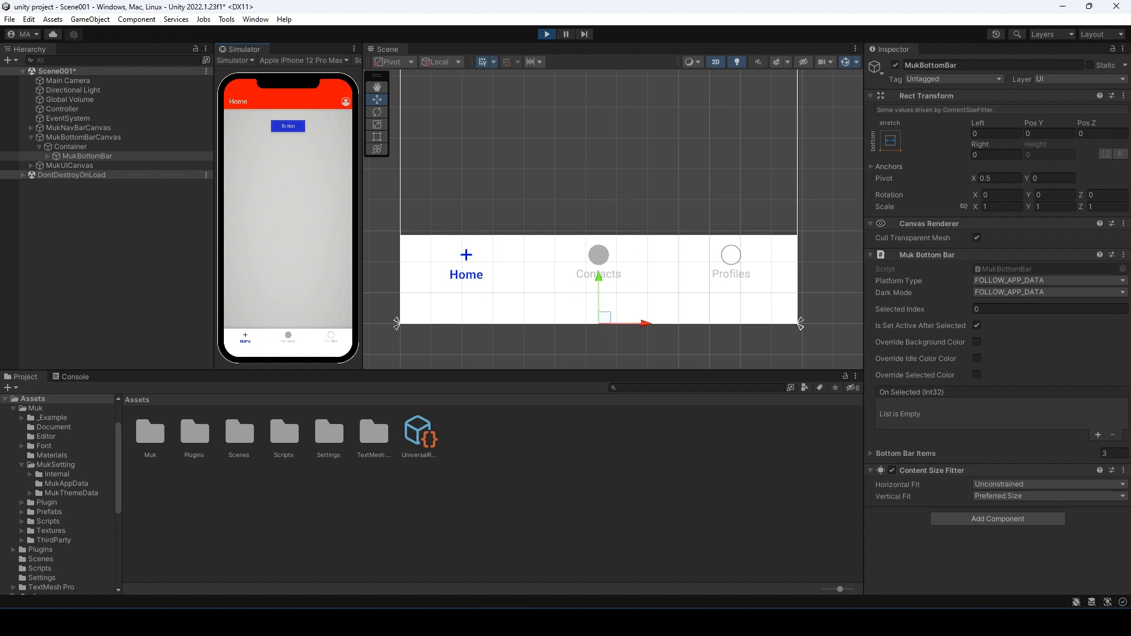
{"action": "left_click", "coordinate": [976, 325]}
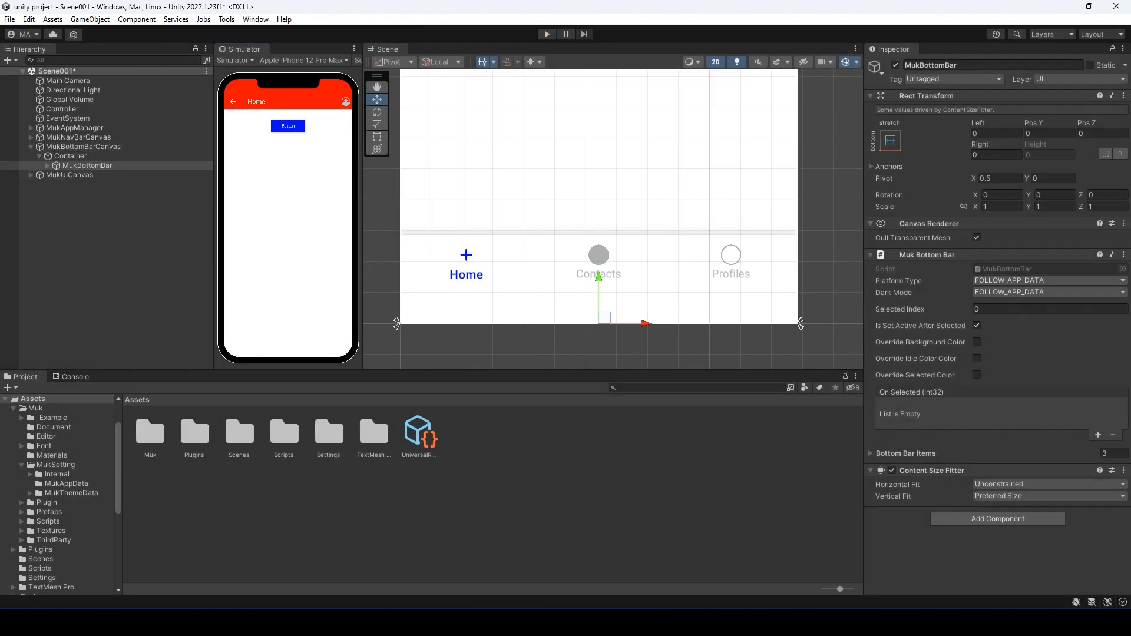
{"action": "left_click", "coordinate": [977, 342]}
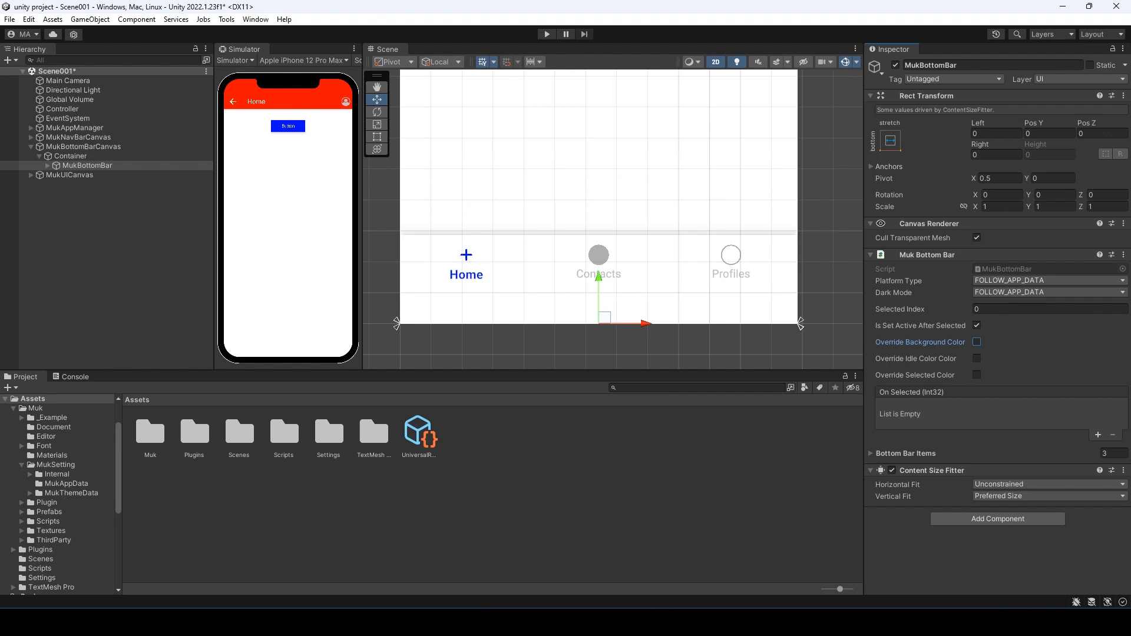
{"action": "left_click", "coordinate": [977, 342]}
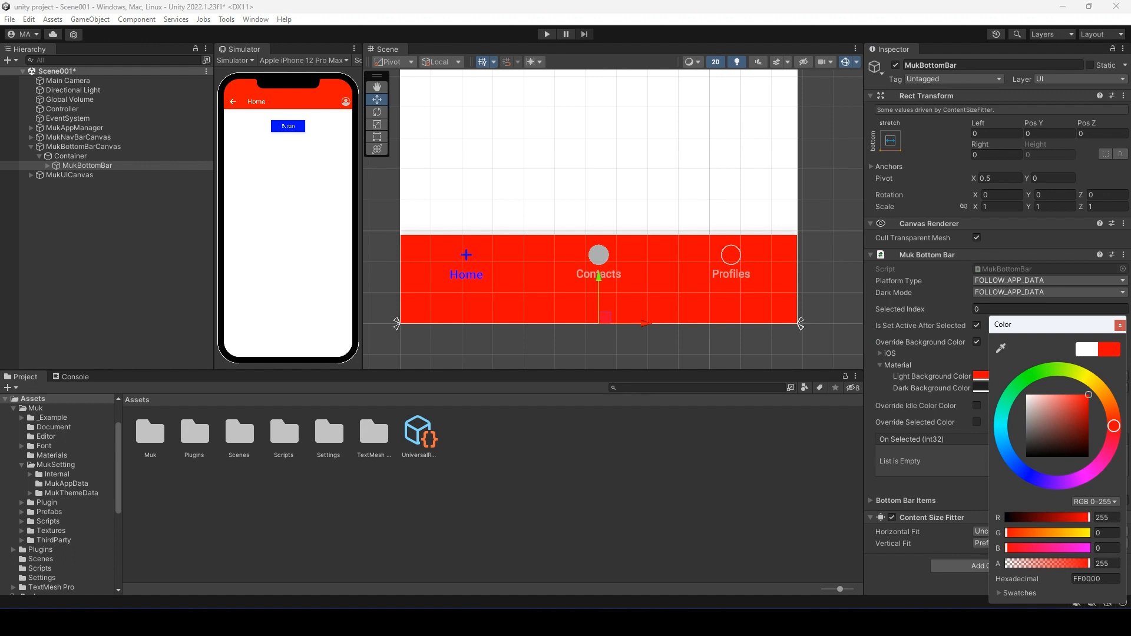
{"action": "left_click", "coordinate": [83, 146]}
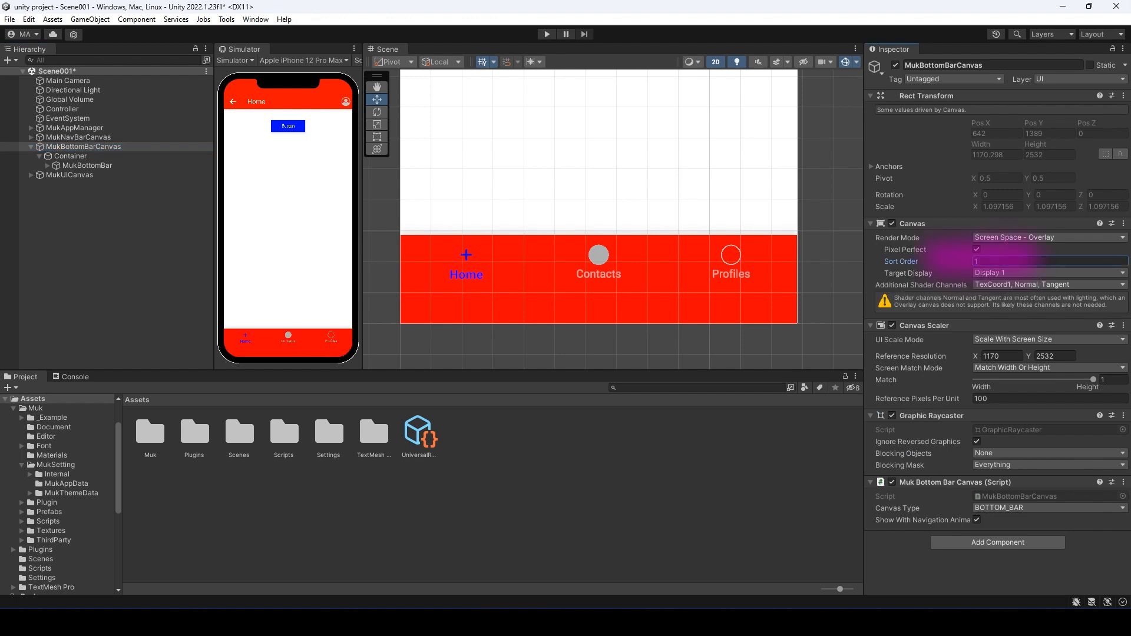
{"action": "left_click", "coordinate": [88, 165]}
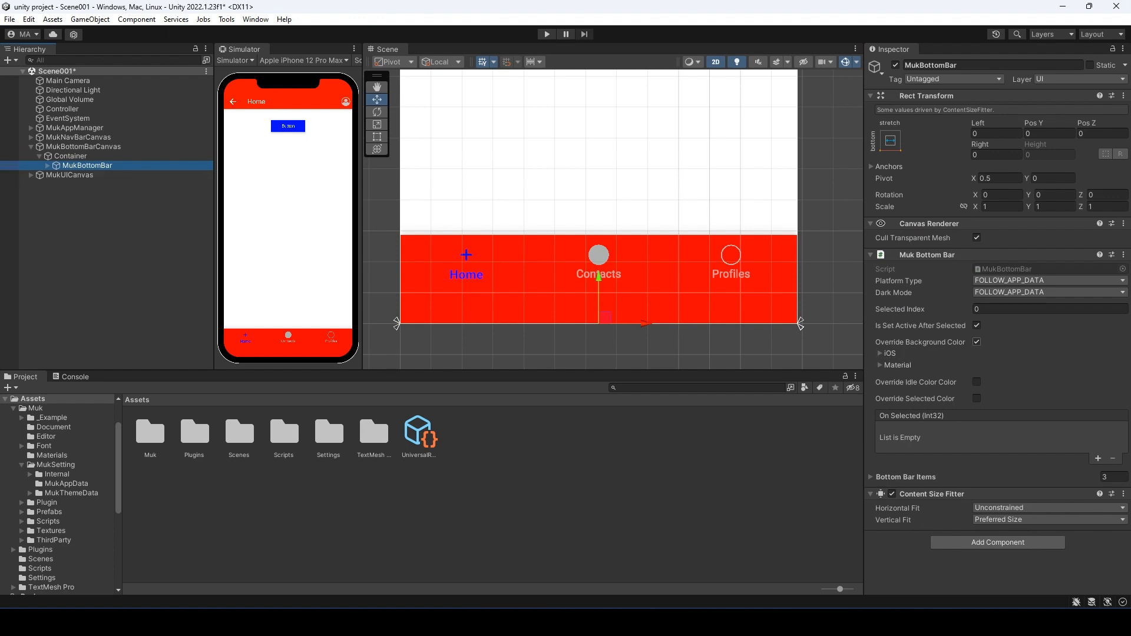
{"action": "left_click", "coordinate": [975, 342]}
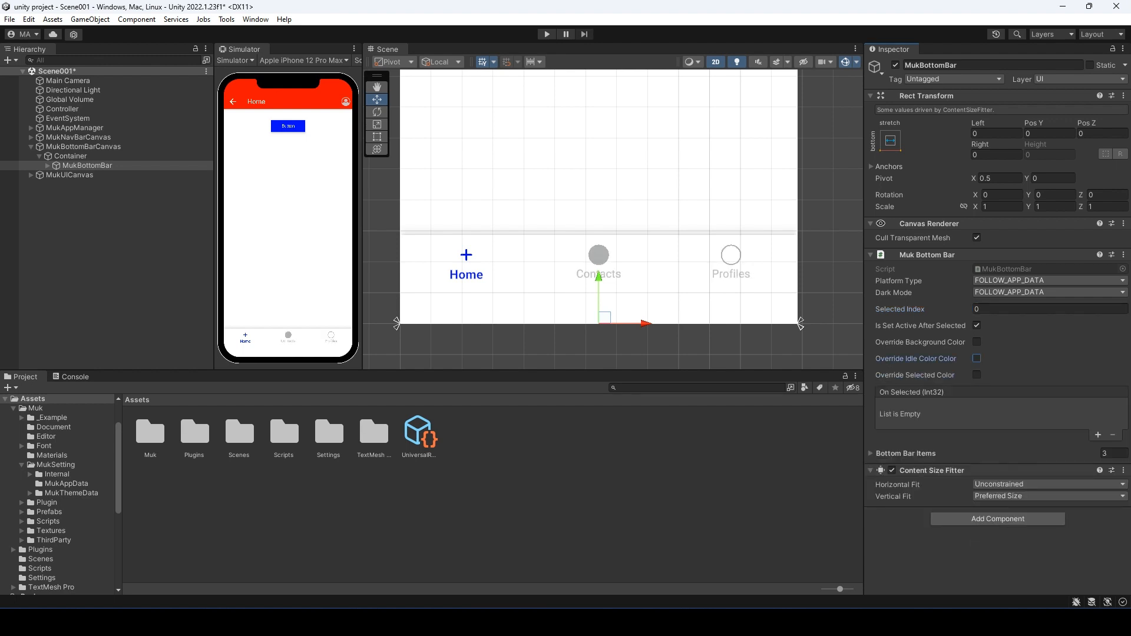
Override the selected-tab colour to red, preview iOS platform style, then return to FOLLOW_APP_DATA.
{"action": "left_click", "coordinate": [977, 375]}
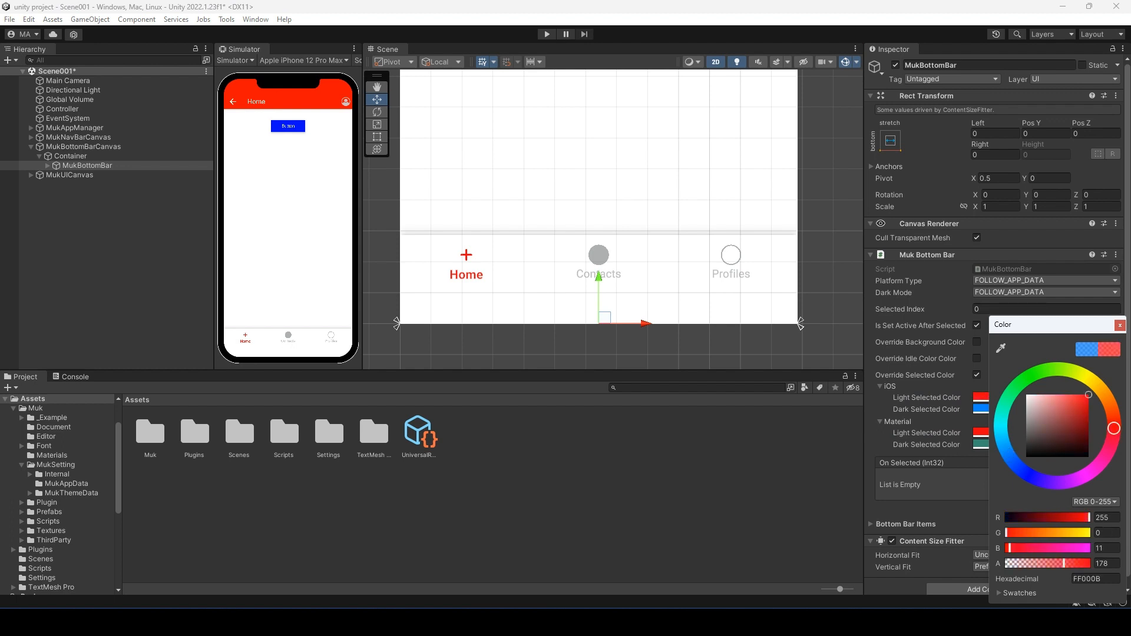
{"action": "left_click", "coordinate": [1043, 280]}
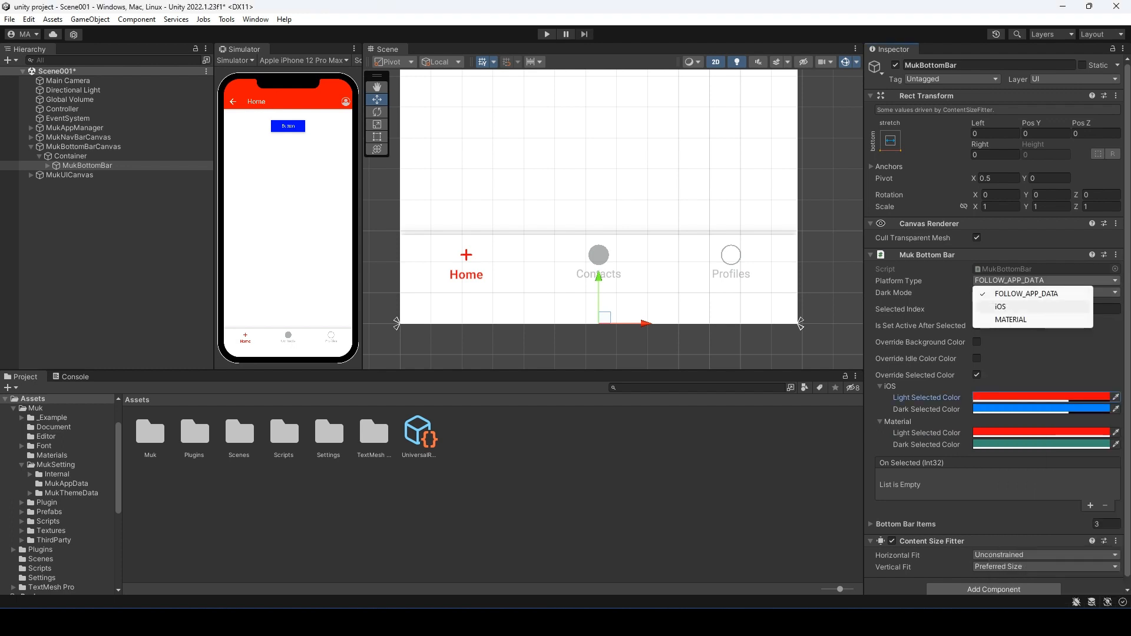
{"action": "left_click", "coordinate": [999, 306]}
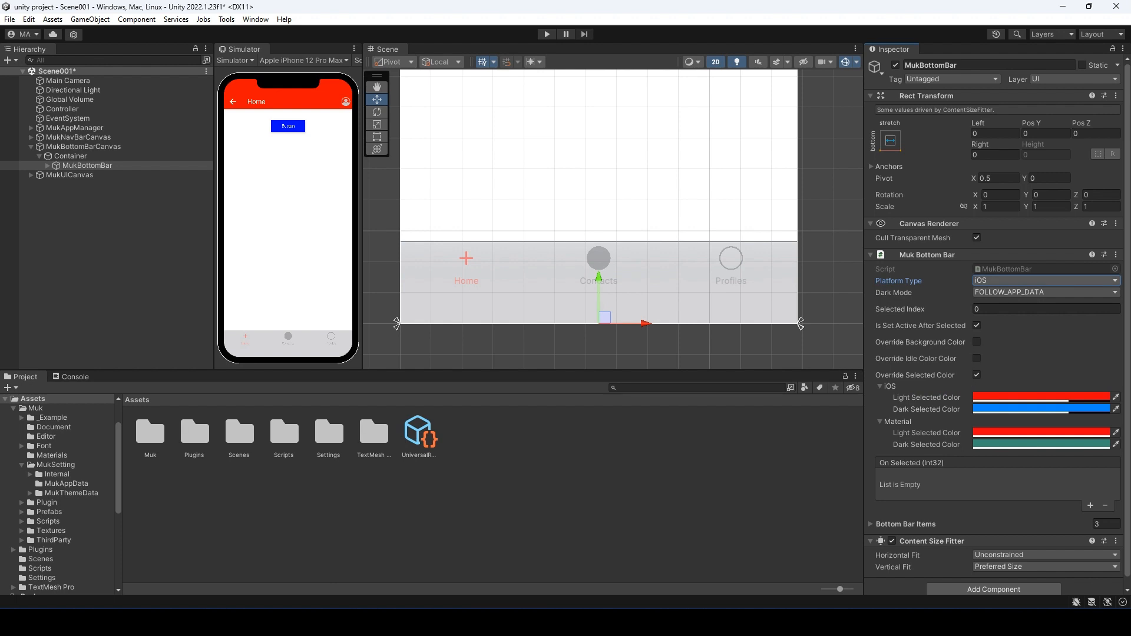
{"action": "left_click", "coordinate": [1041, 281]}
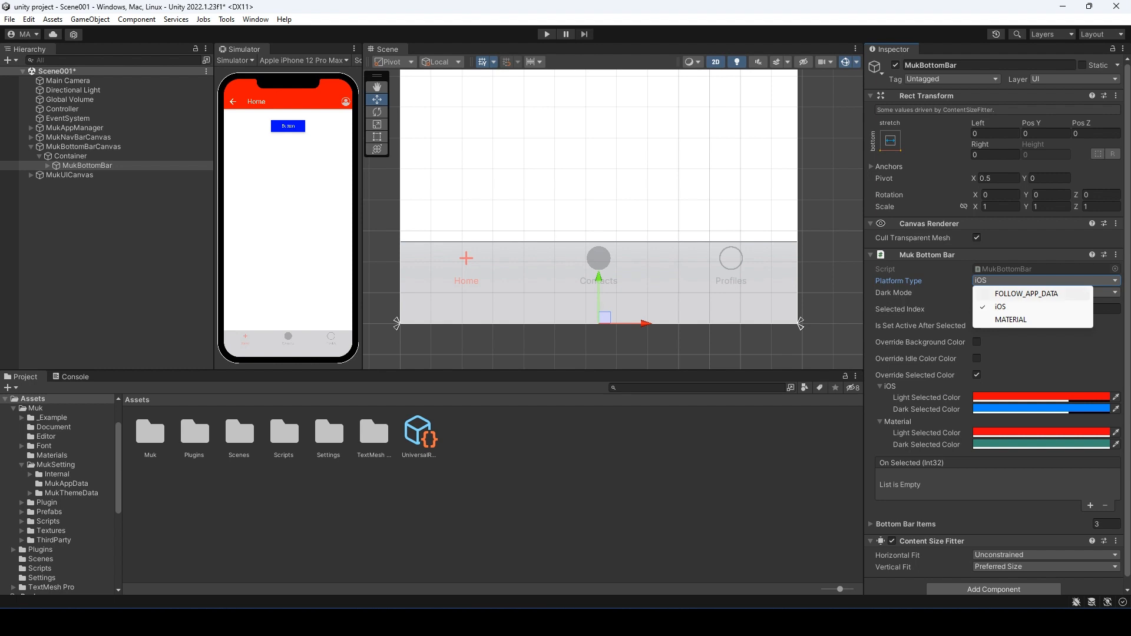
{"action": "left_click", "coordinate": [1025, 294]}
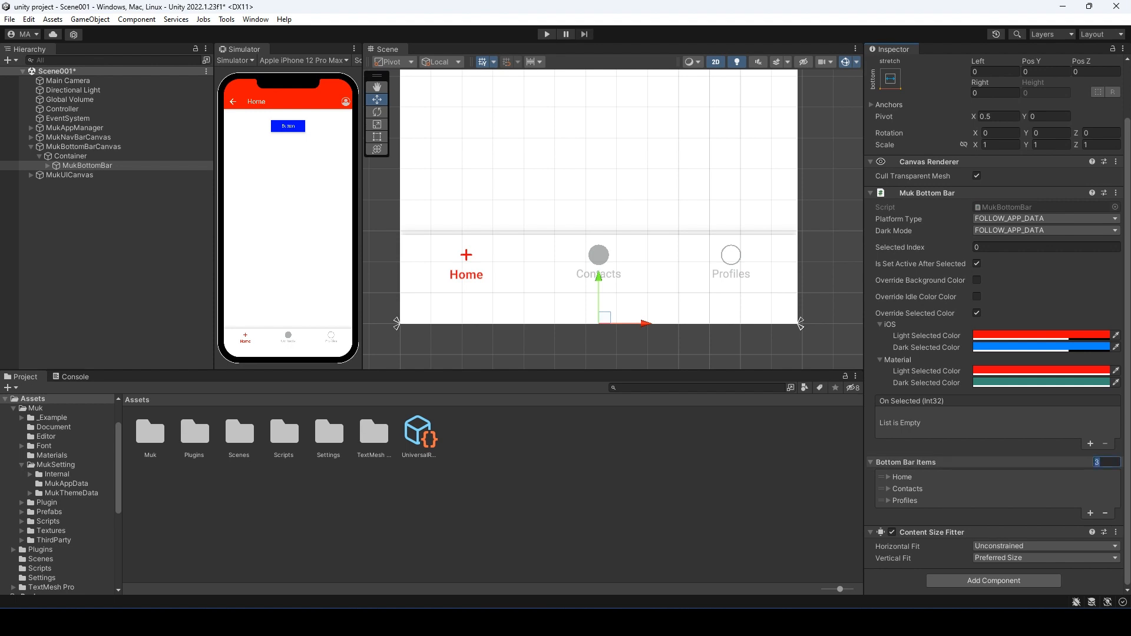
Reduce the bottom bar to two tabs and title the second item Profile.
{"action": "left_click", "coordinate": [1091, 462]}
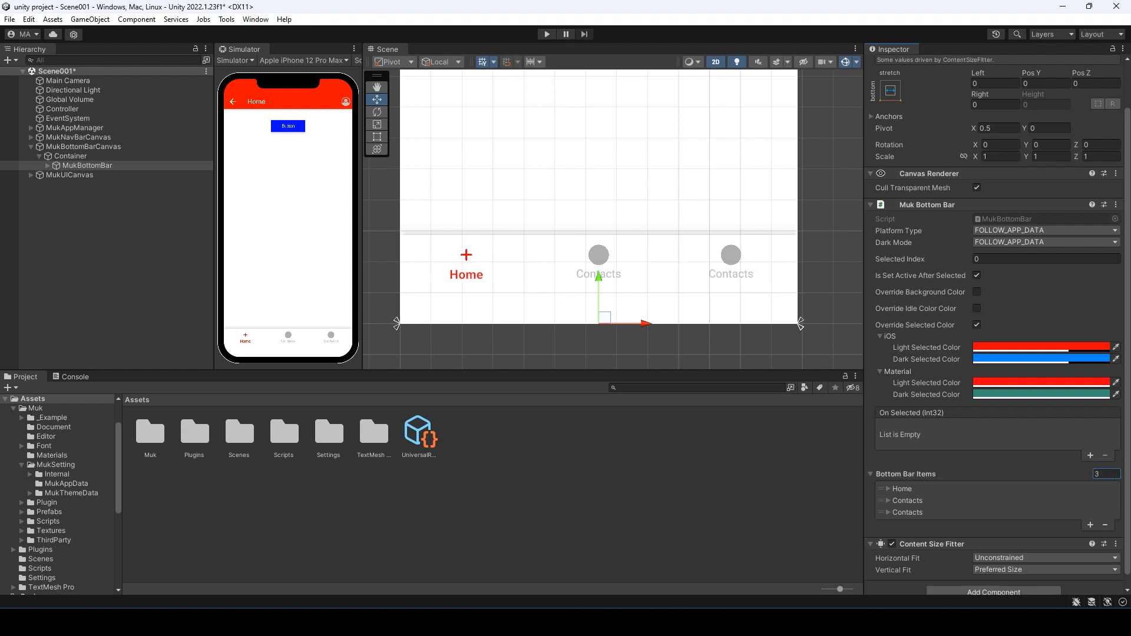
{"action": "left_click", "coordinate": [1105, 524]}
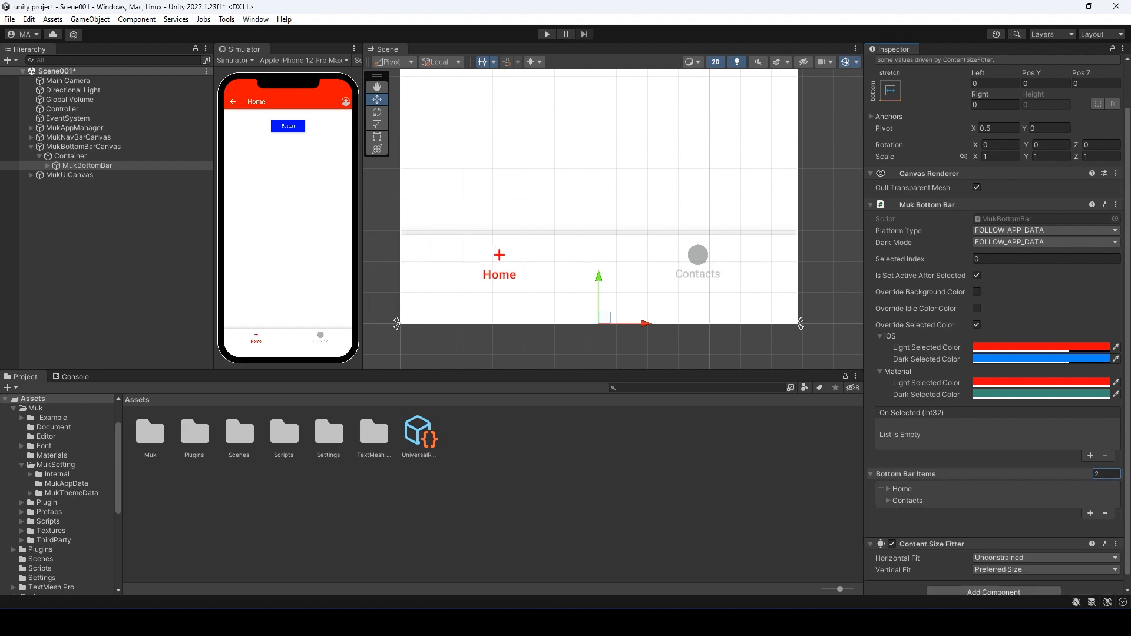
{"action": "left_click", "coordinate": [885, 500]}
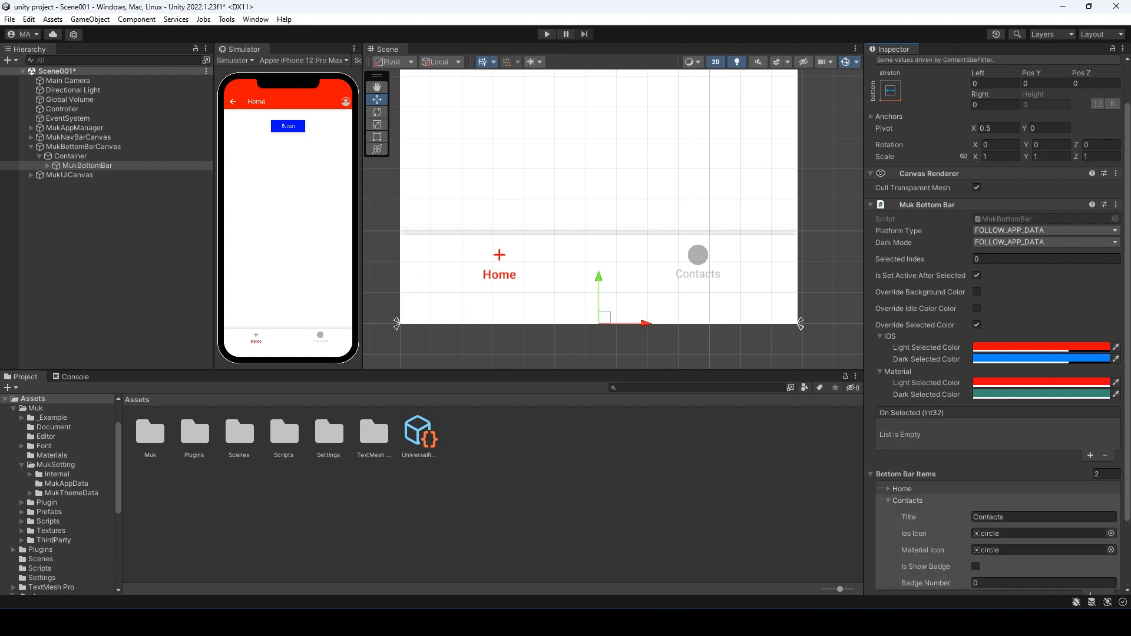
{"action": "type", "text": "Profile"}
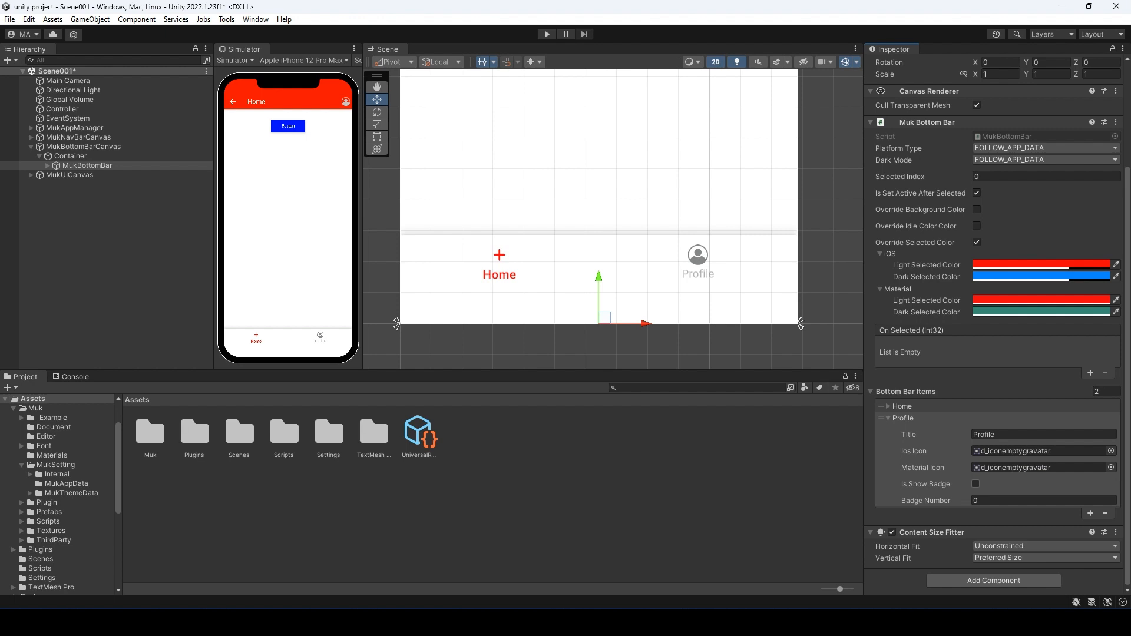
Enable Is Show Badge on the Profile item with Badge Number 9.
{"action": "left_click", "coordinate": [976, 484]}
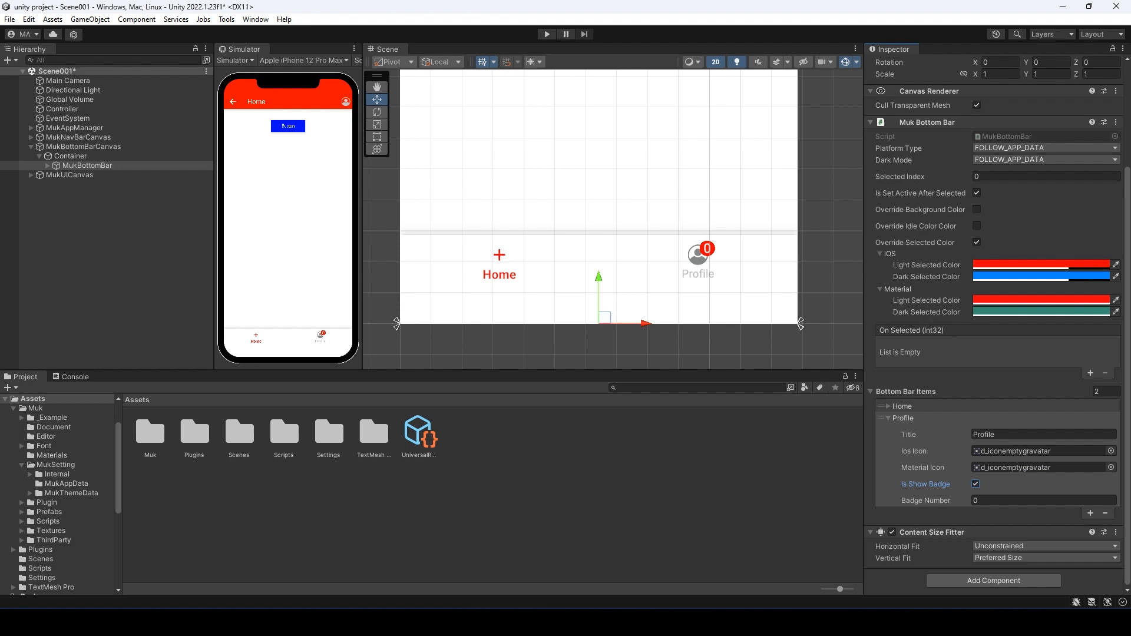
{"action": "type", "text": "9"}
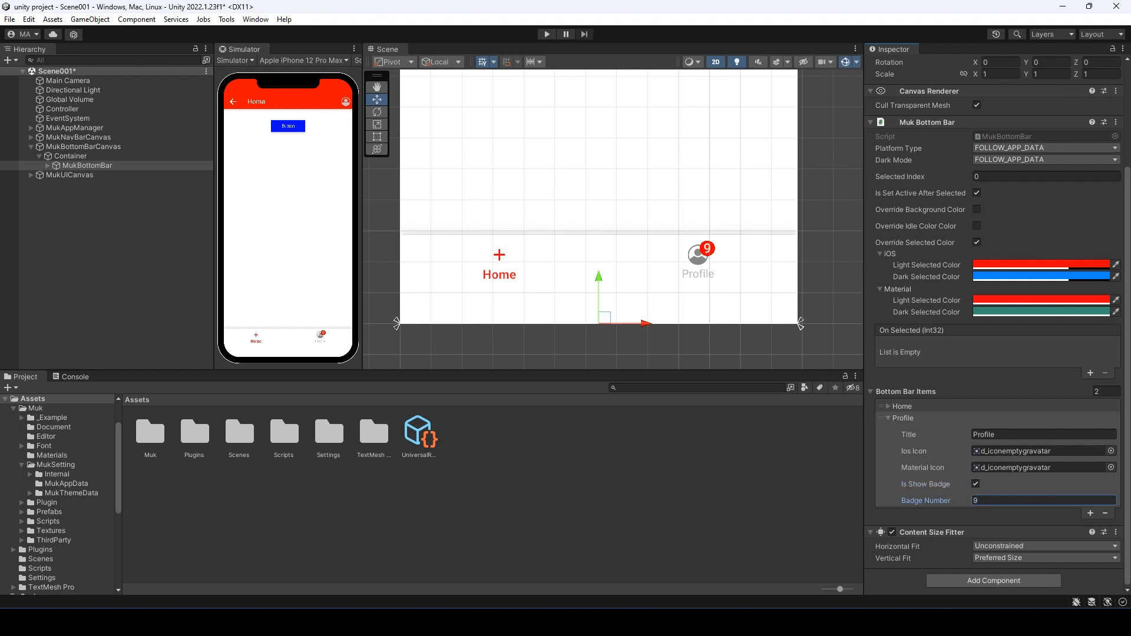
{"action": "left_click", "coordinate": [1043, 500]}
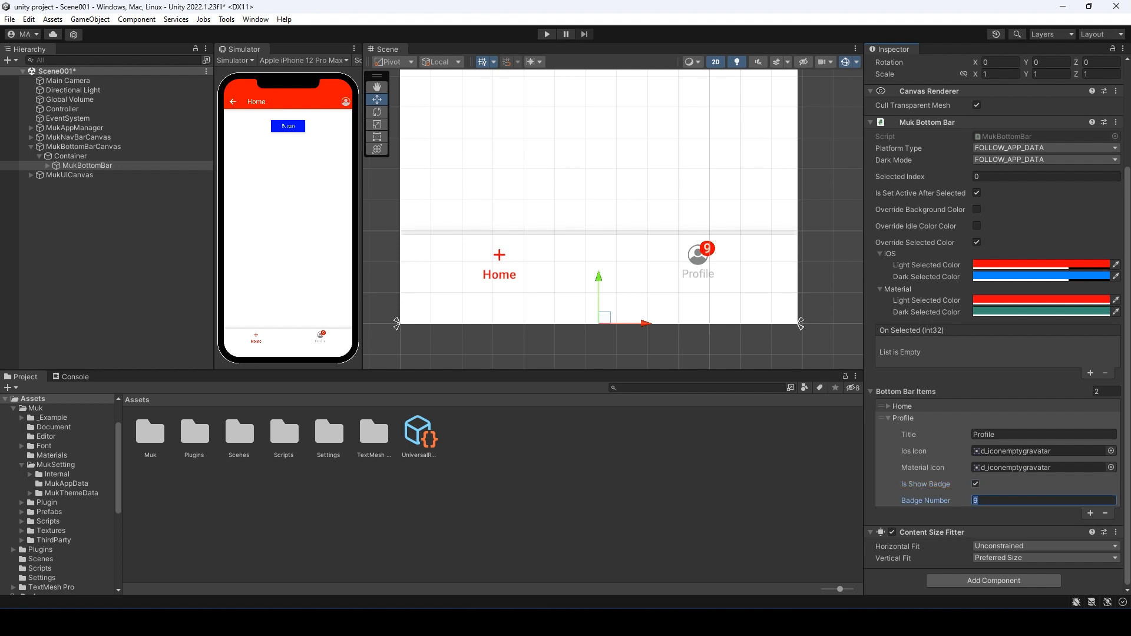
{"action": "left_click", "coordinate": [976, 484]}
{"action": "type", "text": "ButtonB"}
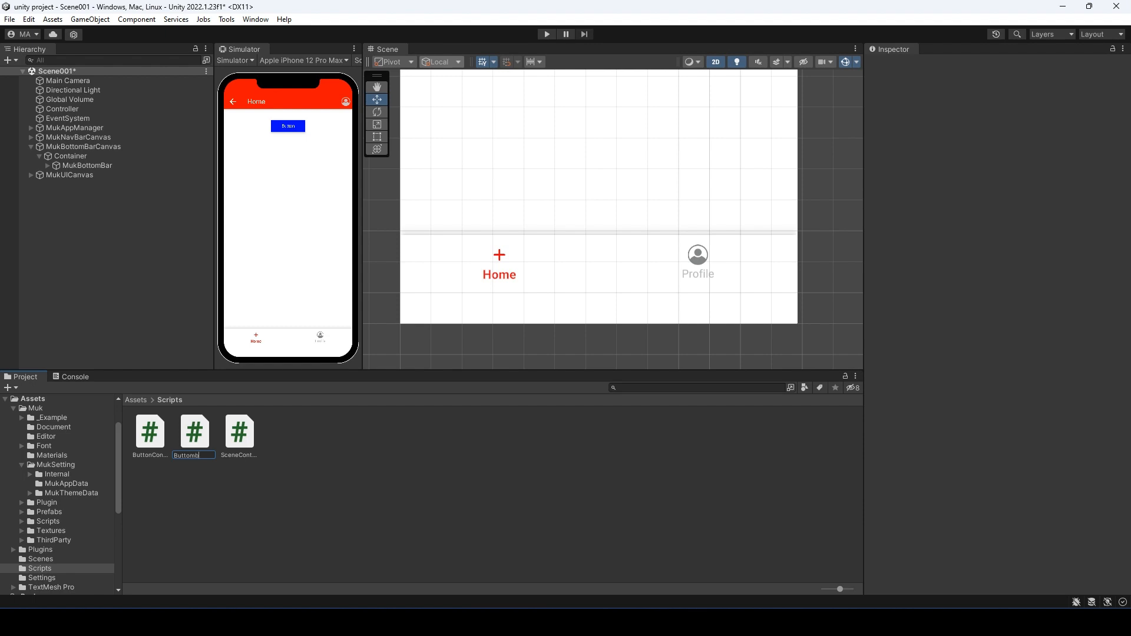
Name the new script ButtombarController, then select it and request its deletion.
{"action": "type", "text": "barController"}
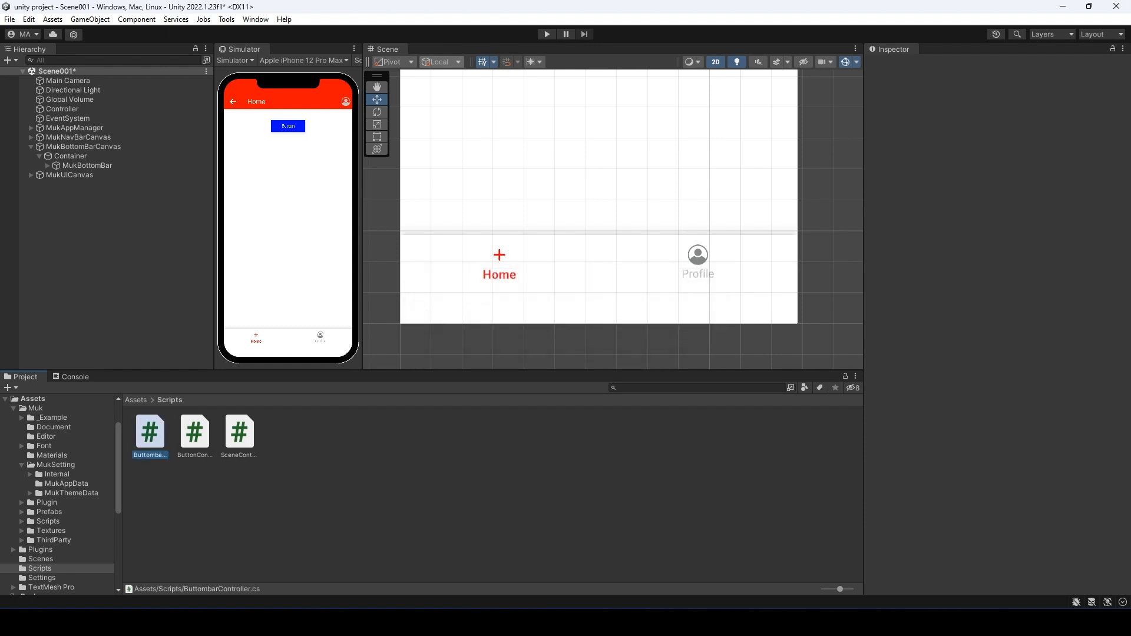
{"action": "left_click", "coordinate": [150, 432]}
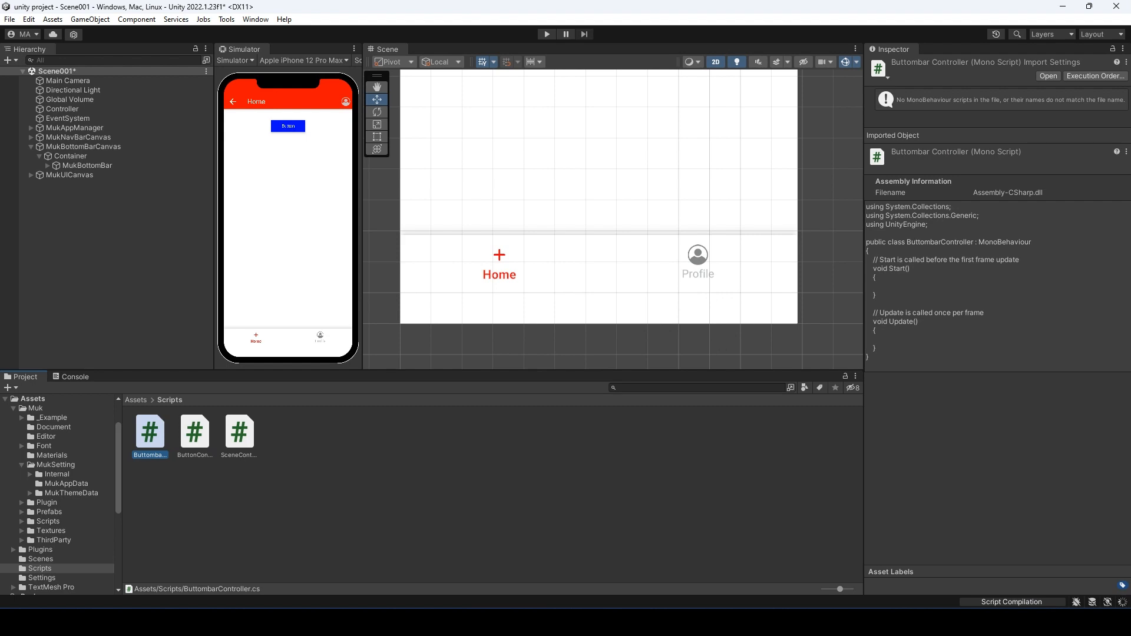
{"action": "key", "text": "Delete"}
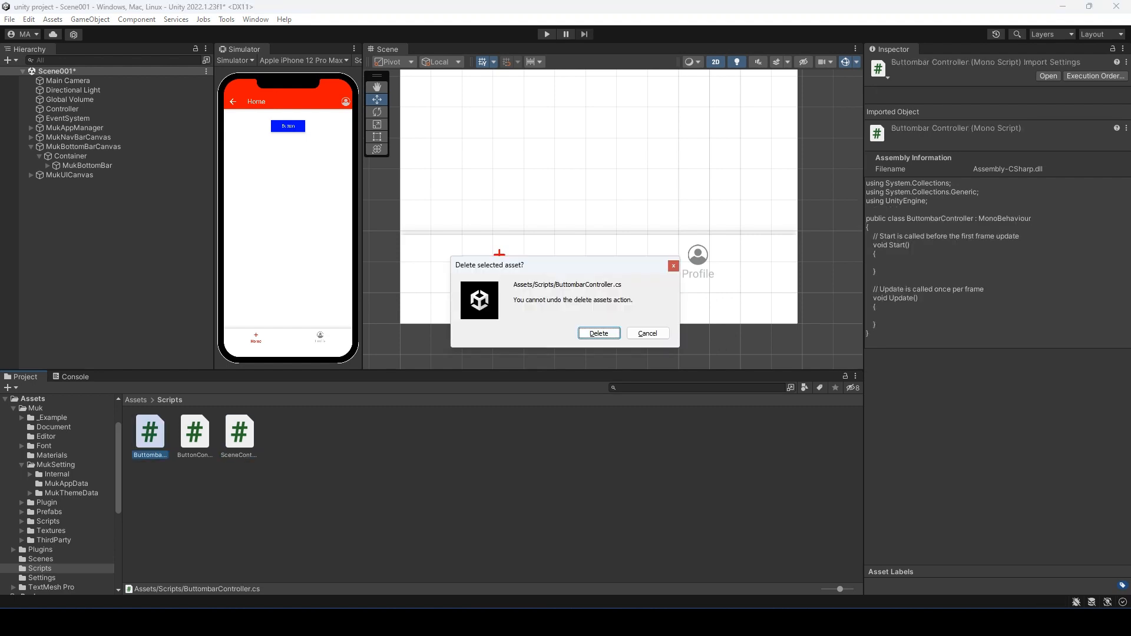
Confirm deleting the misnamed ButtombarController script.
{"action": "left_click", "coordinate": [646, 333]}
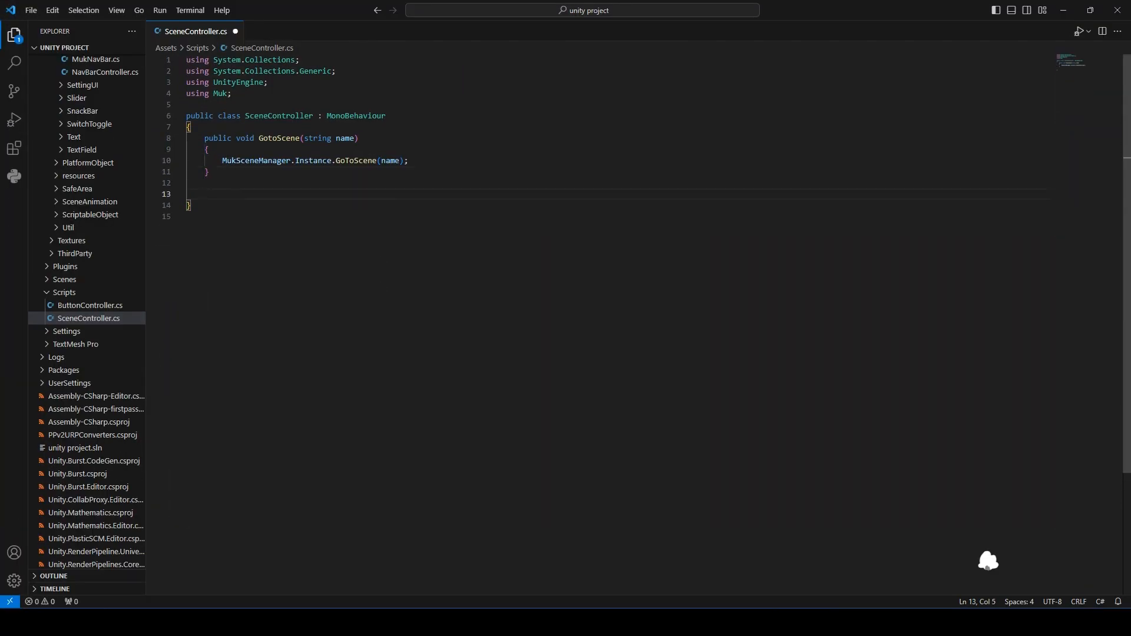
Declare a public void OnBottomBarSelected(int index) method in SceneController.cs.
{"action": "type", "text": "public void"}
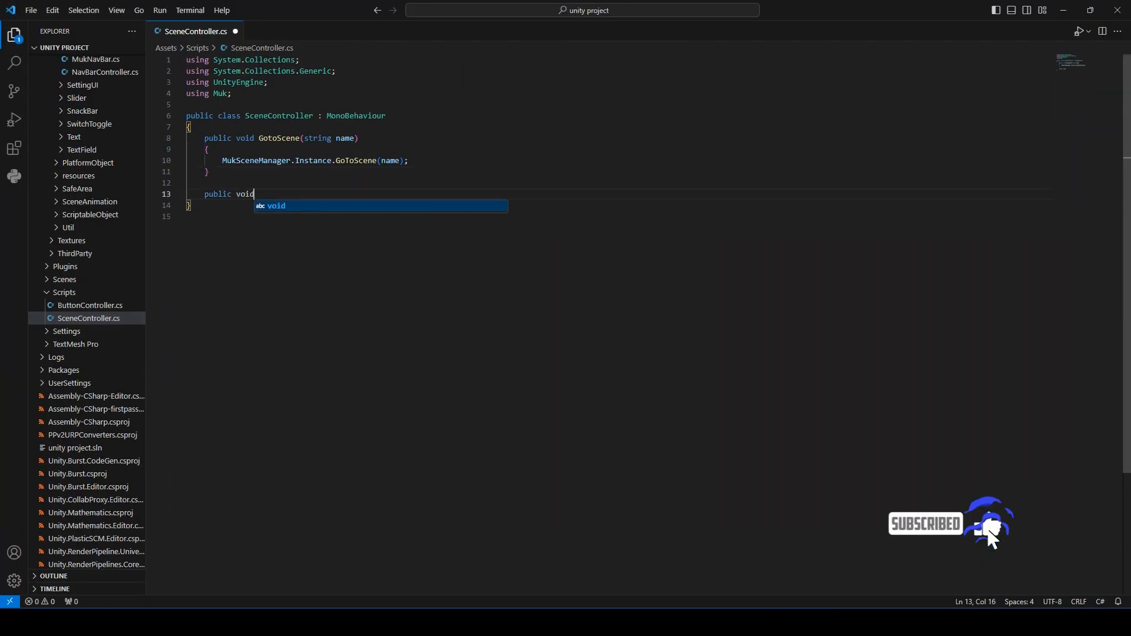
{"action": "type", "text": "On"}
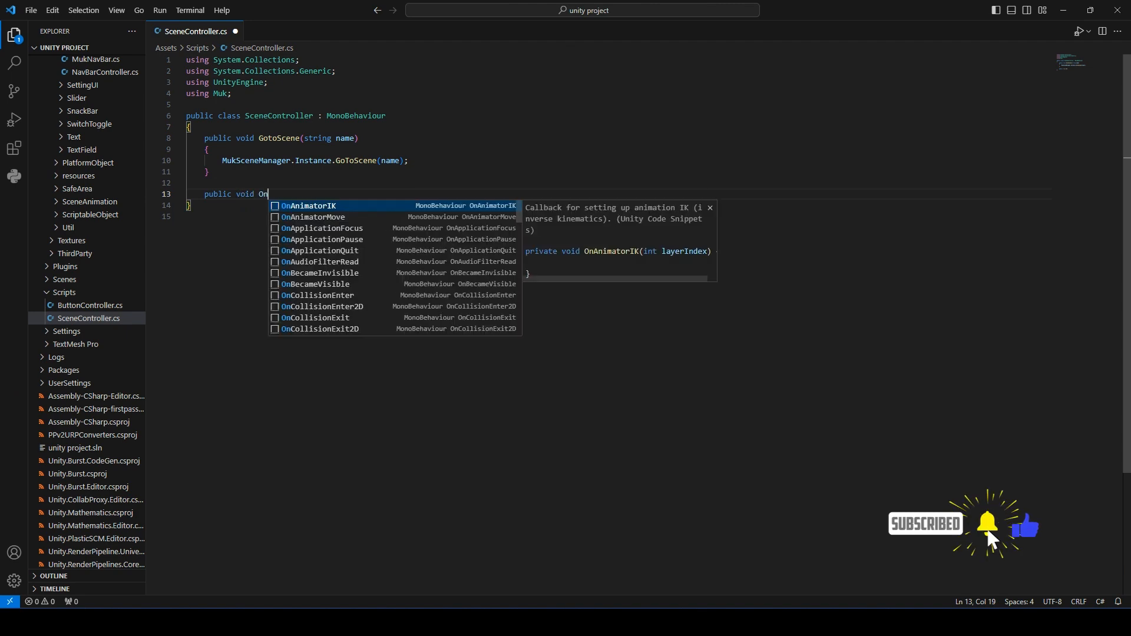
{"action": "type", "text": "Bottom"}
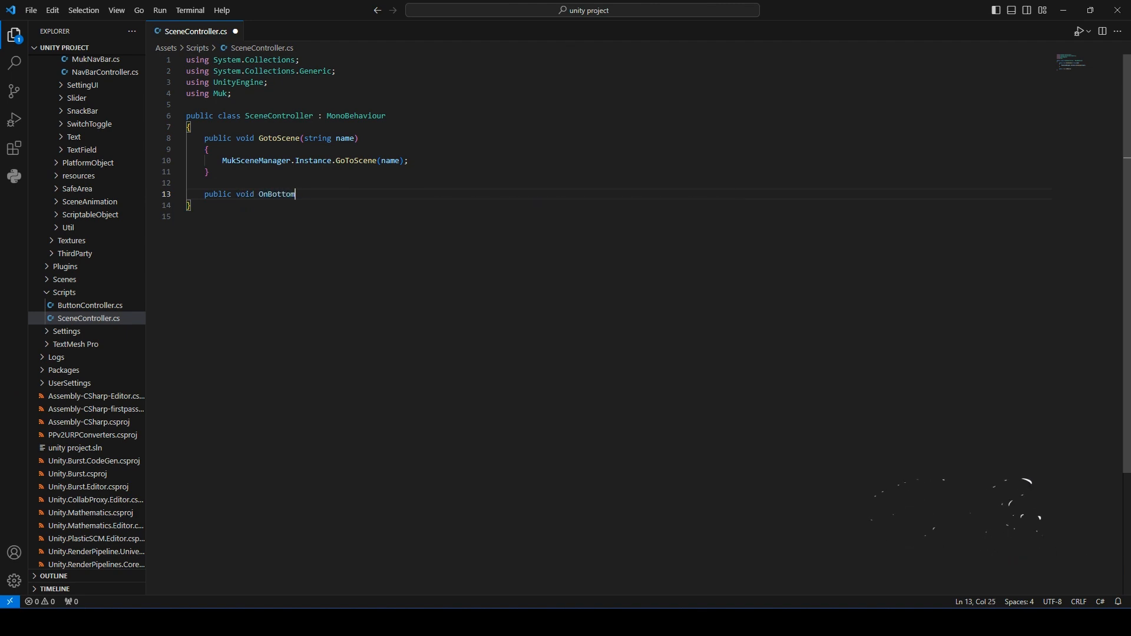
{"action": "type", "text": "BarSe"}
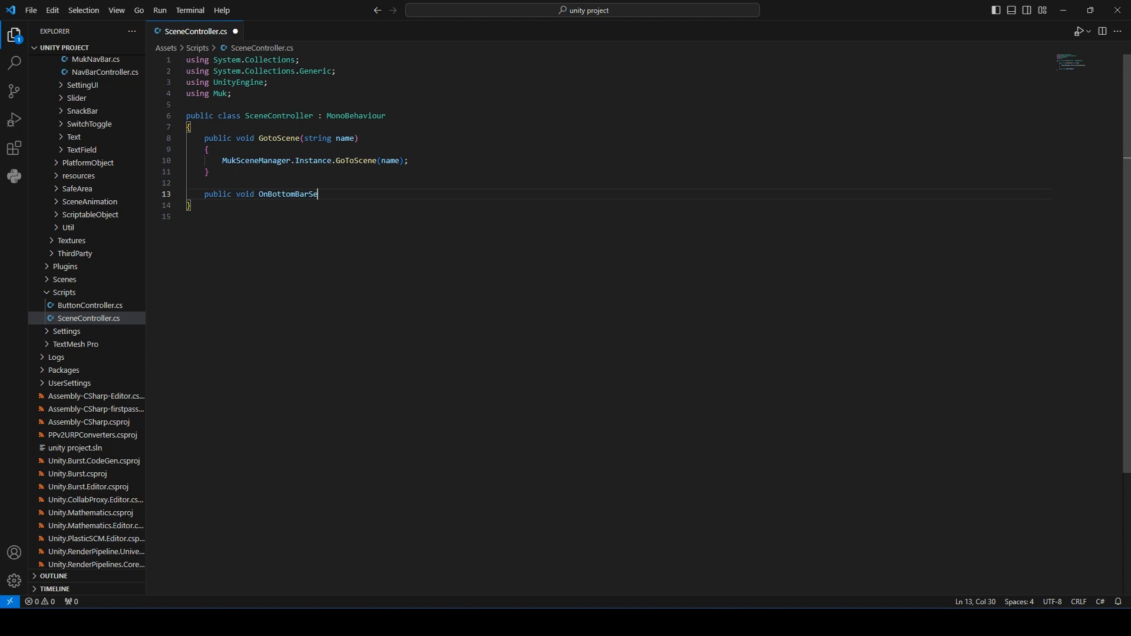
{"action": "type", "text": "lected"}
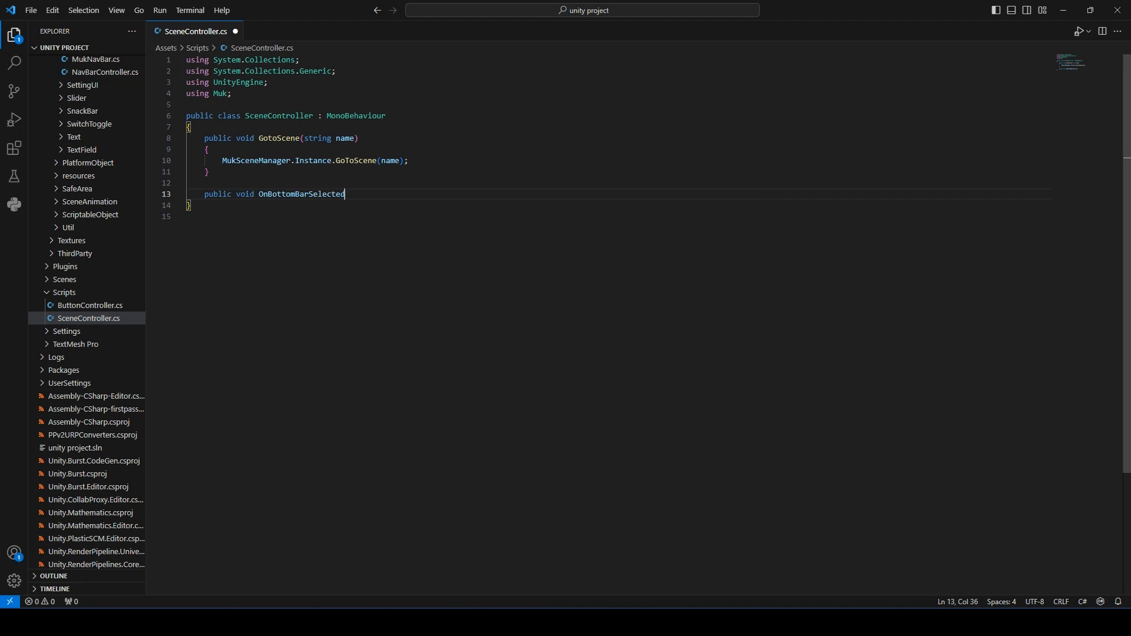
{"action": "type", "text": "("}
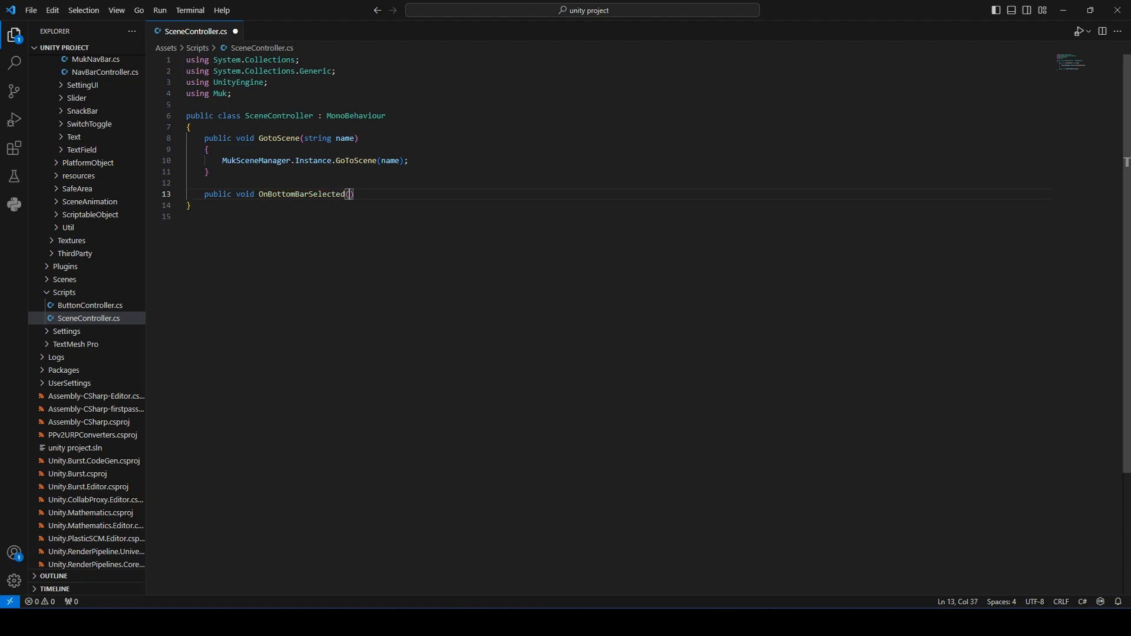
{"action": "type", "text": "int index"}
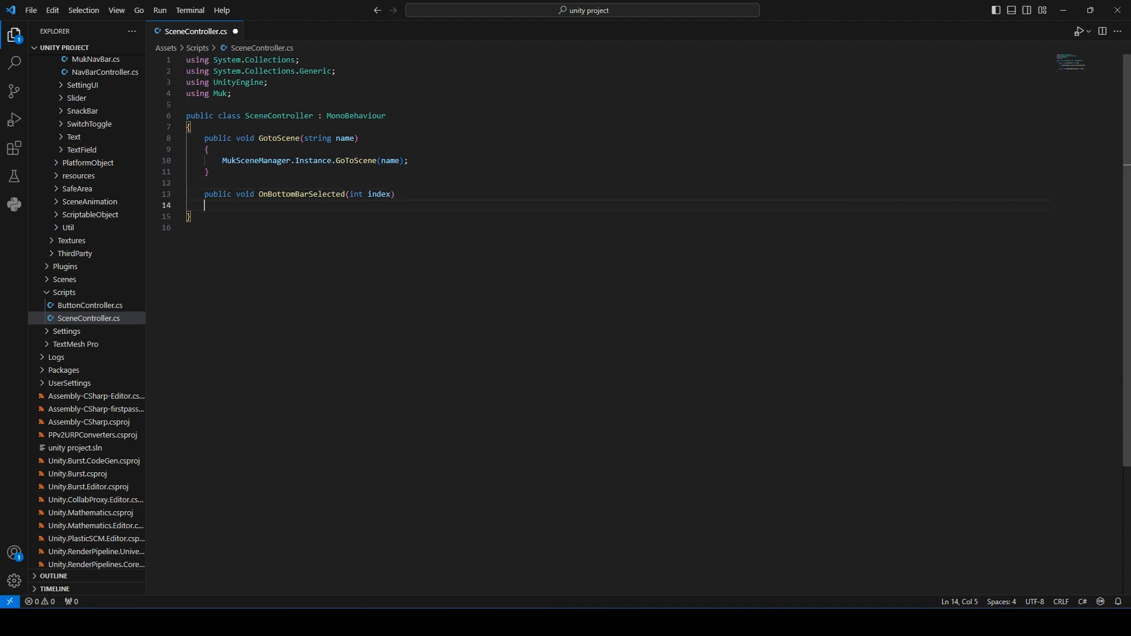
Inside it, call GotoScene("Scene") when index == 1.
{"action": "type", "text": "if("}
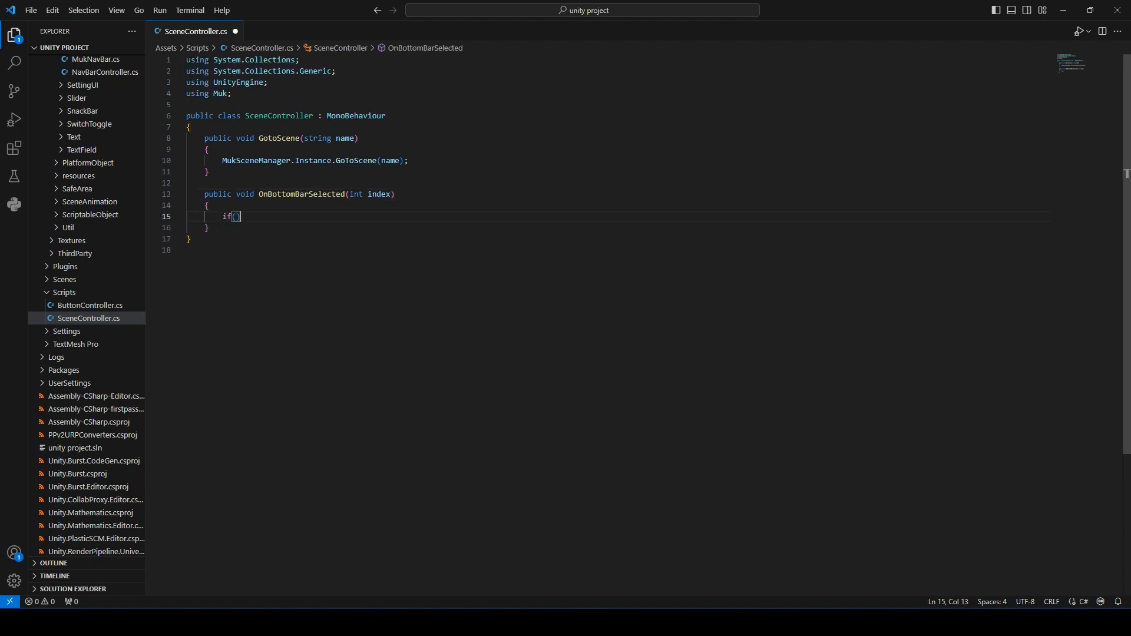
{"action": "type", "text": "{"}
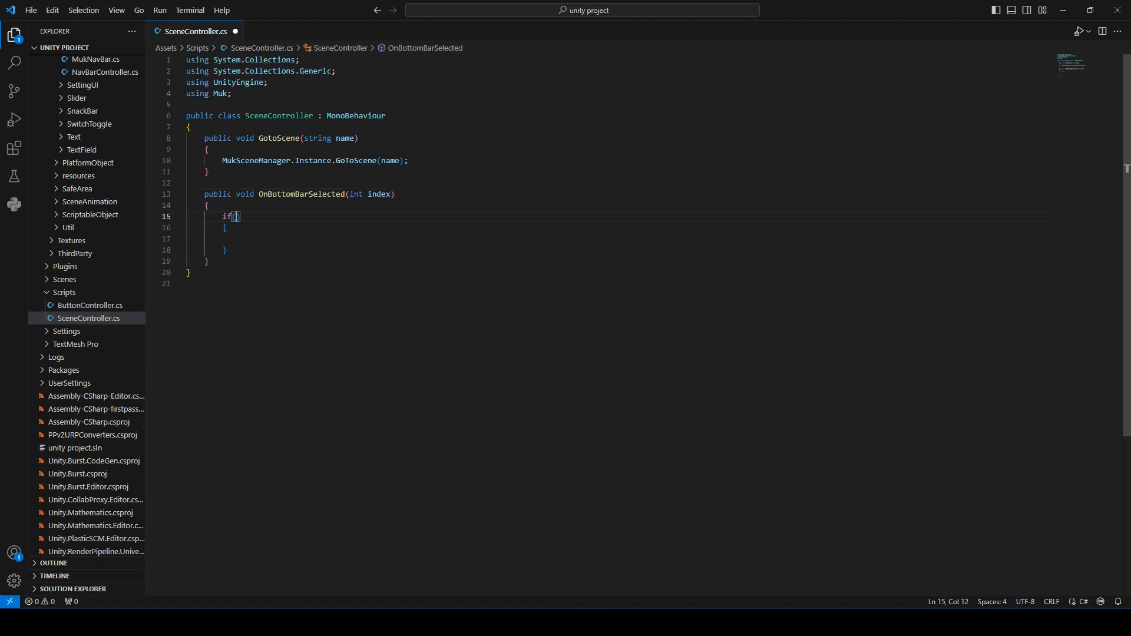
{"action": "type", "text": "index"}
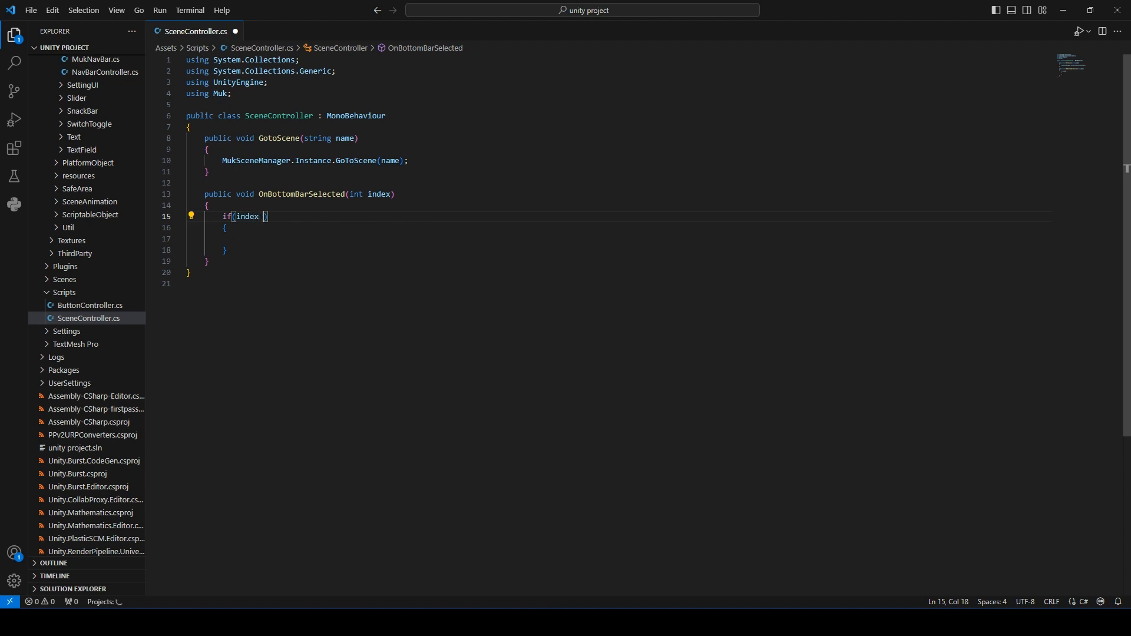
{"action": "type", "text": "== 1)"}
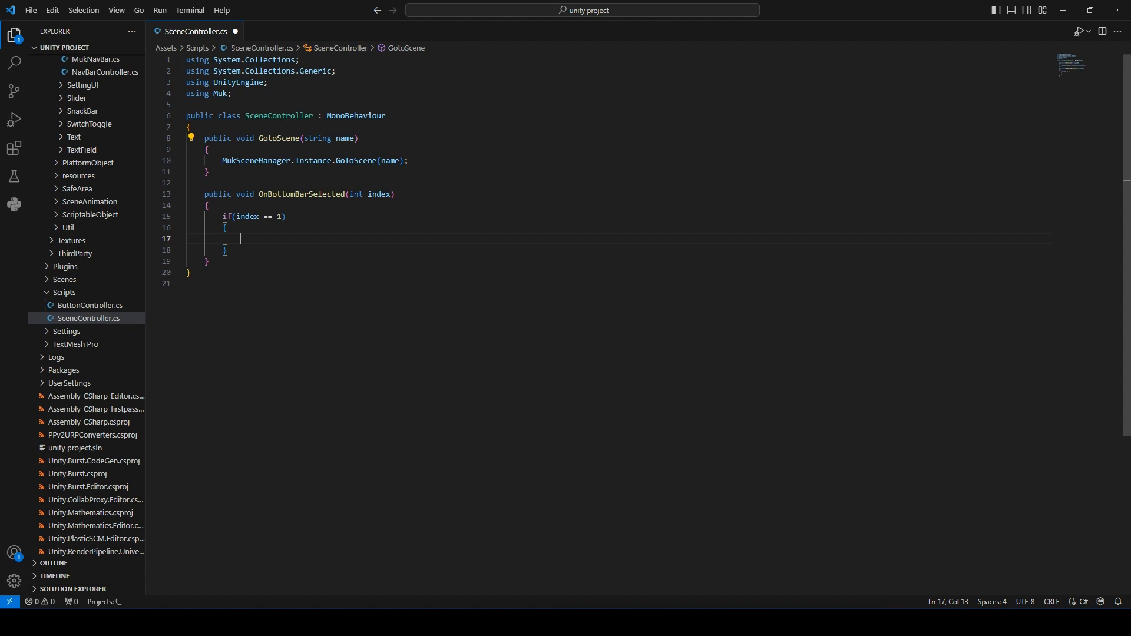
{"action": "type", "text": "GotoScene();"}
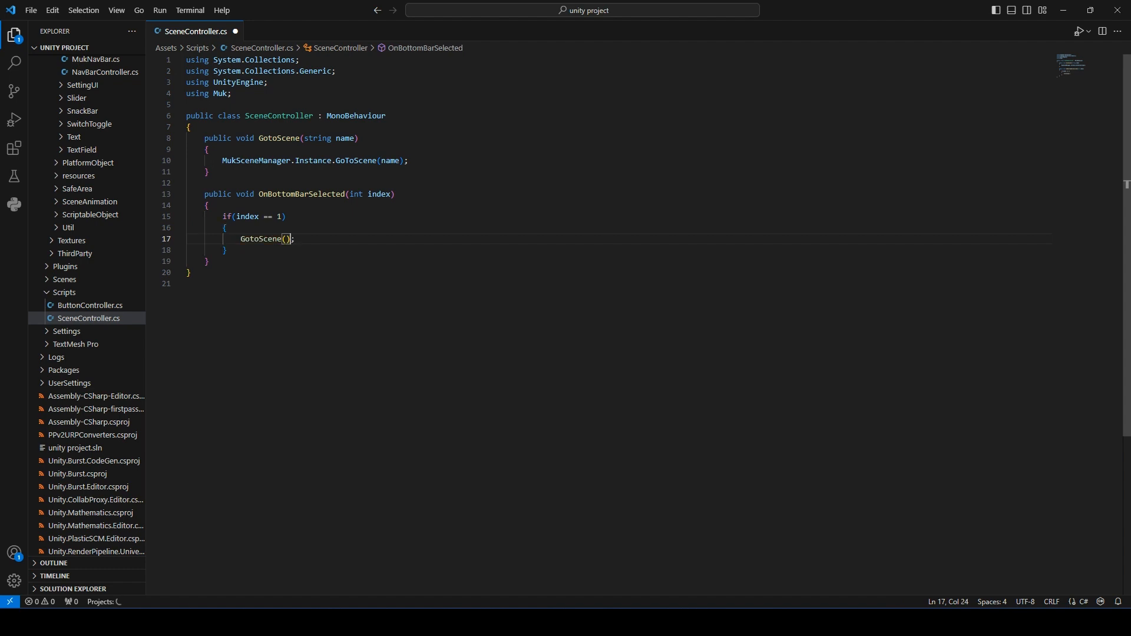
{"action": "type", "text": "\"Scene\""}
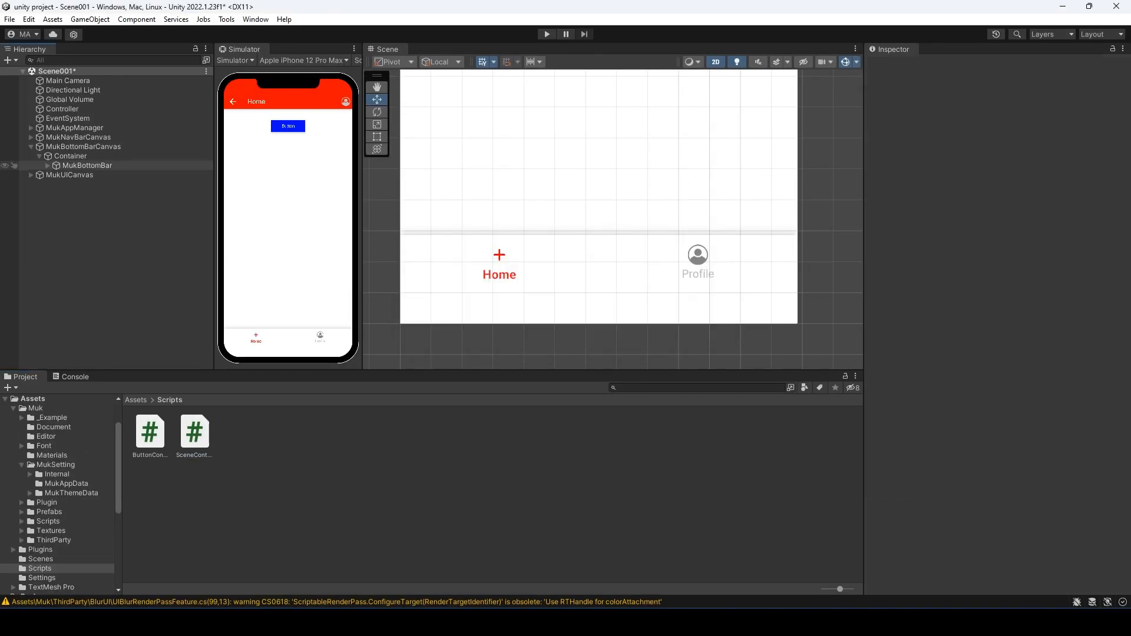
Add an On Selected handler on MukBottomBar targeting Controller's SceneController.OnBottomBarSelected.
{"action": "left_click", "coordinate": [90, 165]}
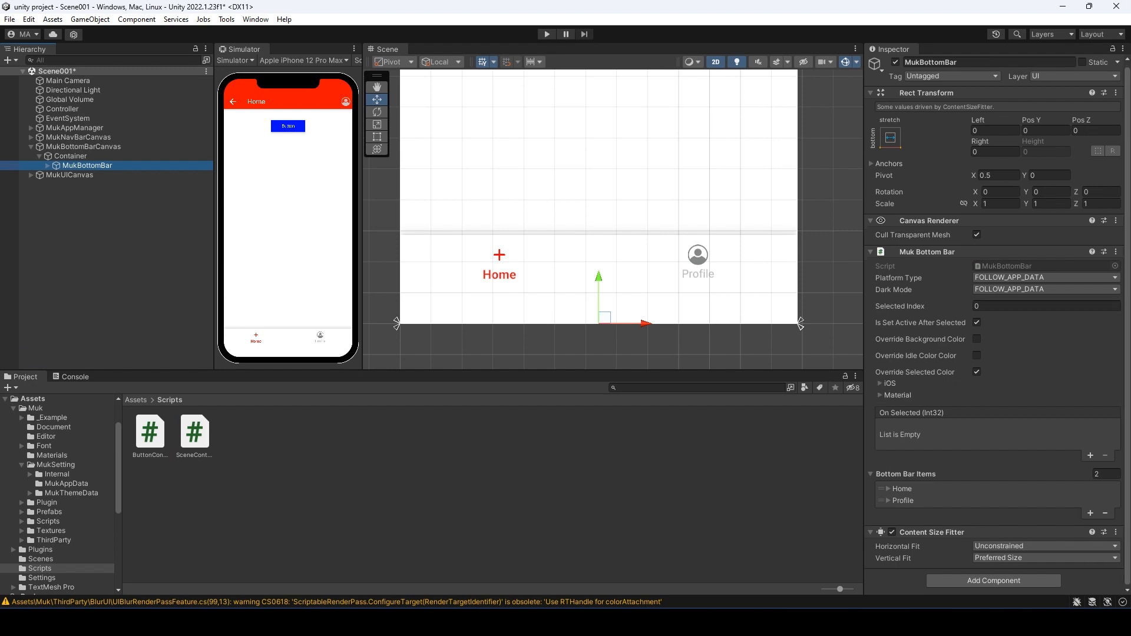
{"action": "left_click", "coordinate": [1090, 457]}
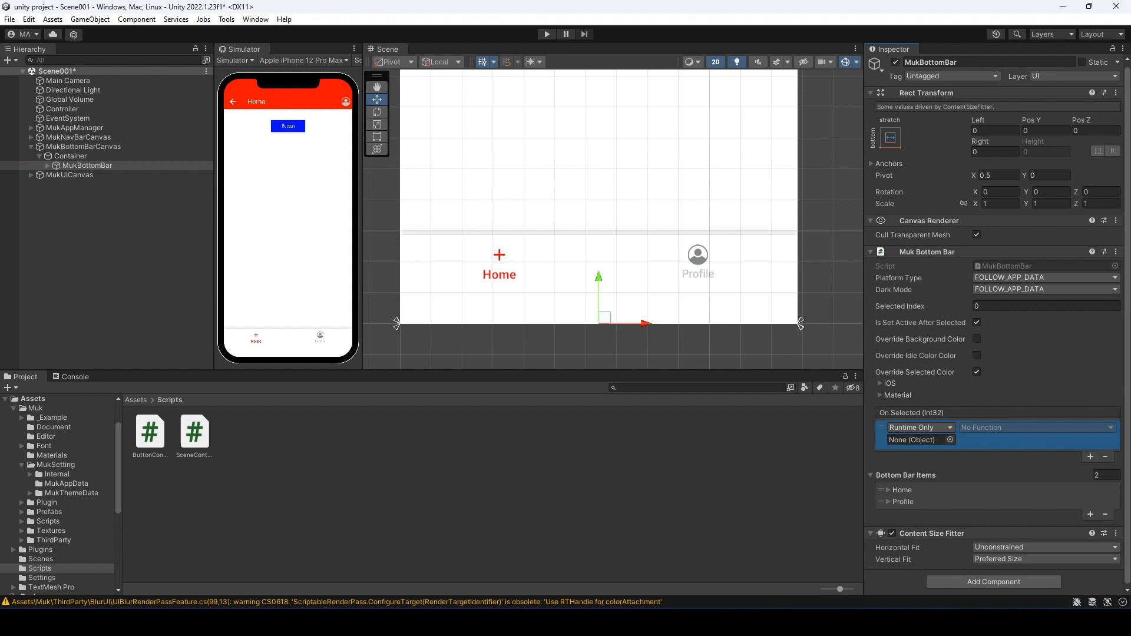
{"action": "left_click", "coordinate": [62, 109]}
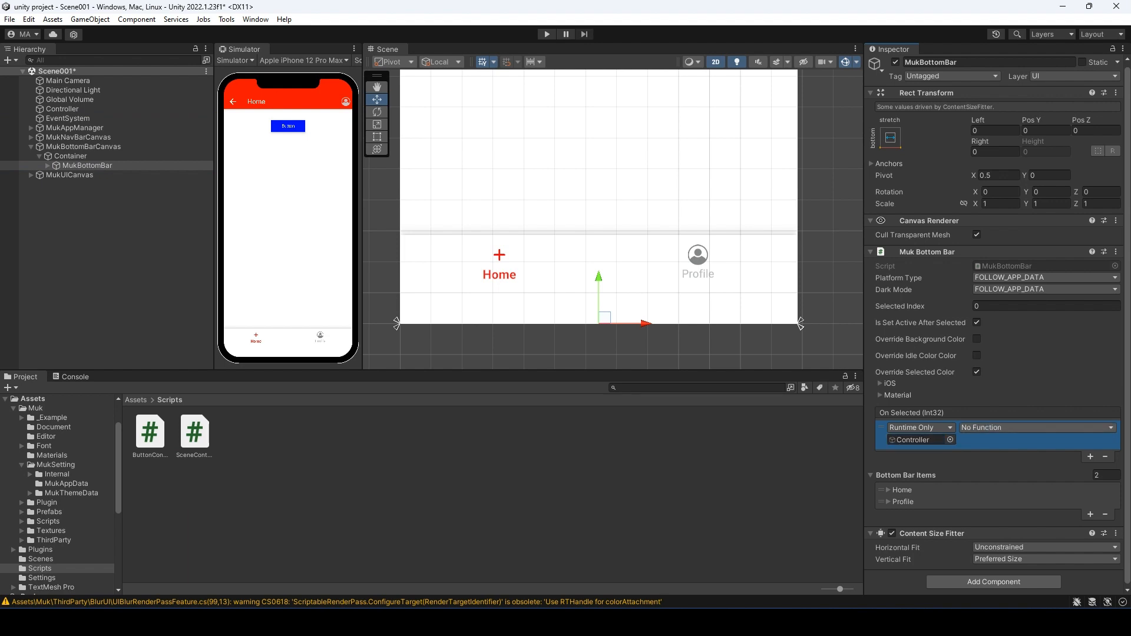
{"action": "left_click", "coordinate": [1036, 427]}
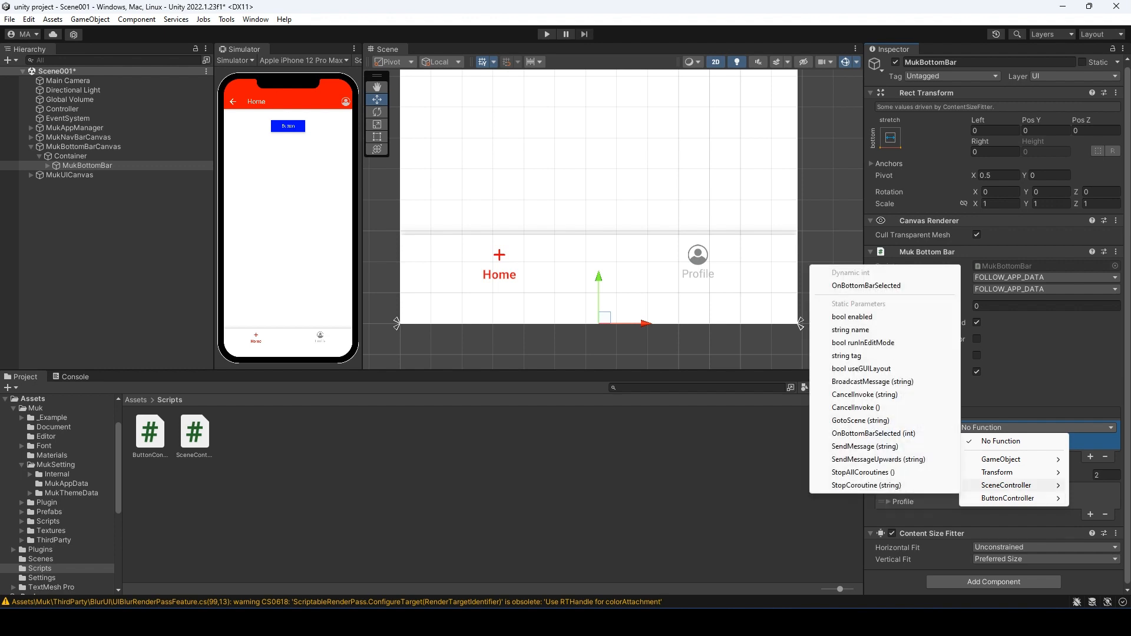
{"action": "mouse_move", "coordinate": [866, 285]}
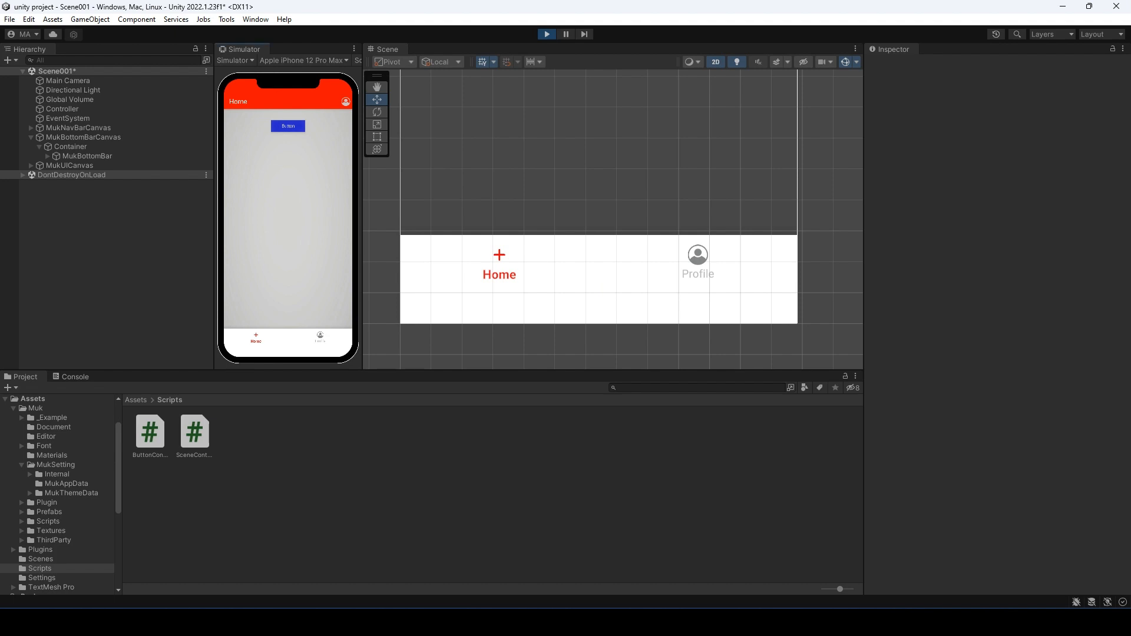
In Play mode switch to the Profile scene and back, untick Is Set Active After Selected, then stop.
{"action": "left_click", "coordinate": [320, 338]}
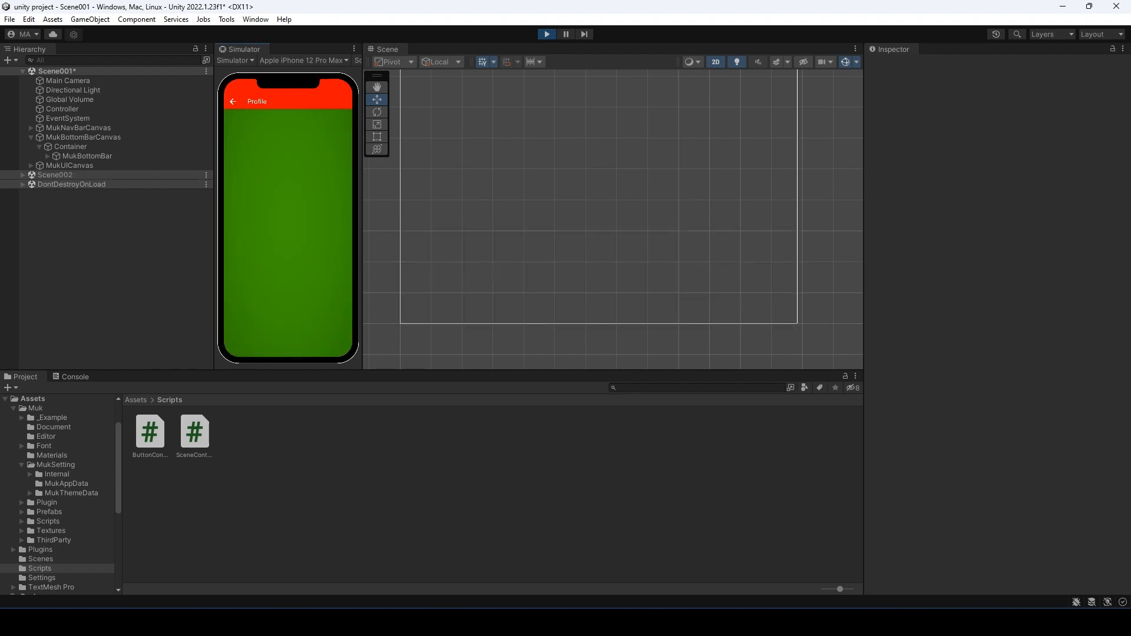
{"action": "left_click", "coordinate": [232, 101]}
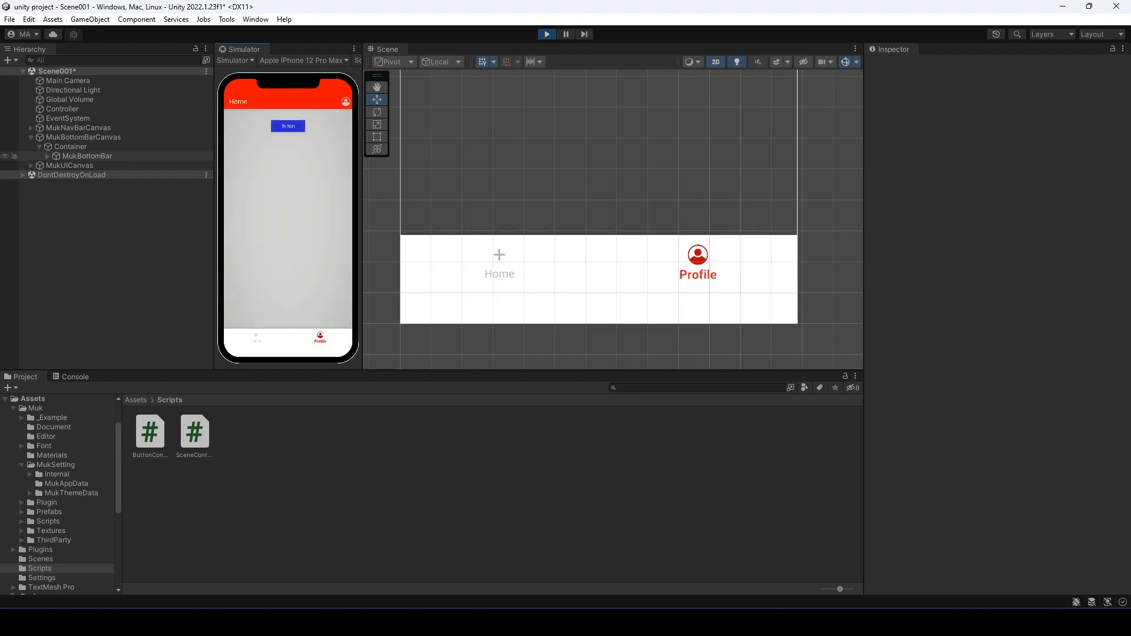
{"action": "left_click", "coordinate": [88, 155]}
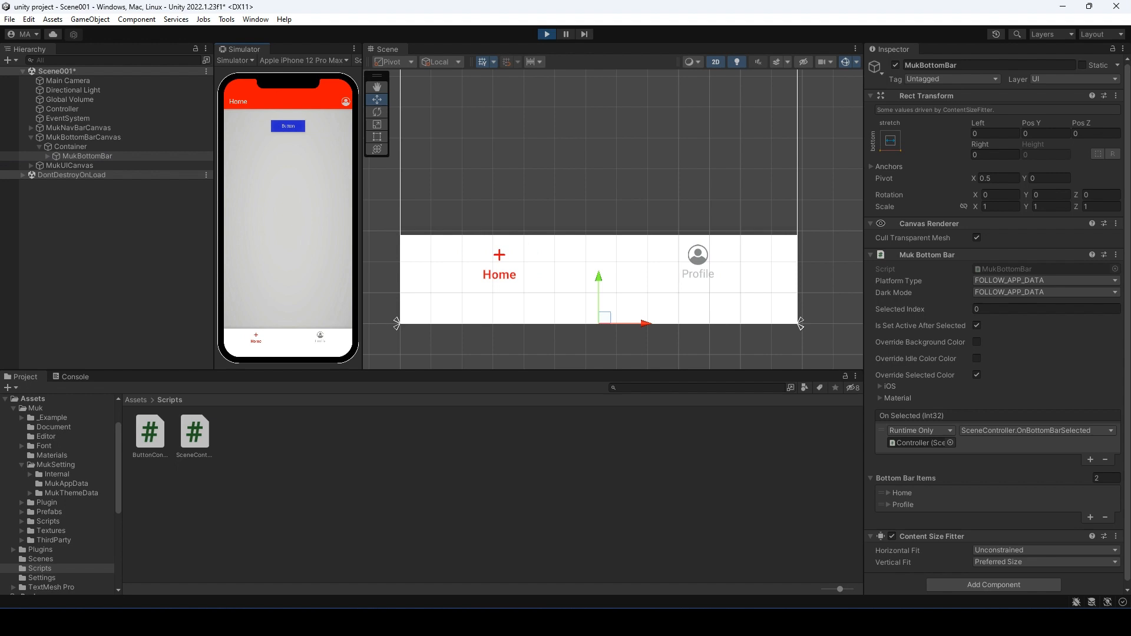
{"action": "left_click", "coordinate": [977, 325]}
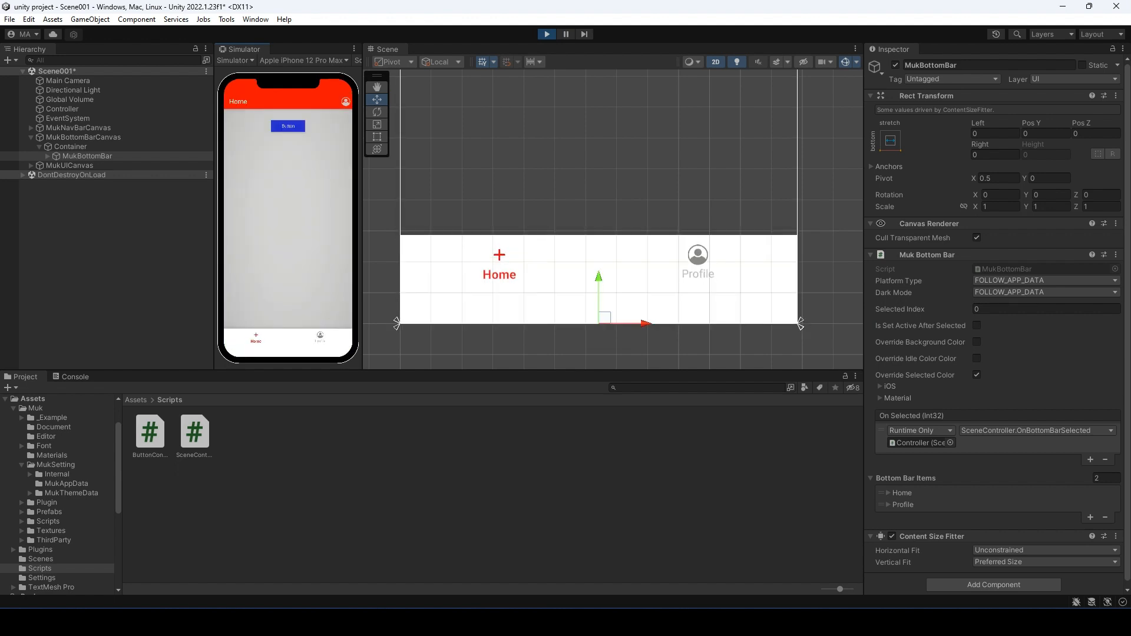
{"action": "left_click", "coordinate": [320, 338]}
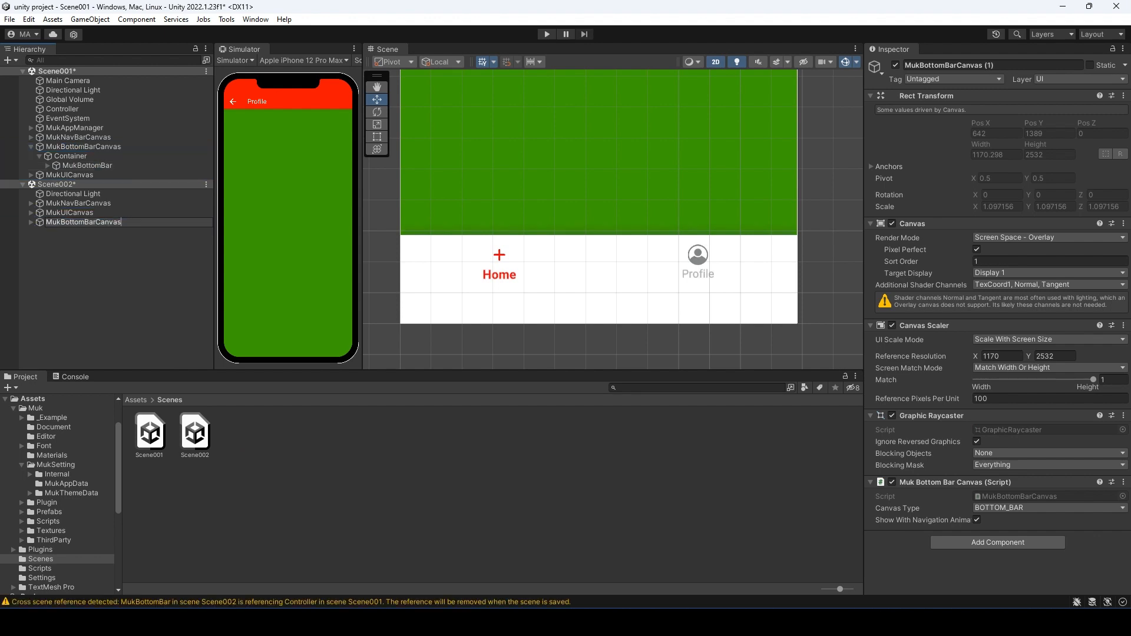
Paste MukBottomBarCanvas into Scene002 and expand its Container down to MukBottomBar.
{"action": "left_click", "coordinate": [82, 223]}
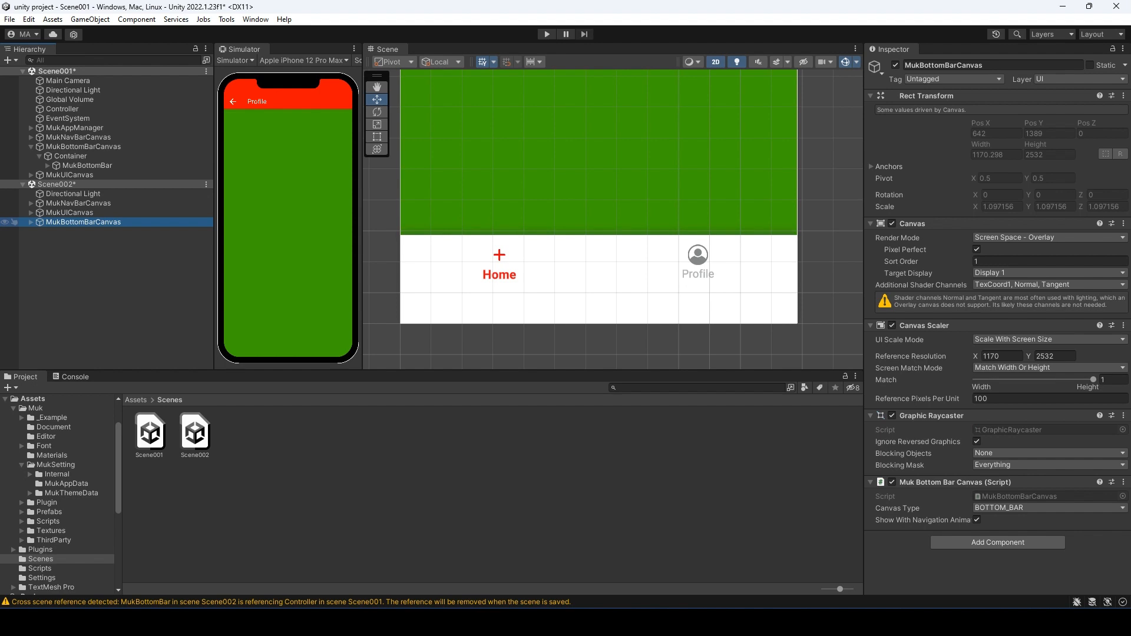
{"action": "left_click", "coordinate": [70, 232]}
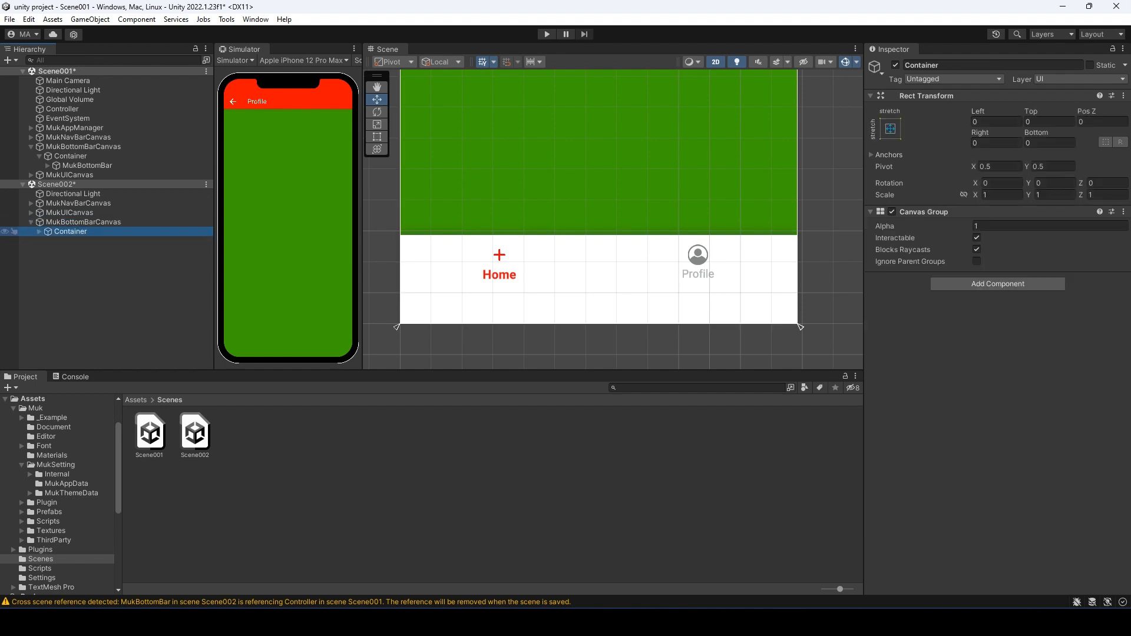
{"action": "left_click", "coordinate": [89, 241]}
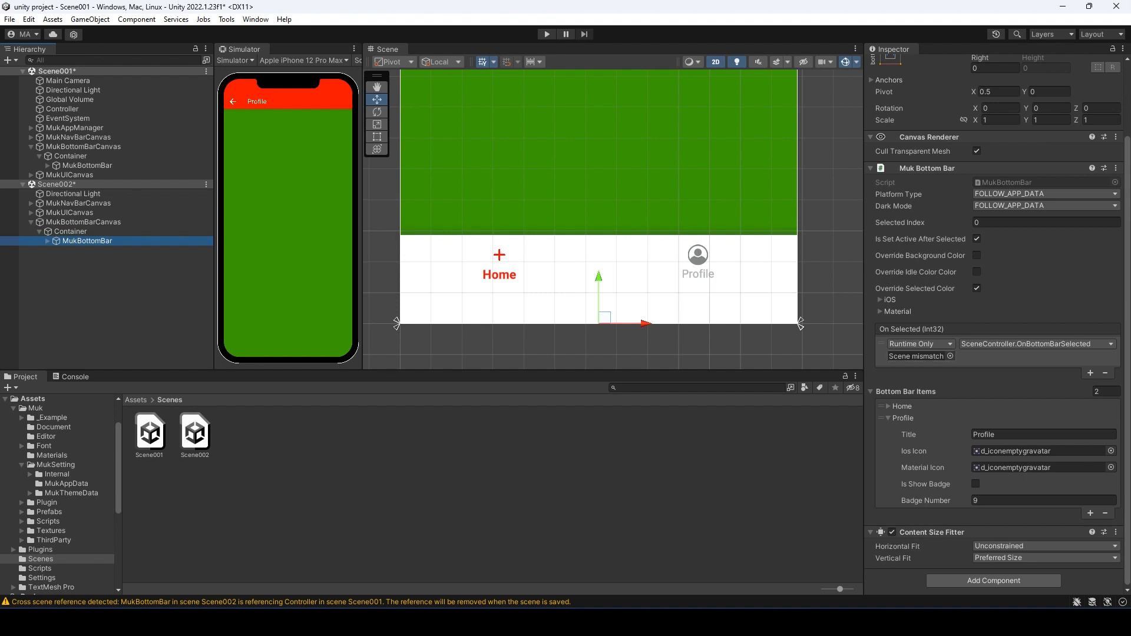
Create an empty GameObject in Scene002 named Controller.
{"action": "left_click", "coordinate": [1103, 343]}
{"action": "type", "text": "Contro"}
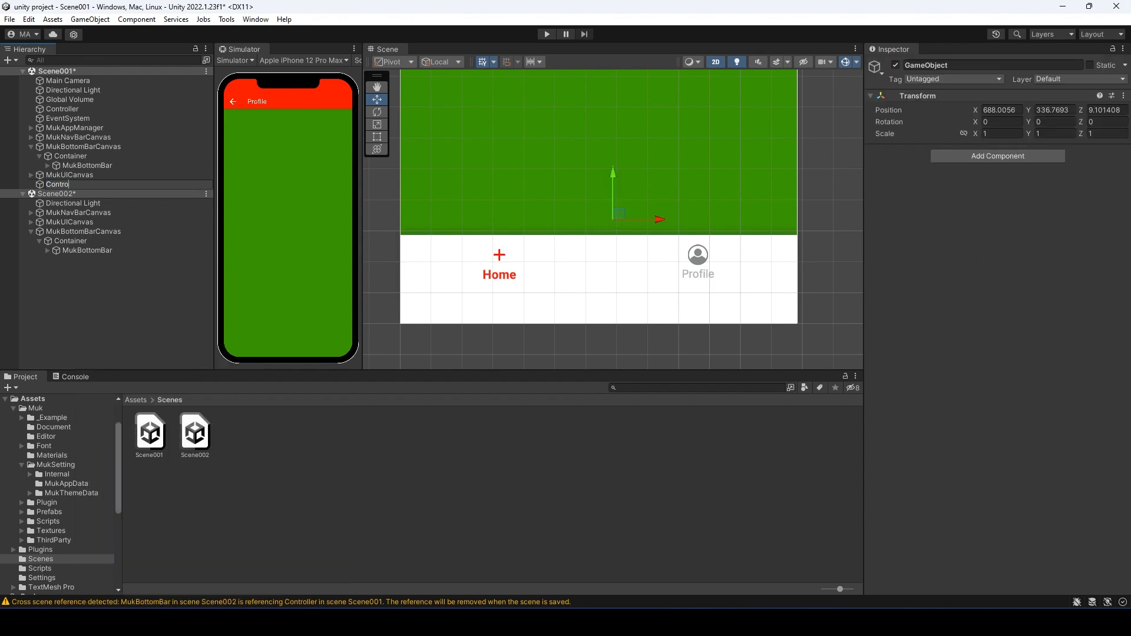
{"action": "left_click", "coordinate": [62, 184]}
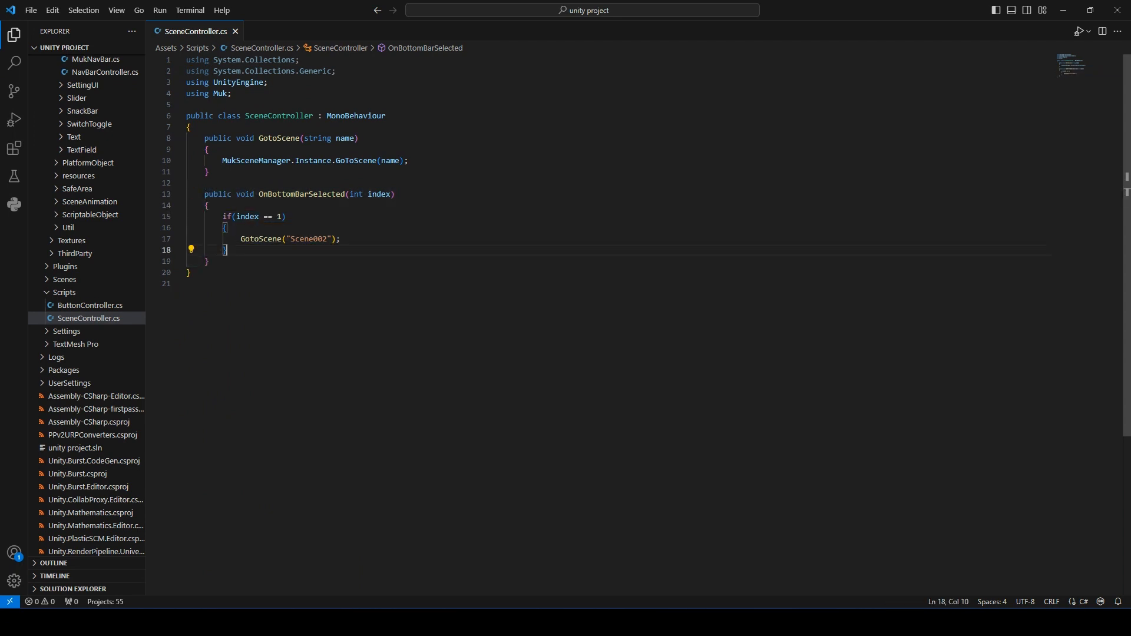
Add an else branch to OnBottomBarSelected calling GotoScene("Scene002").
{"action": "type", "text": "else {"}
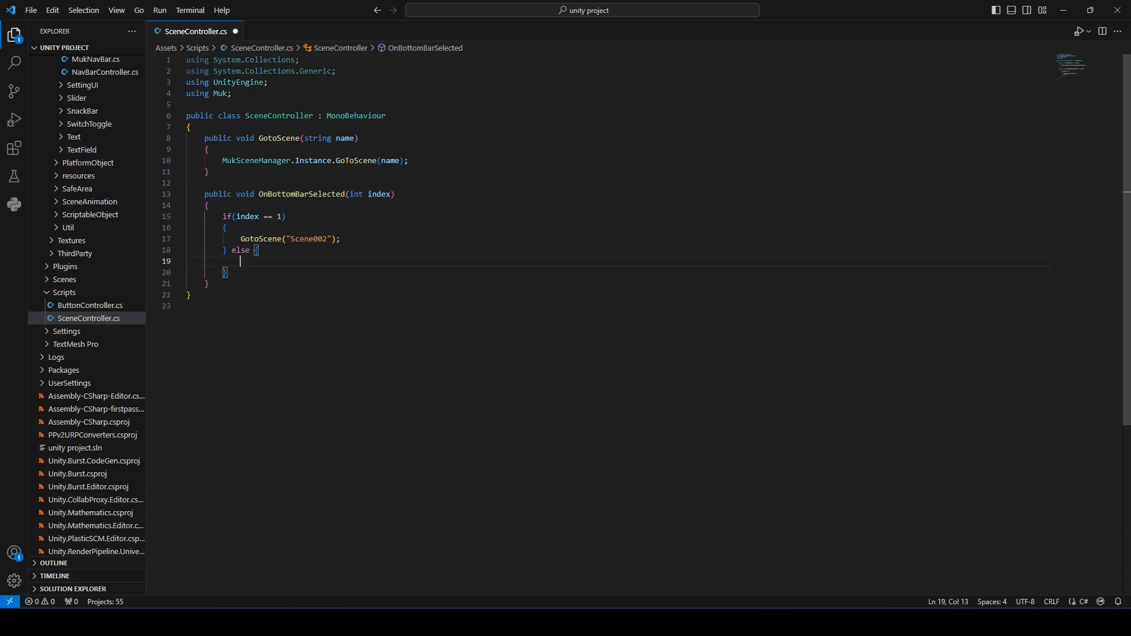
{"action": "type", "text": "GotoScene(\"Scene002\");"}
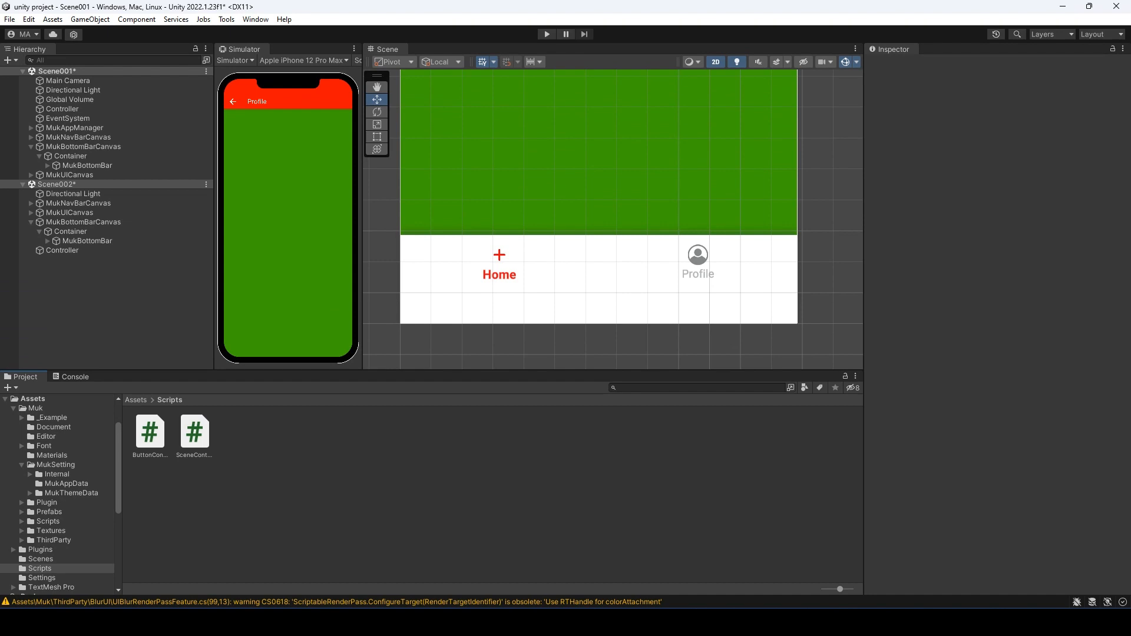
Set Scene002's MukBottomBar Selected Index to 1 so Profile starts selected.
{"action": "left_click", "coordinate": [88, 240]}
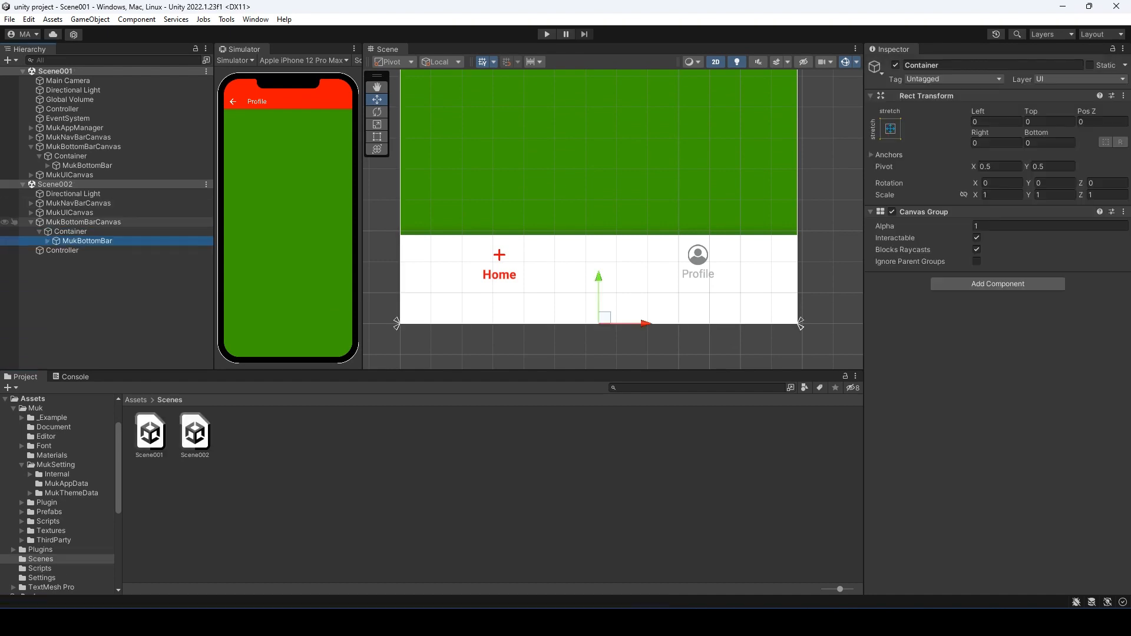
{"action": "left_click", "coordinate": [88, 241]}
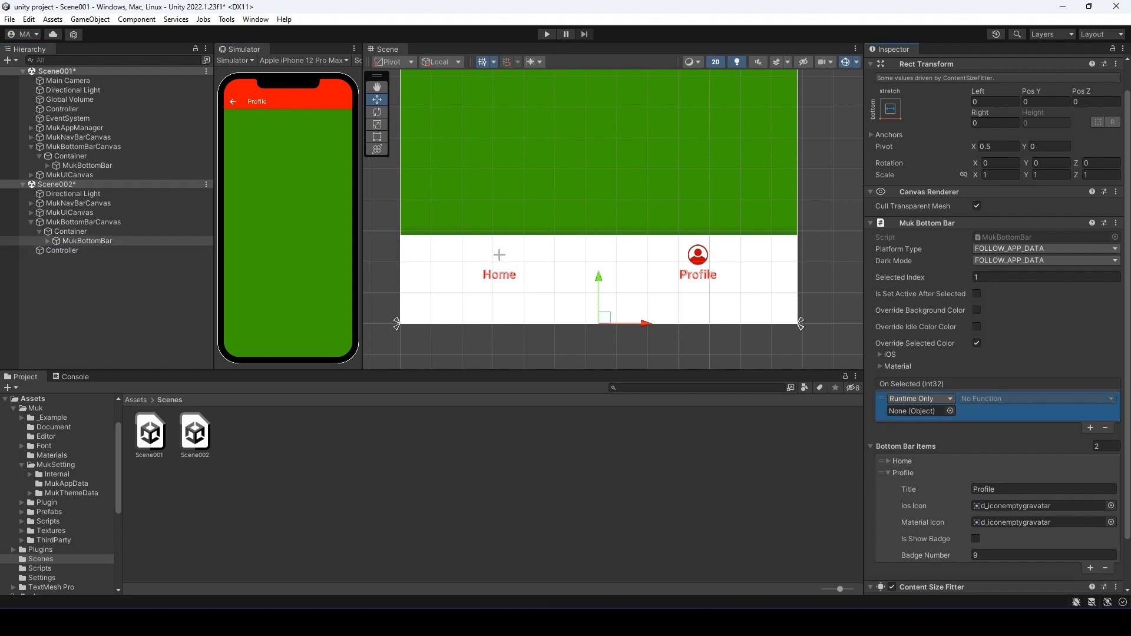
{"action": "left_click", "coordinate": [1037, 398]}
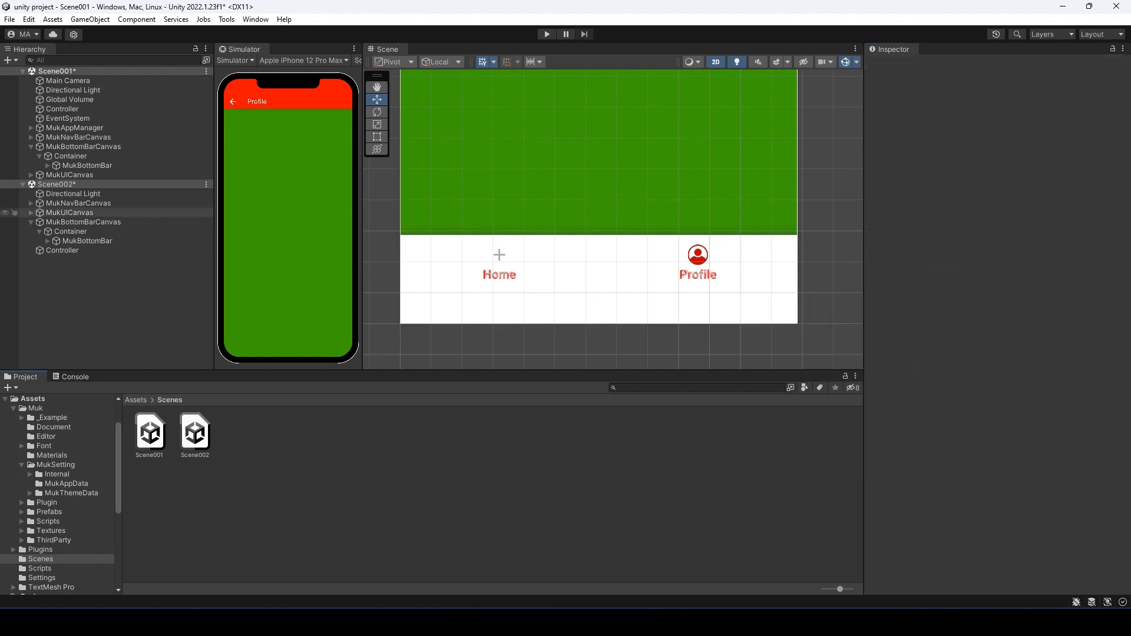
Remove Scene002 from the Hierarchy and start running Scene001 in the preview.
{"action": "right_click", "coordinate": [57, 184]}
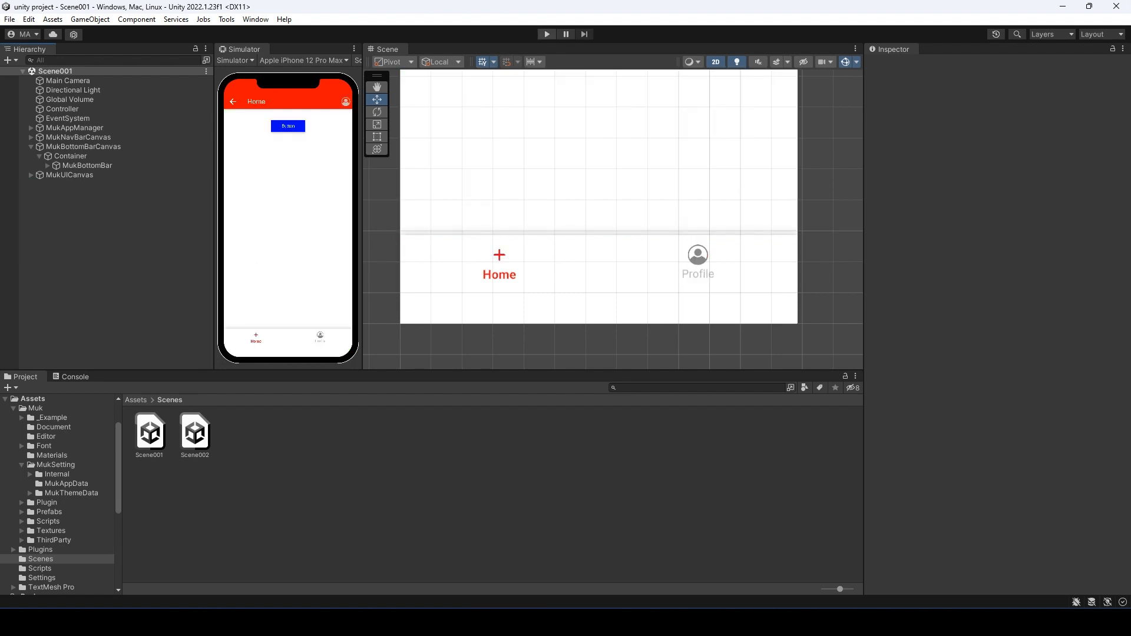
{"action": "left_click", "coordinate": [89, 165]}
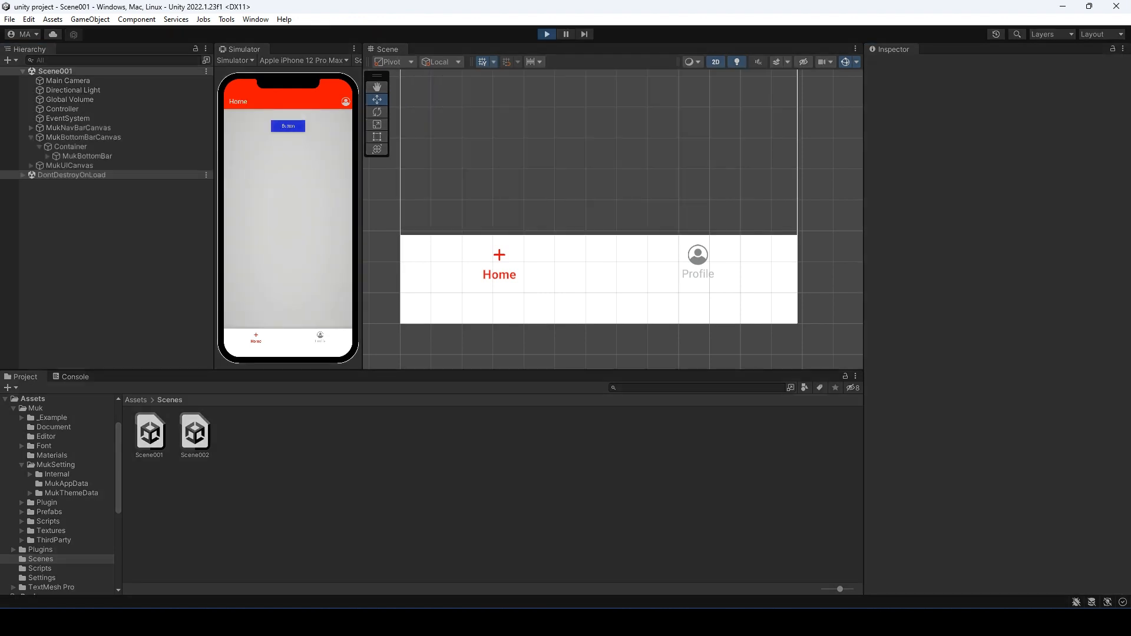
Tap the Profile item in the running iPhone preview to test scene switching.
{"action": "left_click", "coordinate": [319, 338]}
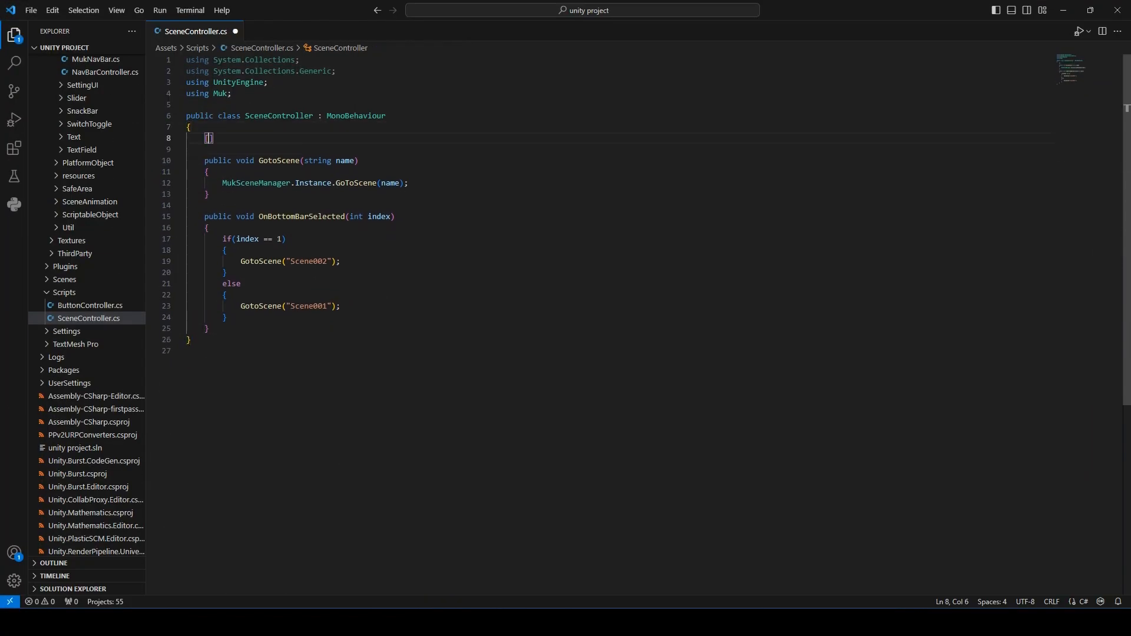
Declare a serialized private MukBottomBar bottomBar field in SceneController.cs.
{"action": "type", "text": "SerializeField"}
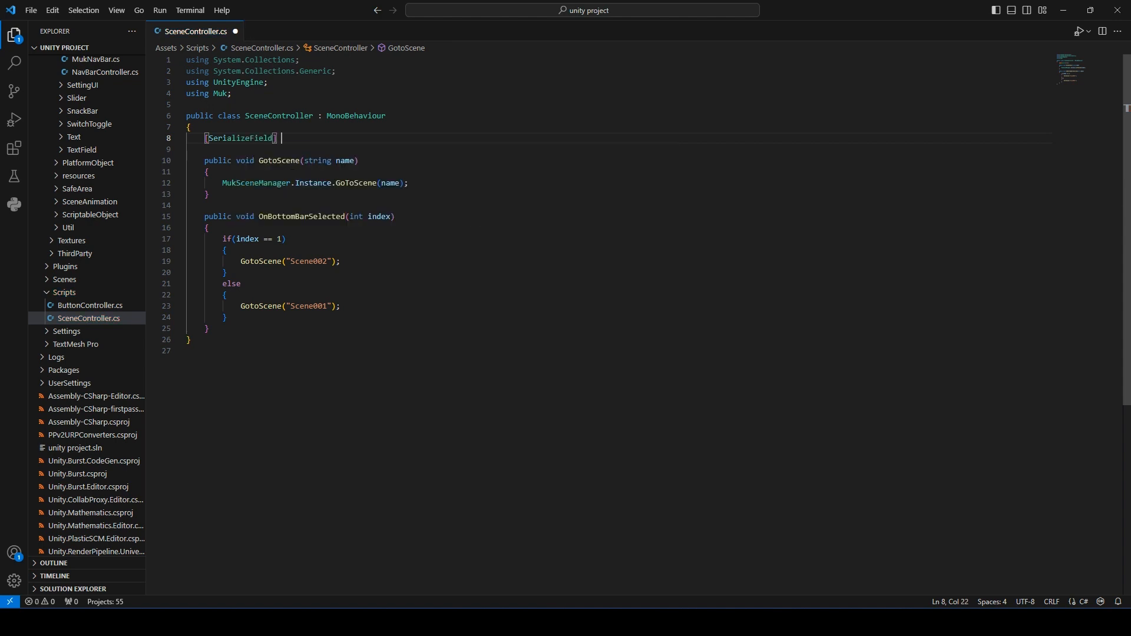
{"action": "type", "text": "private Muk"}
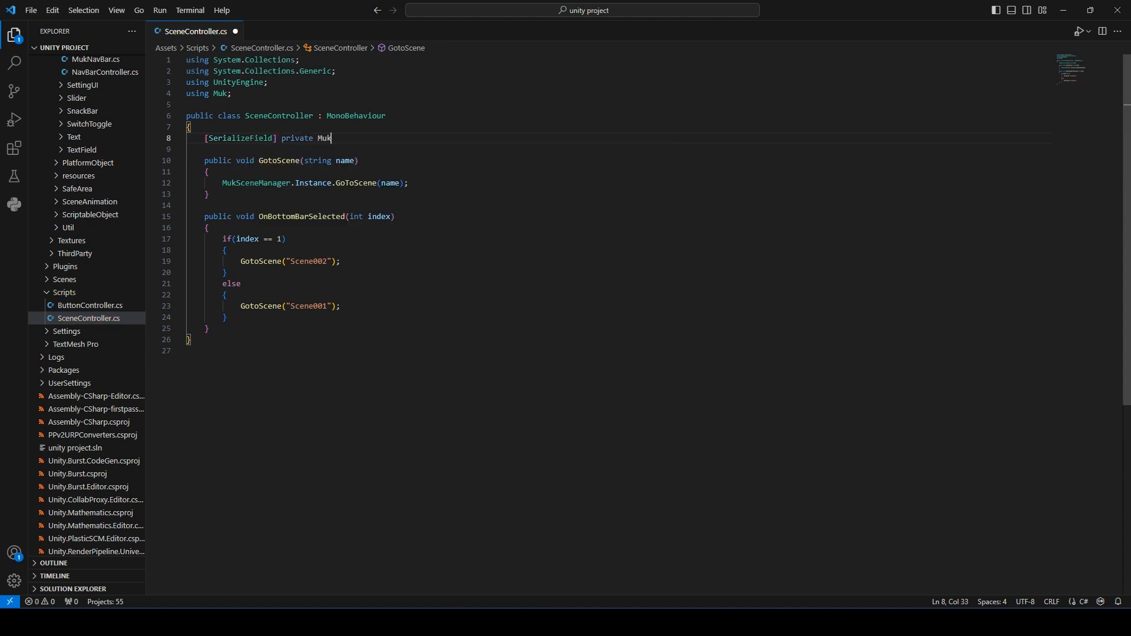
{"action": "type", "text": "Bottom"}
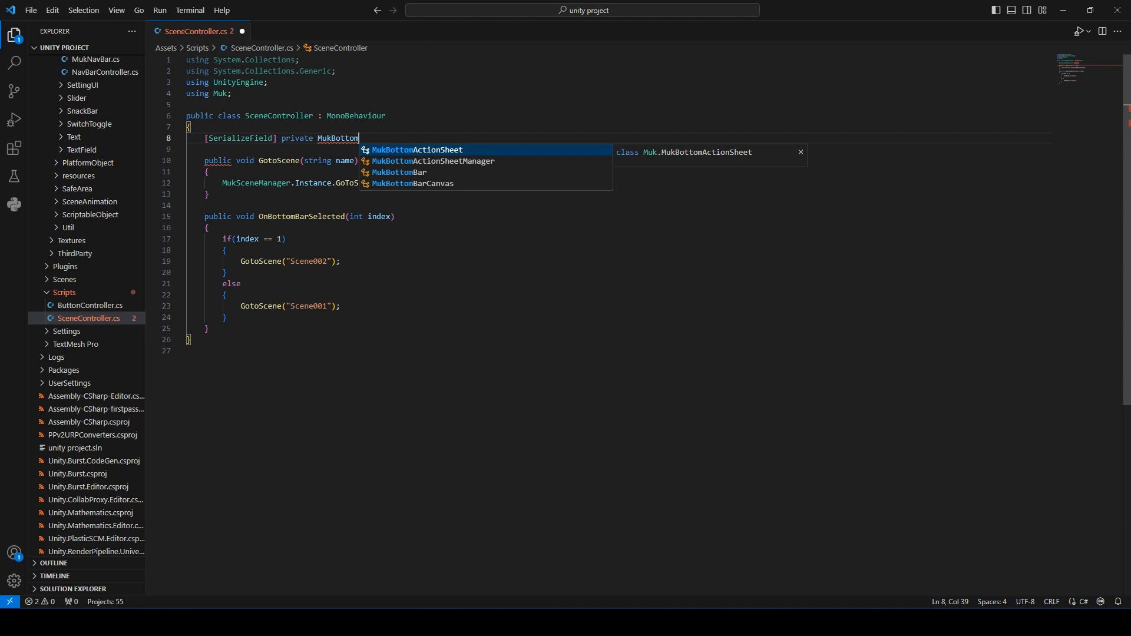
{"action": "type", "text": "Bar bo"}
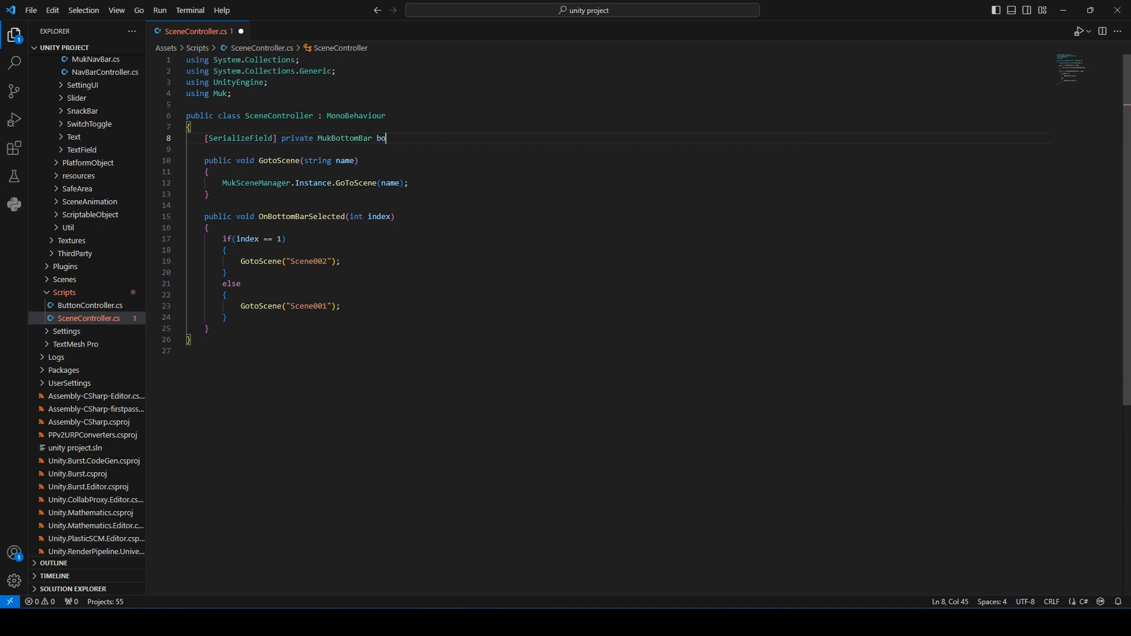
{"action": "type", "text": "ttomBar;"}
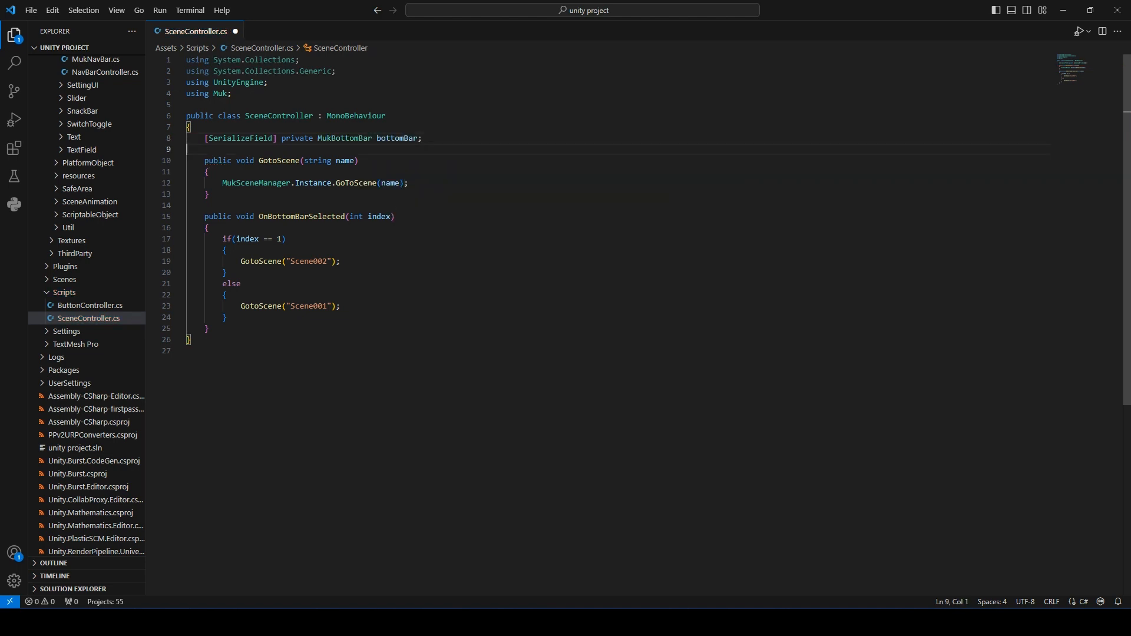
Add a Start method that calls bottomBar.SetBadge(1, ...) when bottomBar is not null.
{"action": "type", "text": "Start() {"}
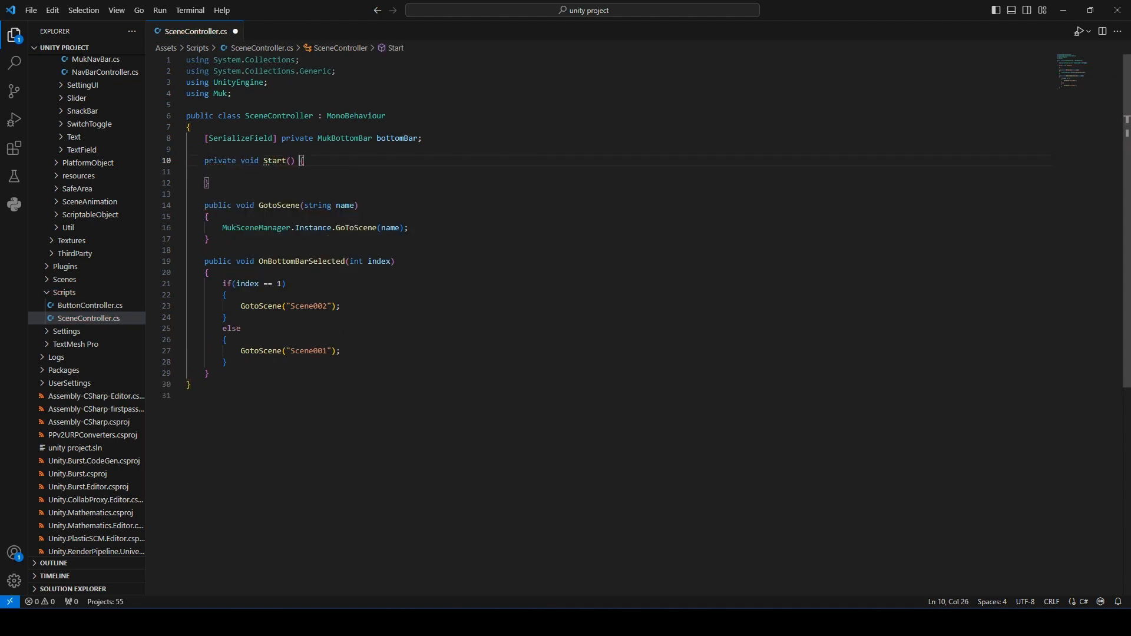
{"action": "key", "text": "Enter"}
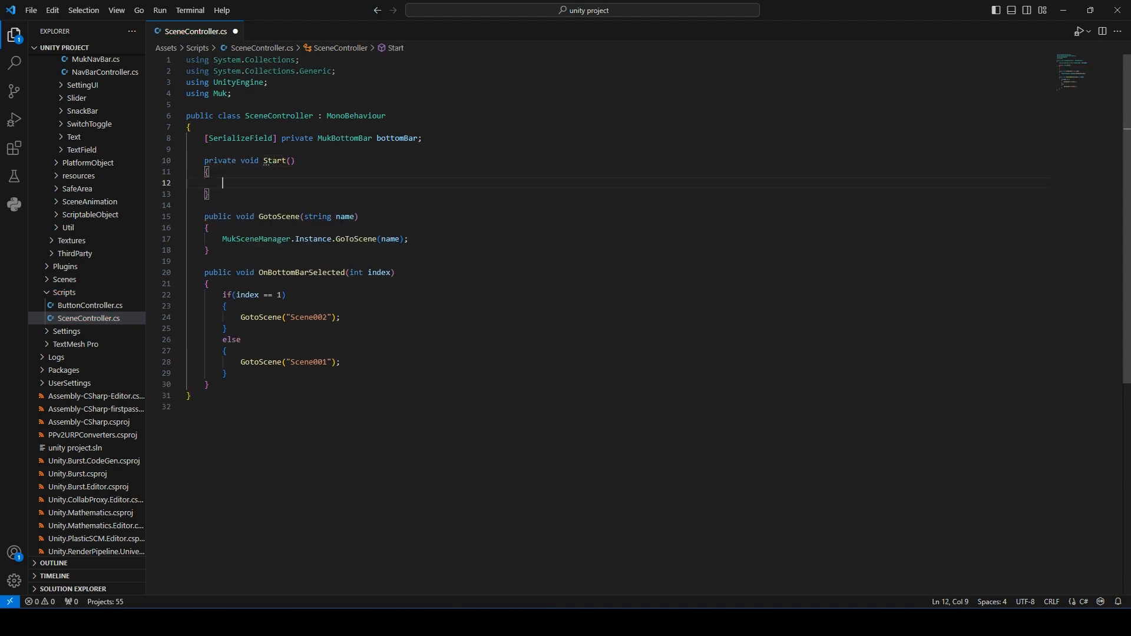
{"action": "type", "text": "if(bottomBar != null"}
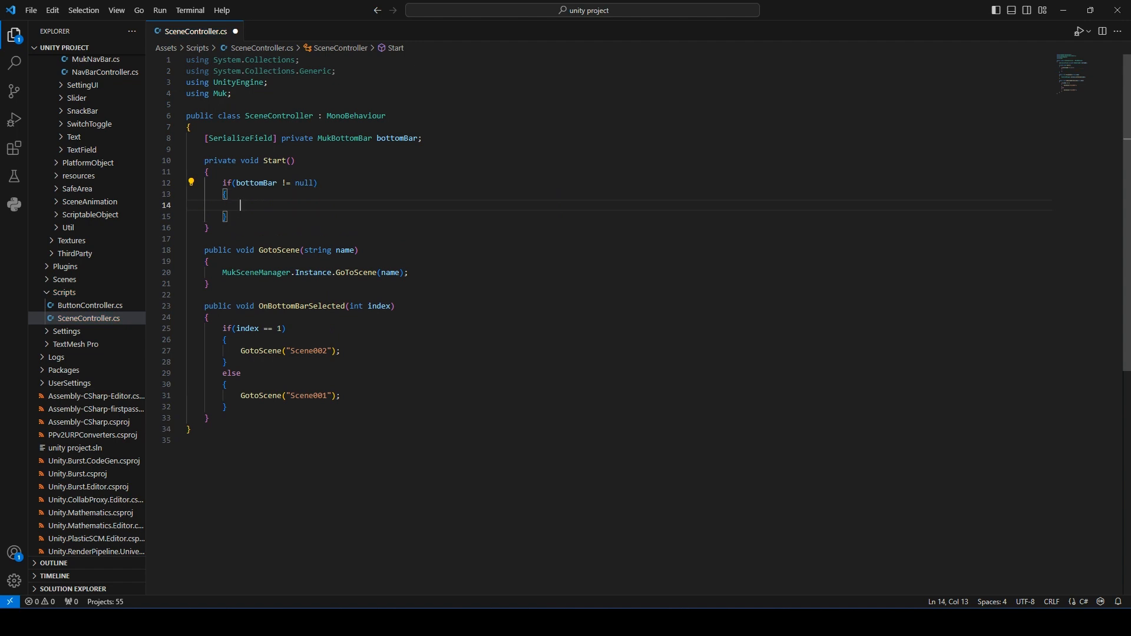
{"action": "type", "text": "bottomBar"}
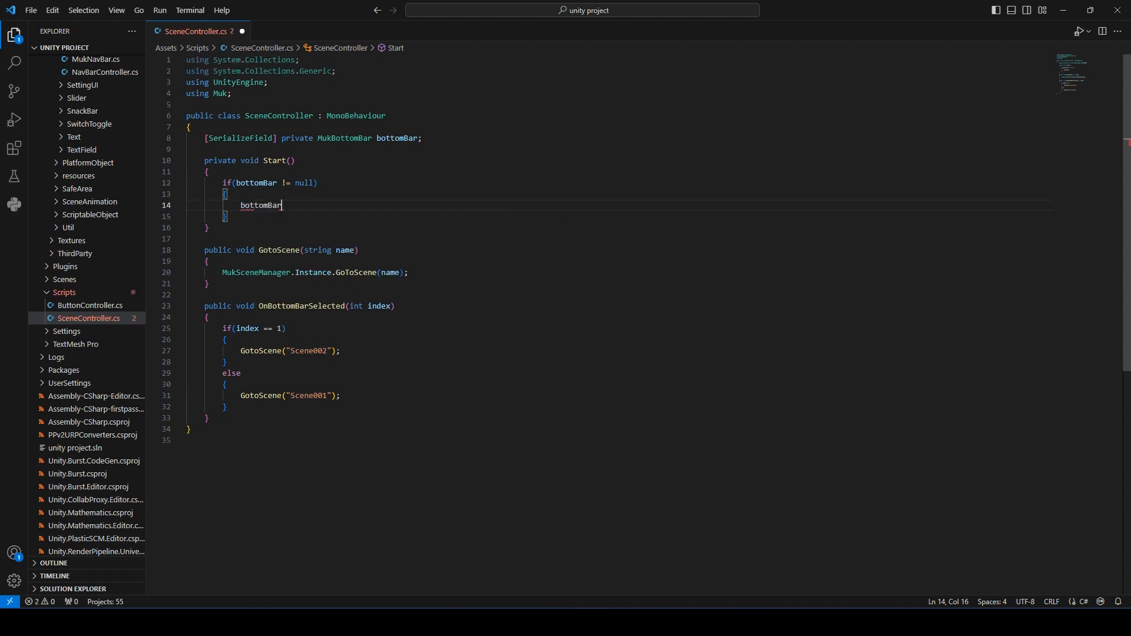
{"action": "type", "text": ".SetBadge();"}
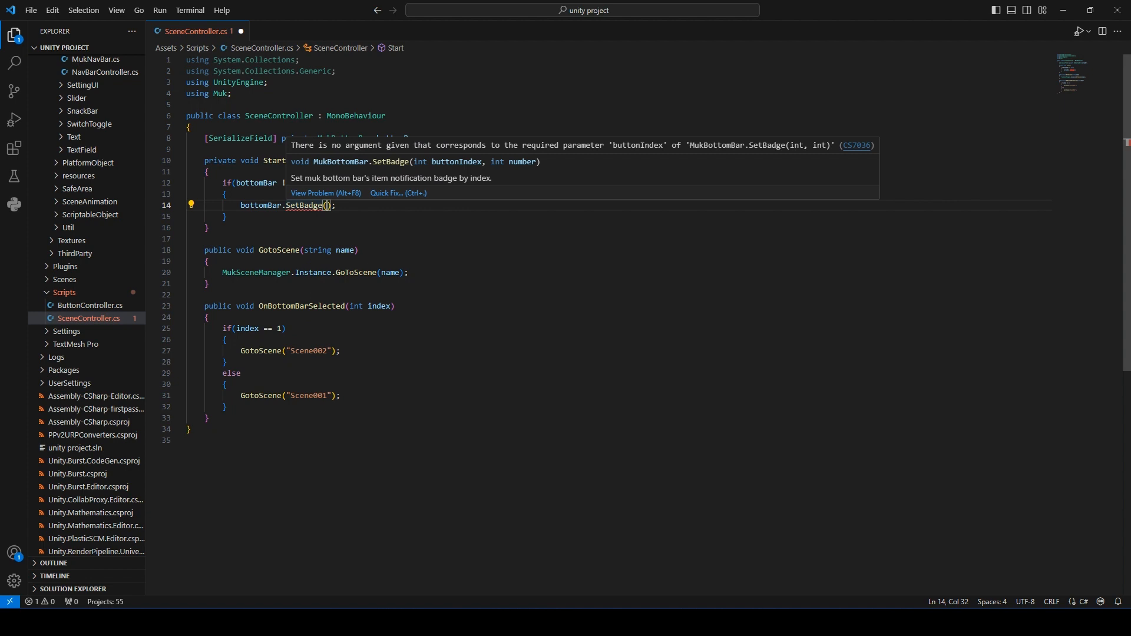
{"action": "type", "text": "1"}
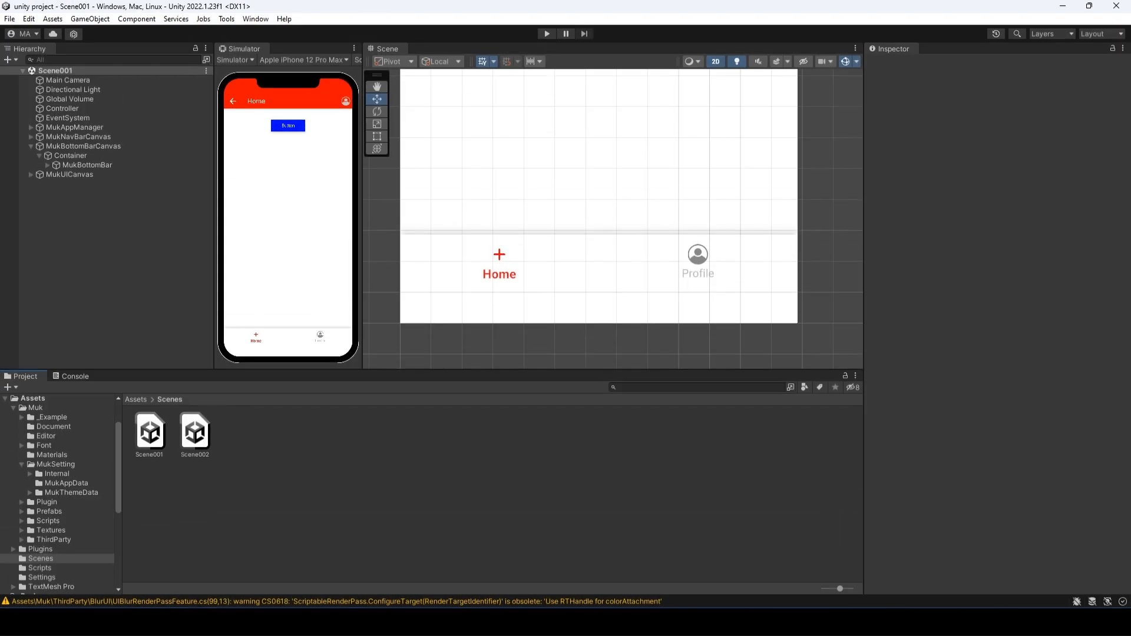
Assign MukBottomBar to the Scene Controller's Bottom Bar field and load Scene002 alongside.
{"action": "left_click", "coordinate": [63, 108]}
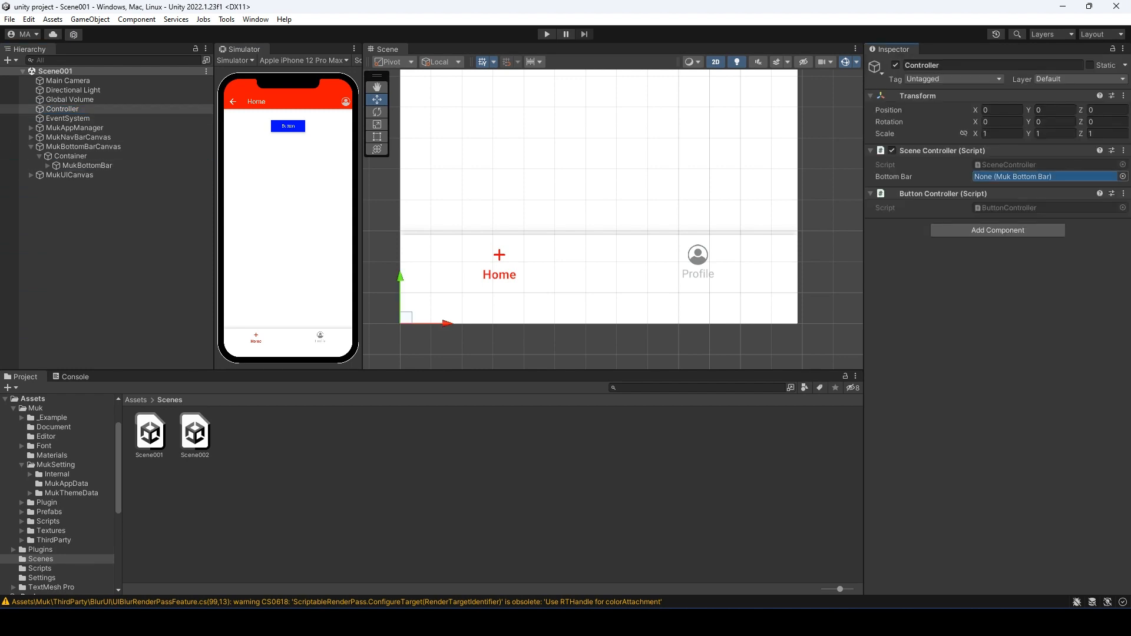
{"action": "left_click_drag", "start_coordinate": [89, 165], "coordinate": [1046, 176]}
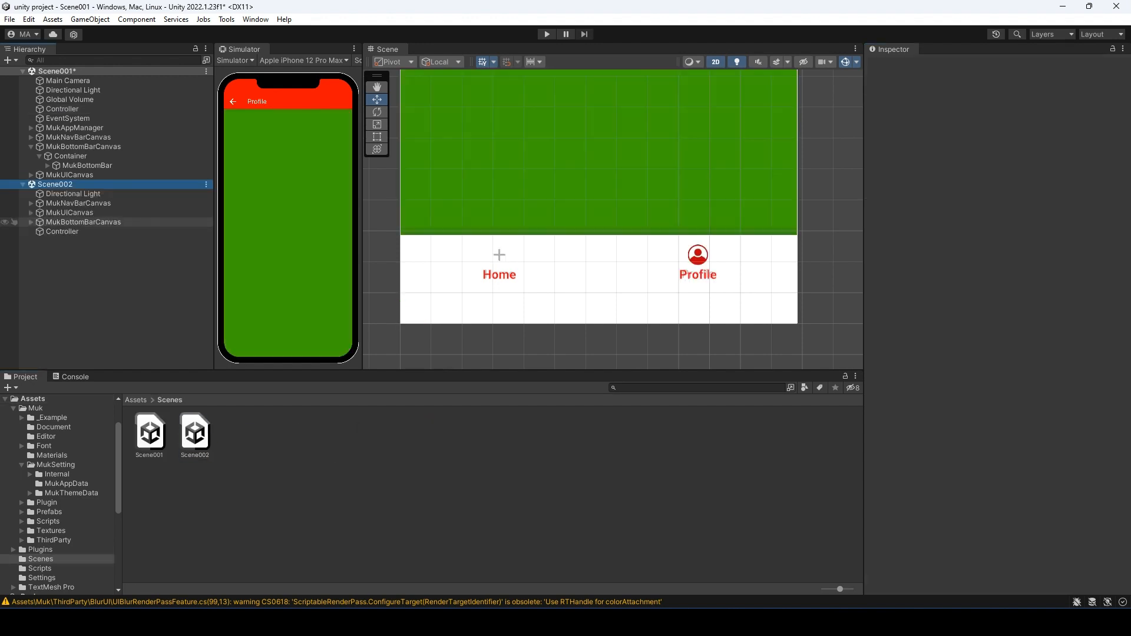
{"action": "left_click", "coordinate": [87, 241]}
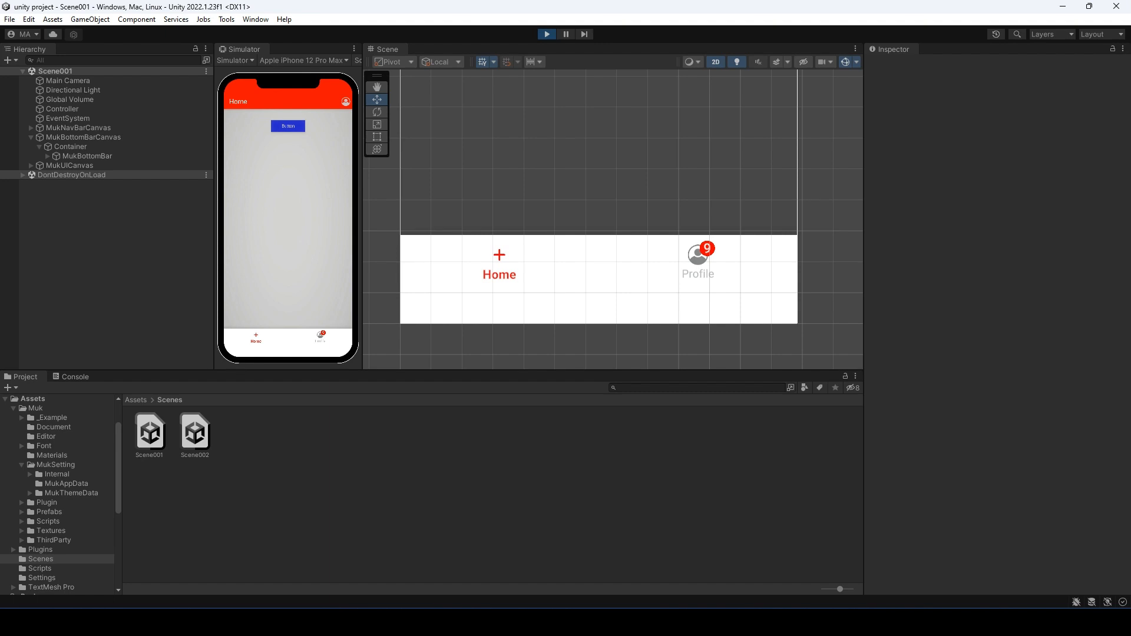
Stop the play test after checking the 9 badge on the Profile tab.
{"action": "left_click", "coordinate": [321, 339]}
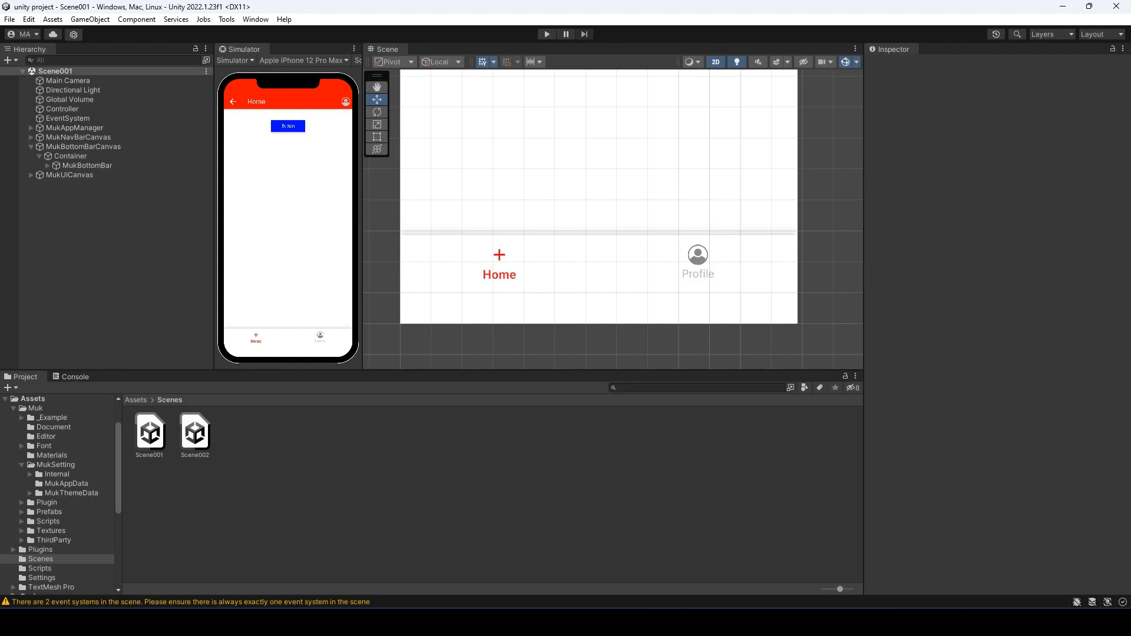
In Muk > MukSetting > MukAppData, set Platform Type to iOS.
{"action": "left_click", "coordinate": [34, 409]}
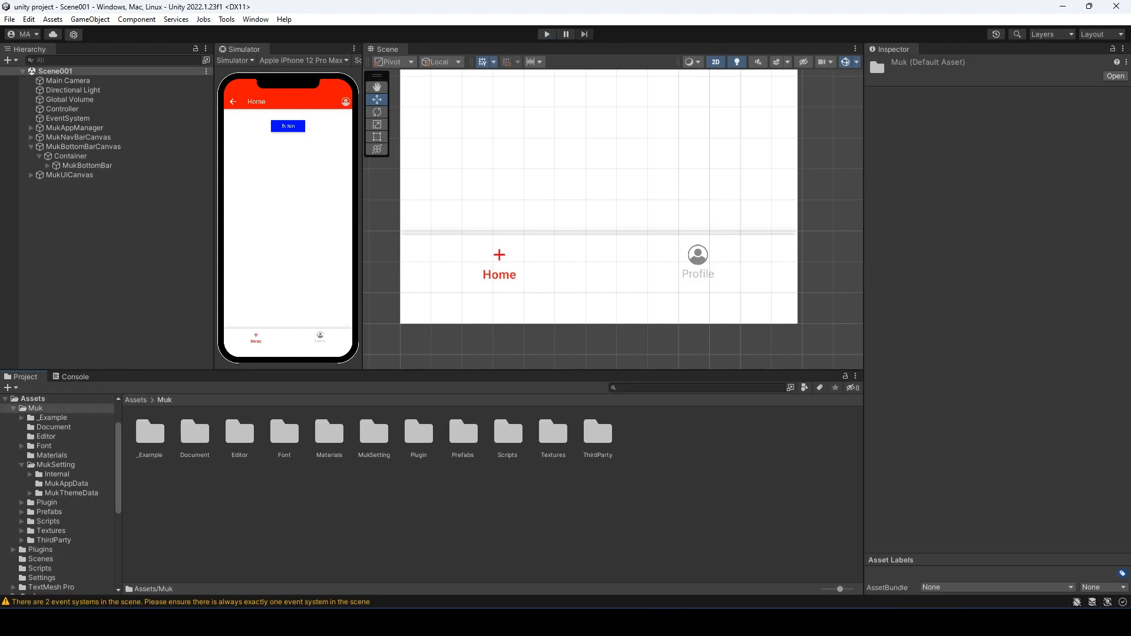
{"action": "double_click", "coordinate": [373, 433]}
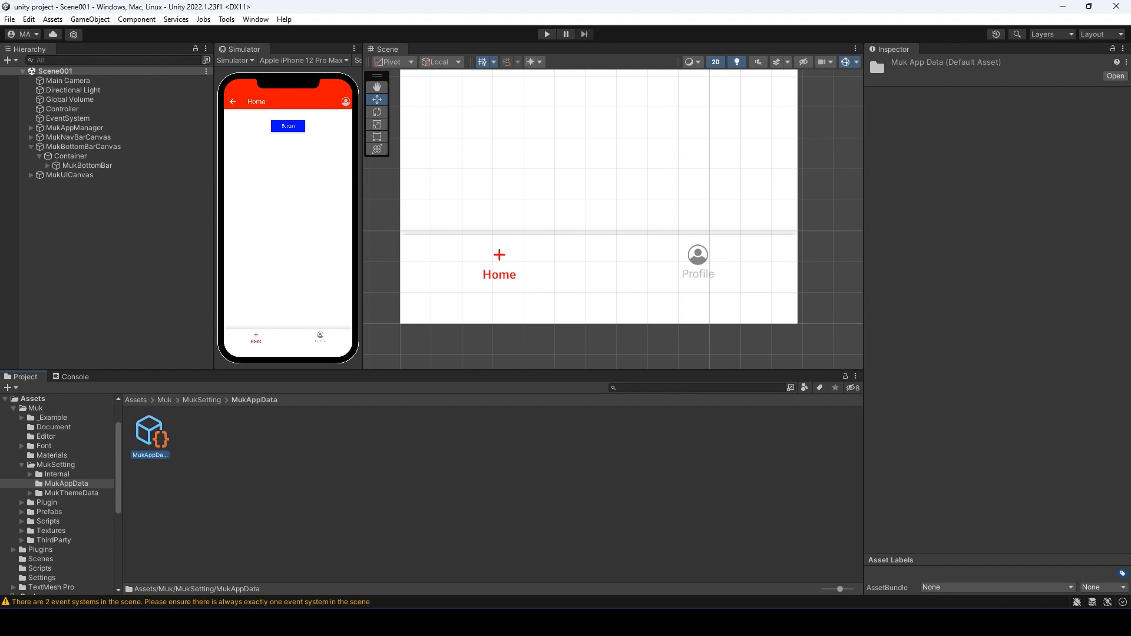
{"action": "left_click", "coordinate": [150, 432]}
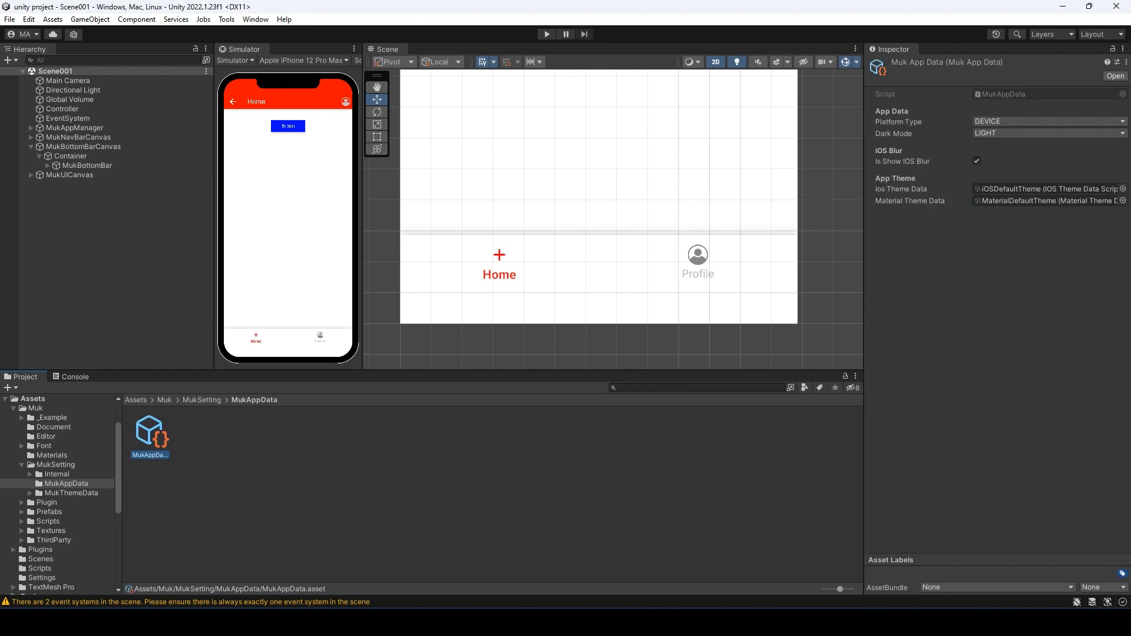
{"action": "left_click", "coordinate": [1046, 122]}
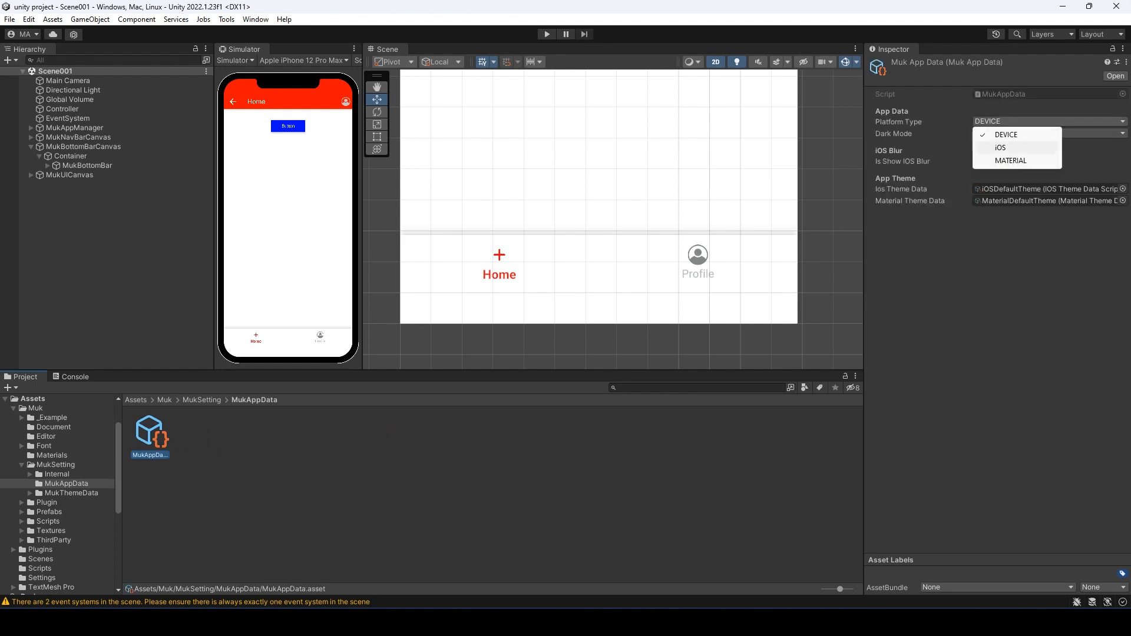
{"action": "left_click", "coordinate": [1001, 148]}
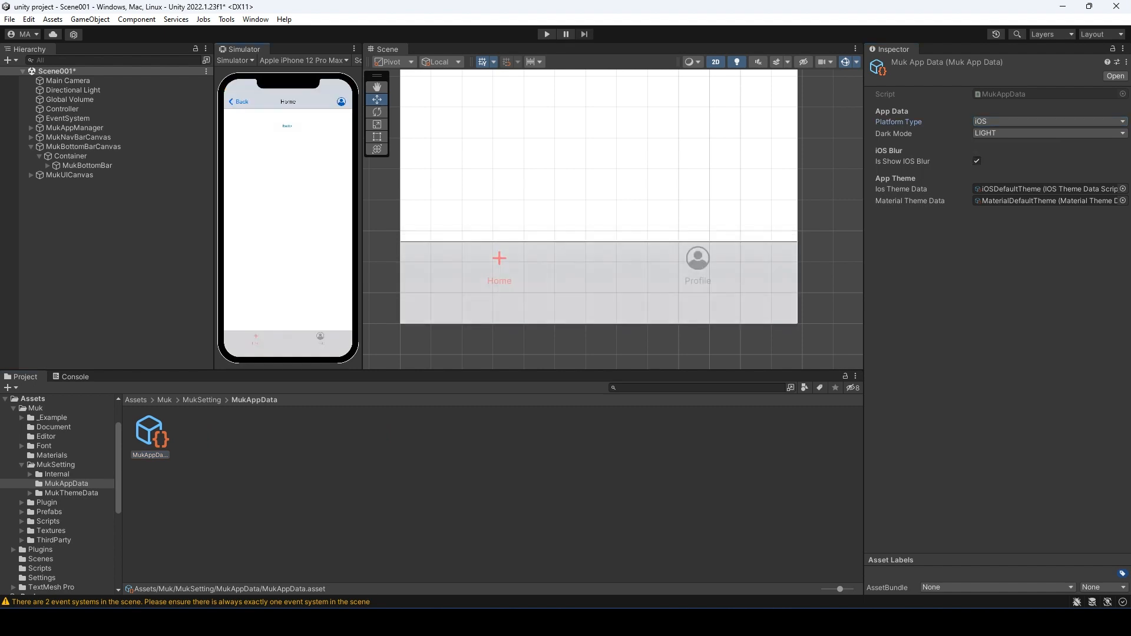
Play-test the iOS-style preview, stop, and set Platform Type back to DEVICE.
{"action": "left_click", "coordinate": [545, 34]}
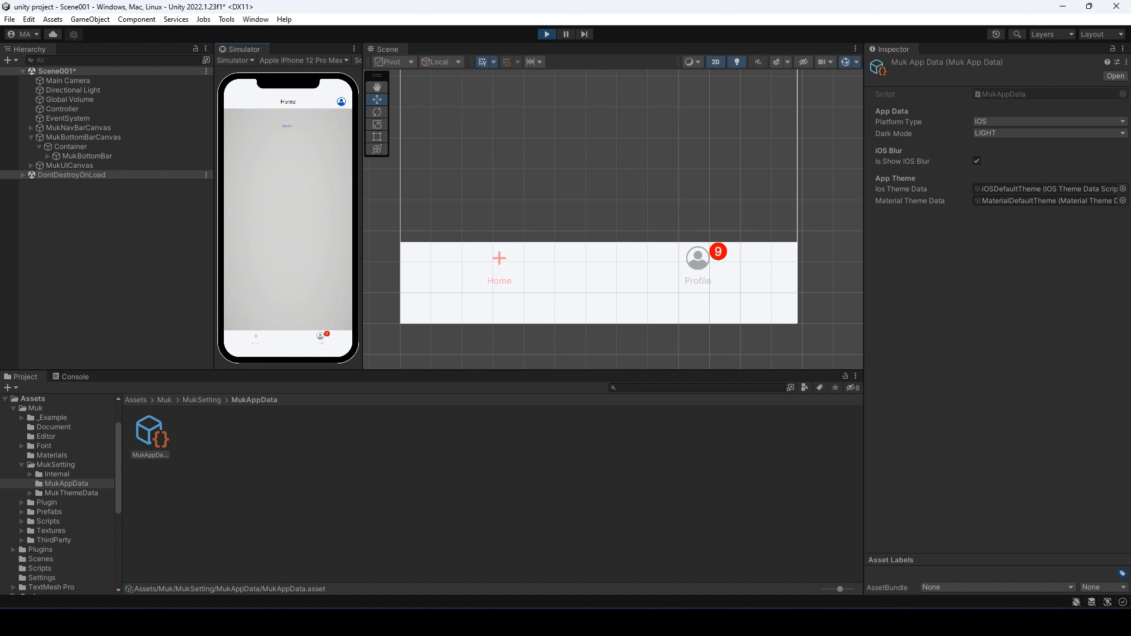
{"action": "left_click", "coordinate": [1048, 121]}
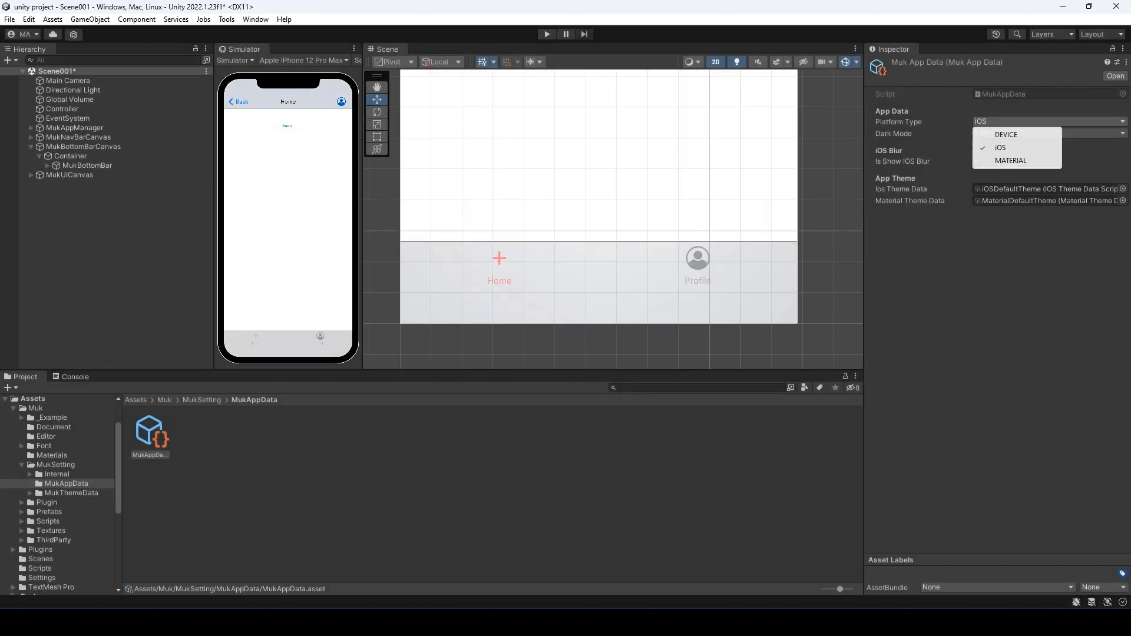
{"action": "left_click", "coordinate": [1005, 135]}
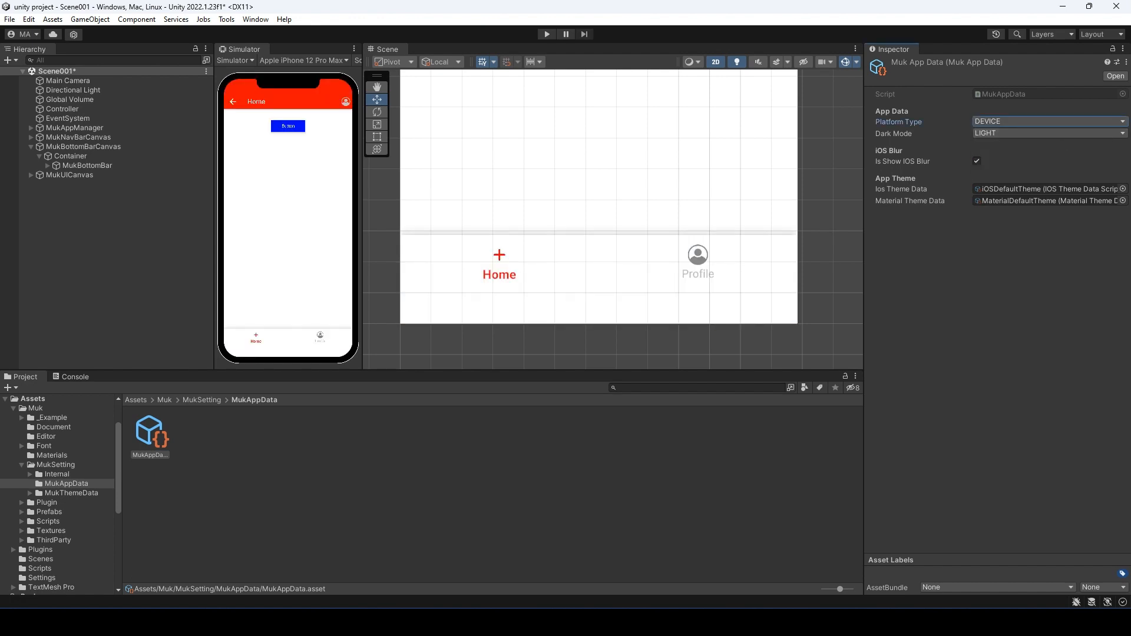
{"action": "left_click", "coordinate": [84, 146]}
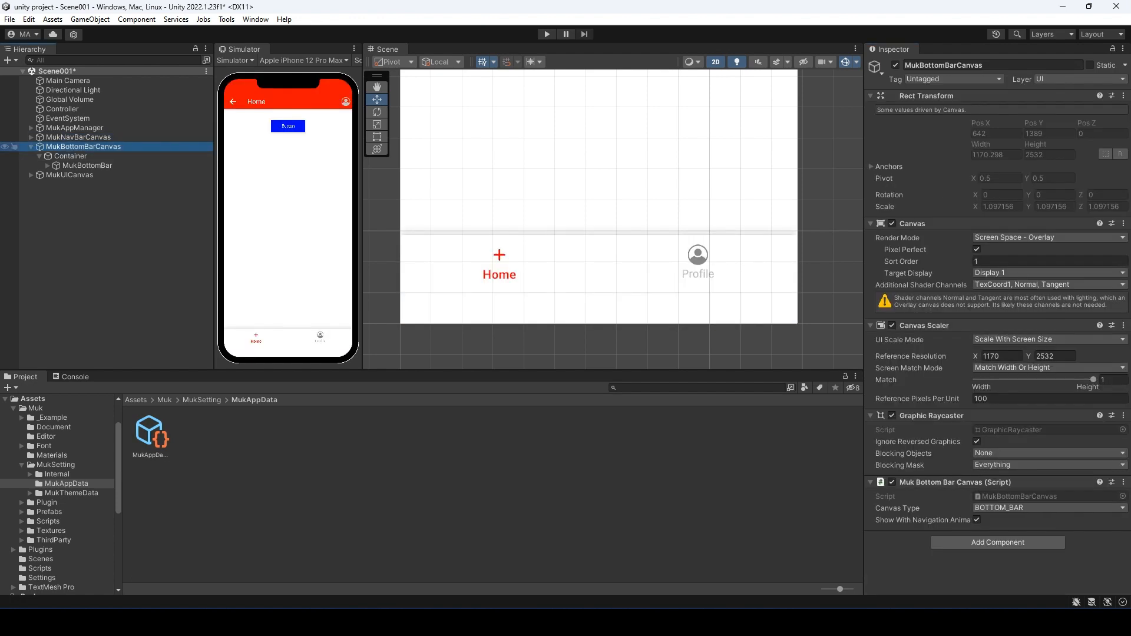
Give MukButton an overridden red background colour and Stroke Width 0.
{"action": "left_click", "coordinate": [31, 146]}
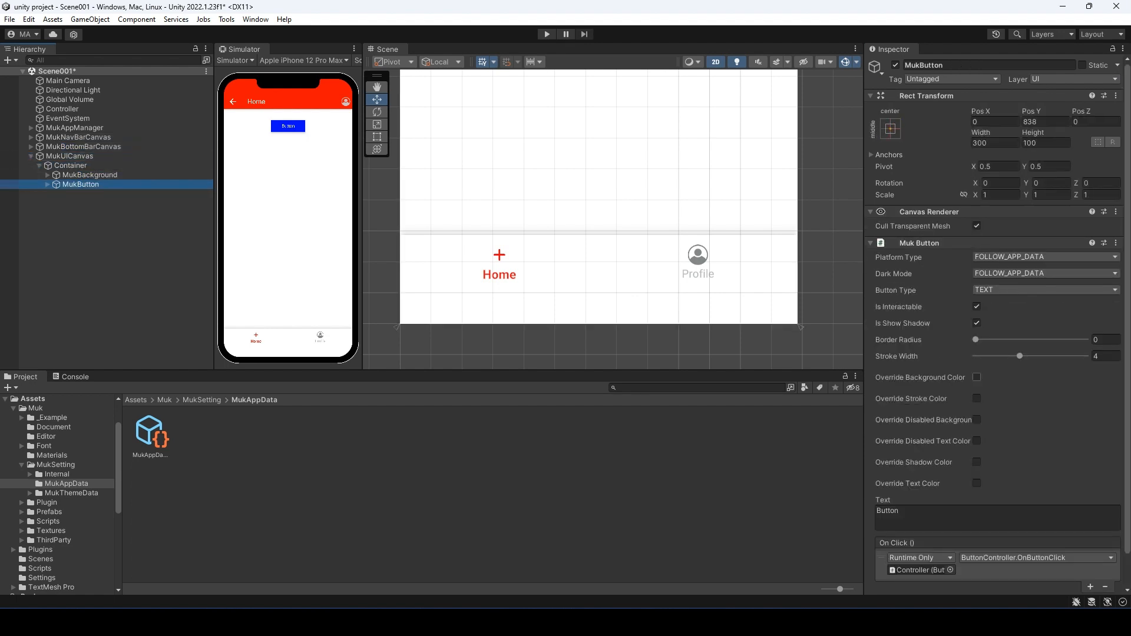
{"action": "left_click", "coordinate": [977, 377]}
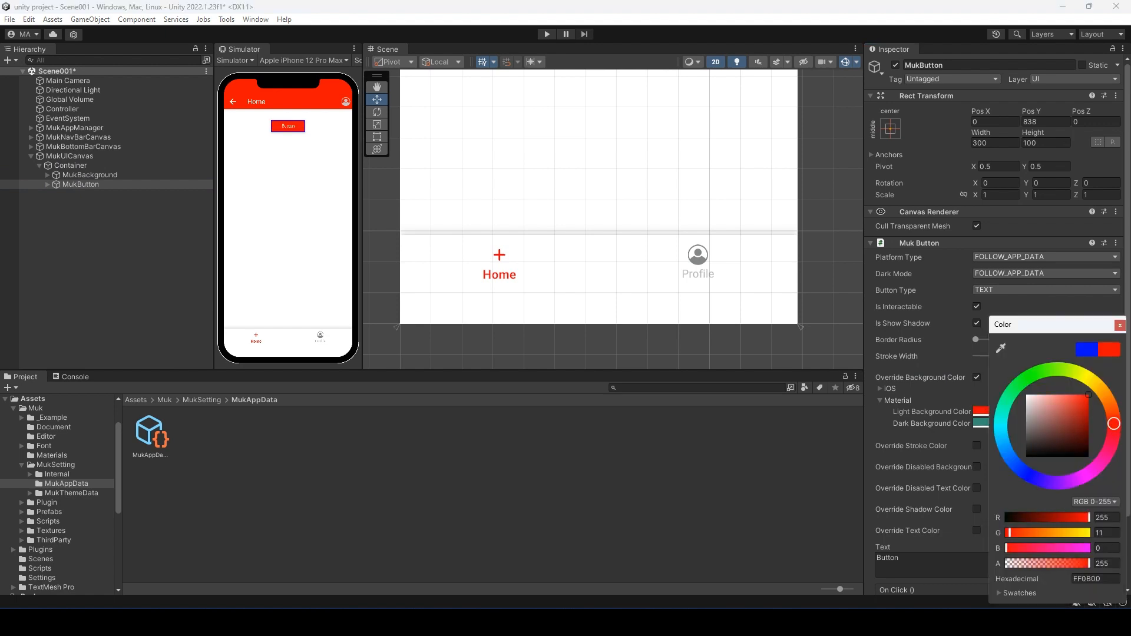
{"action": "left_click", "coordinate": [1119, 325]}
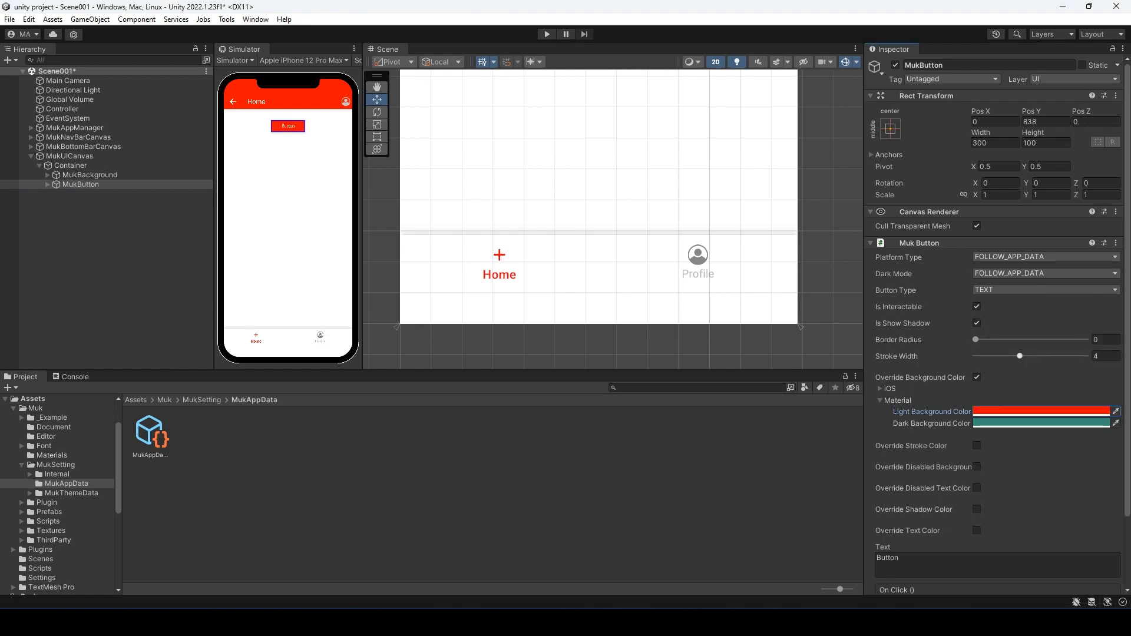
{"action": "left_click_drag", "start_coordinate": [1019, 356], "coordinate": [976, 356]}
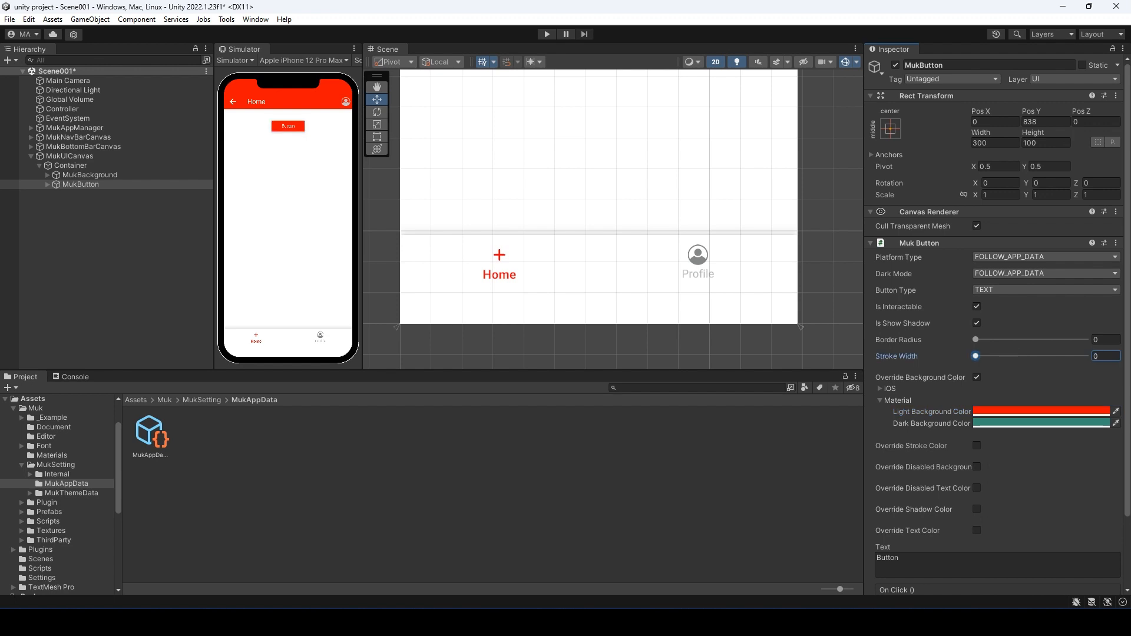